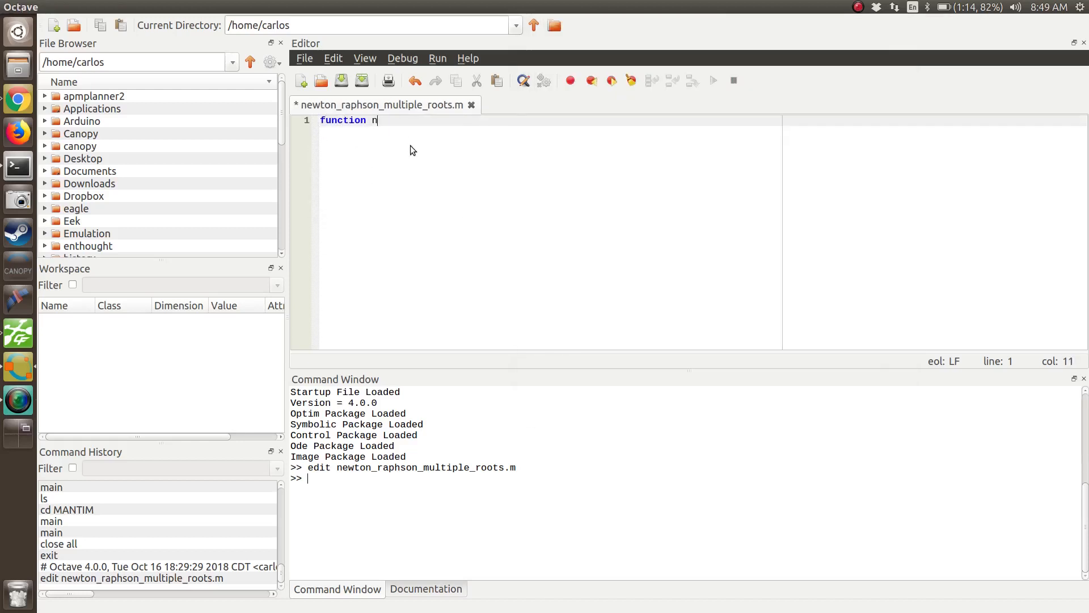
Write headers for newton_rapshon_multiple_roots(), y = f(x) and yprime = fprime(x)
type("ewton_")
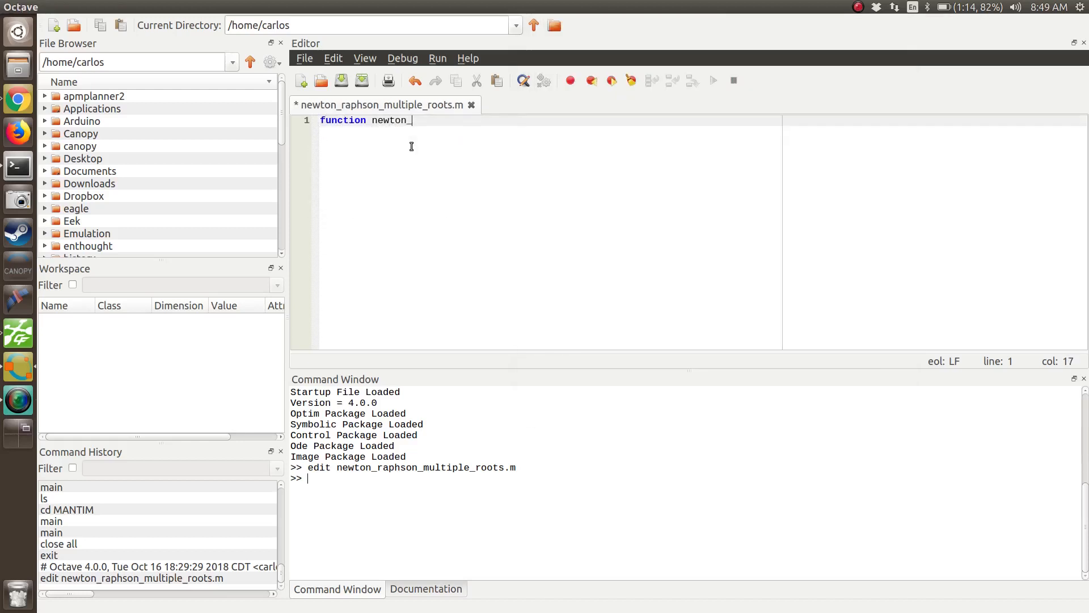
type("rapshon")
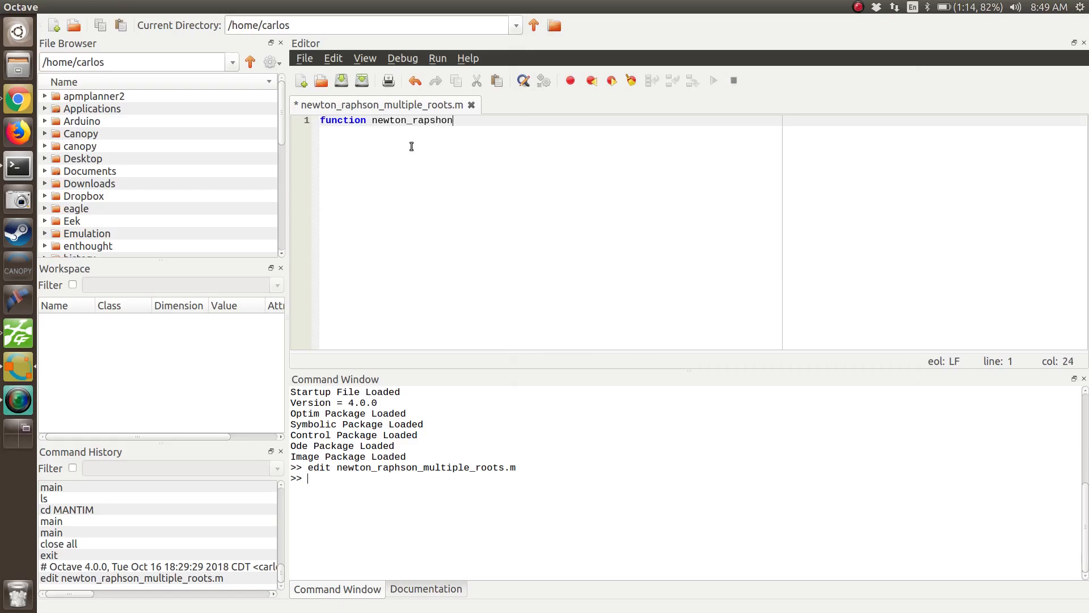
type("_multiple_roots(")
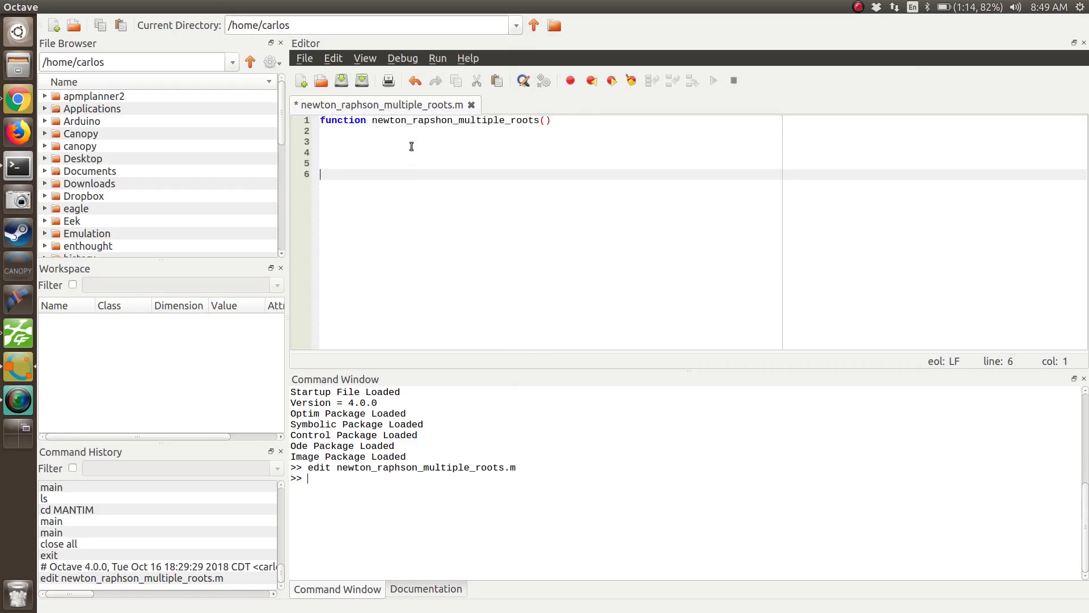
type("function y = f")
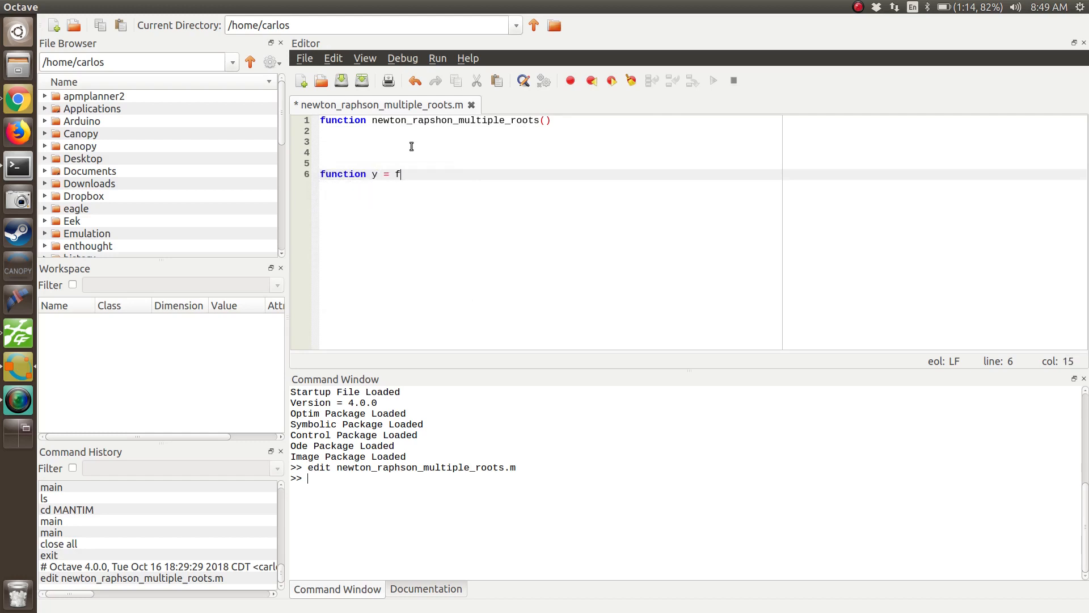
type("(x)")
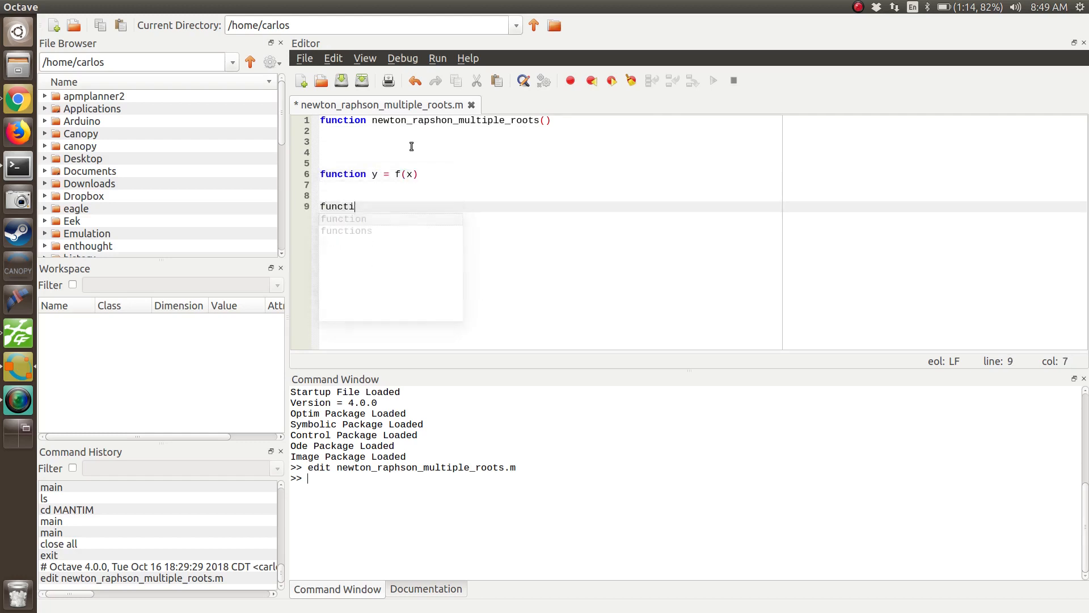
type("on yprime = f")
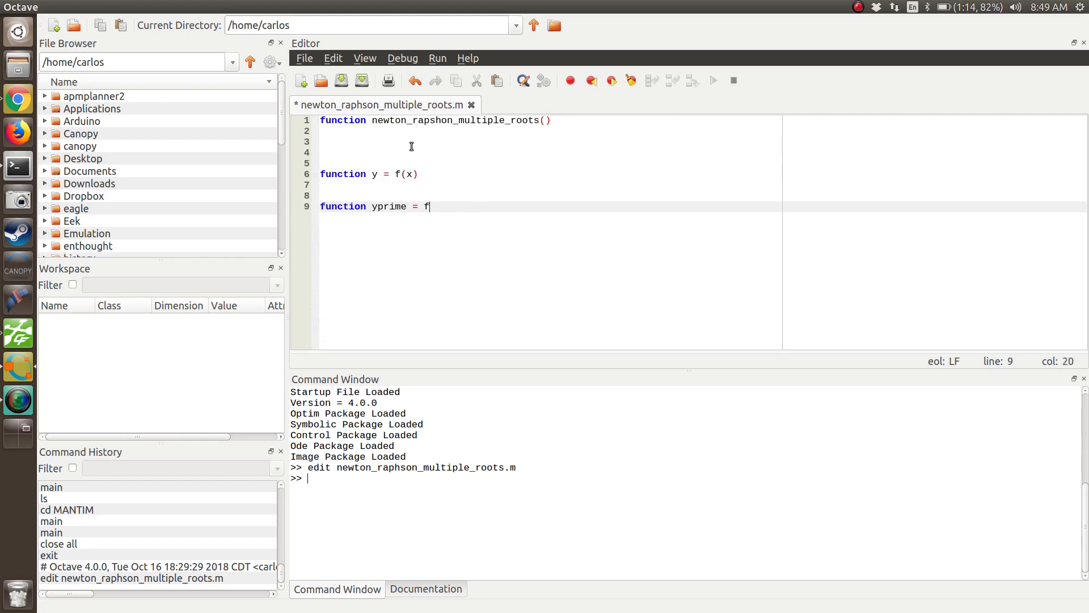
type("prime(x)")
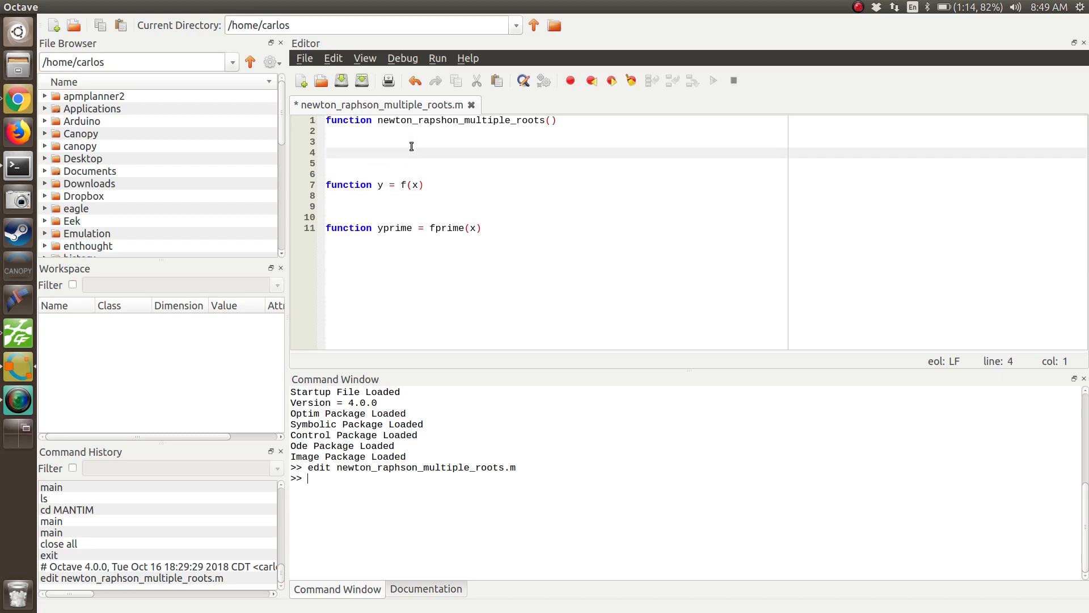
Make f return (x-10).*(x+10).*(x-20), with a roots comment and 'Plot the function' comment
type("%%%%")
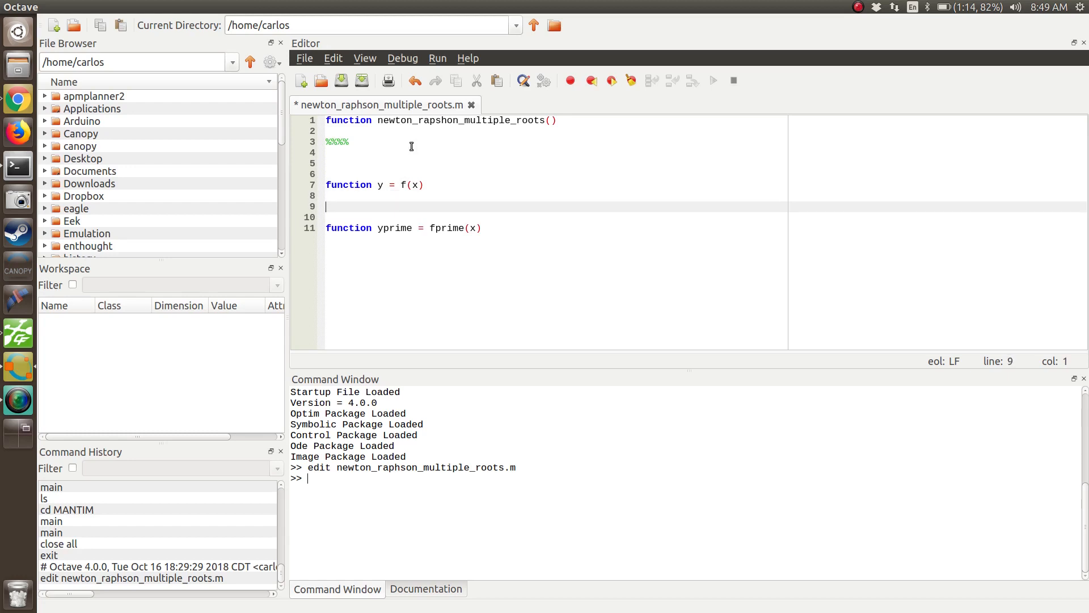
type("y = (")
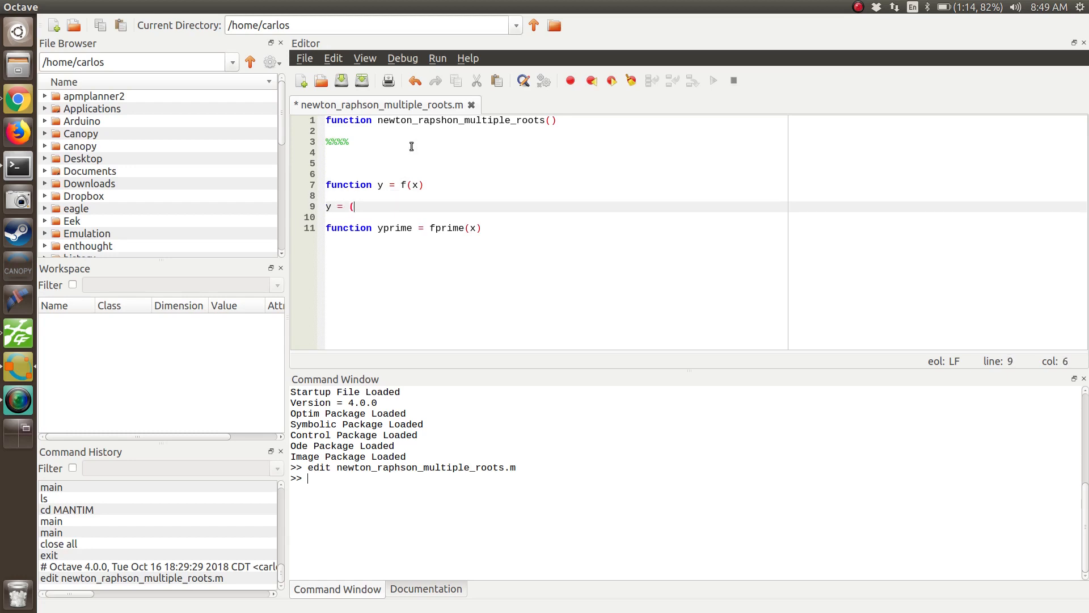
type("x-10).*")
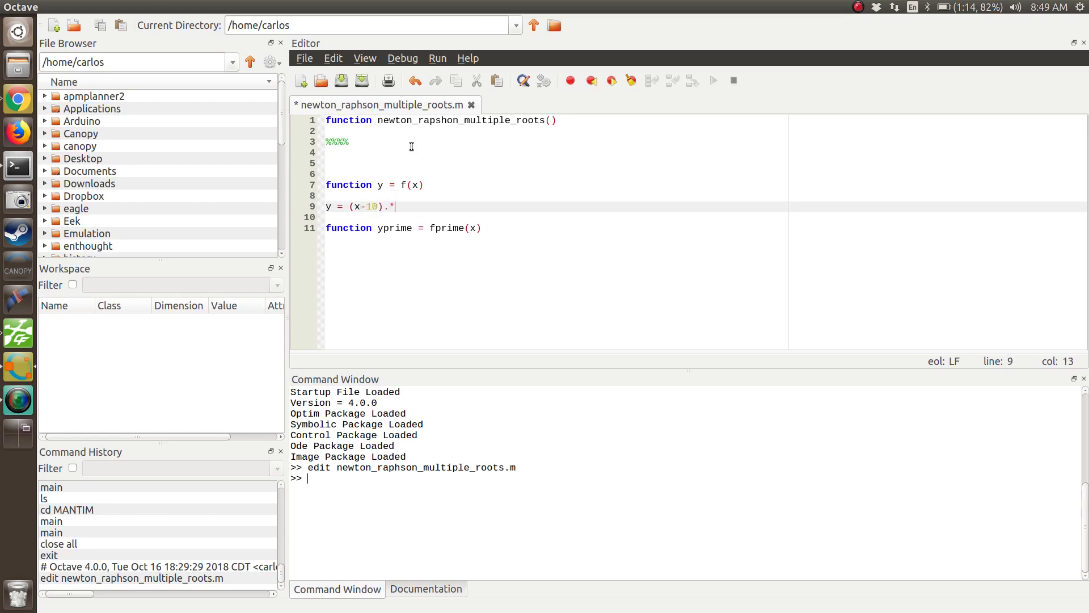
type("(x+10).")
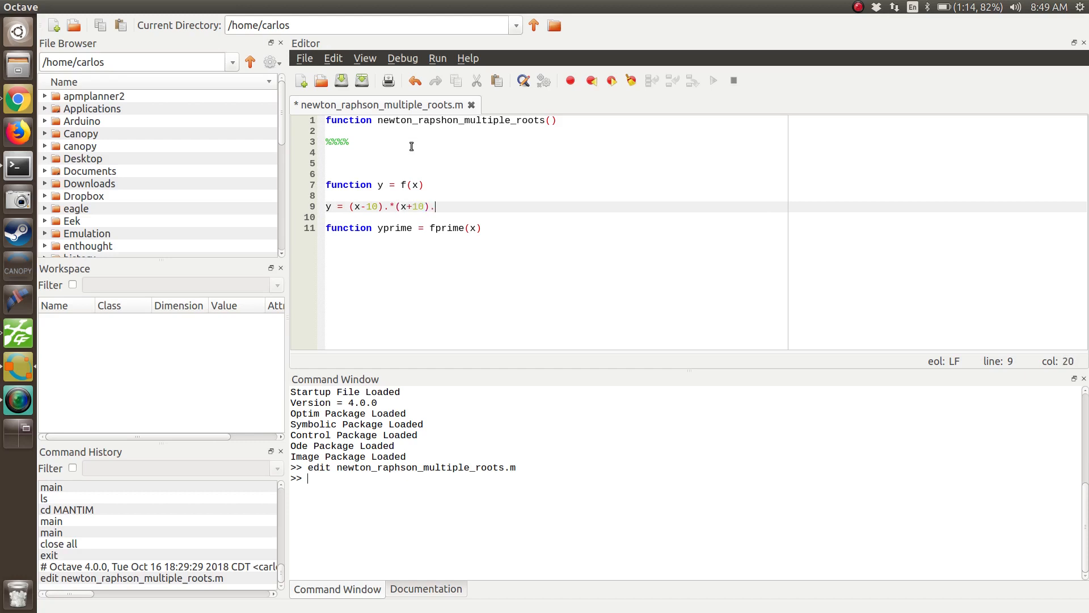
type("*(x-20);")
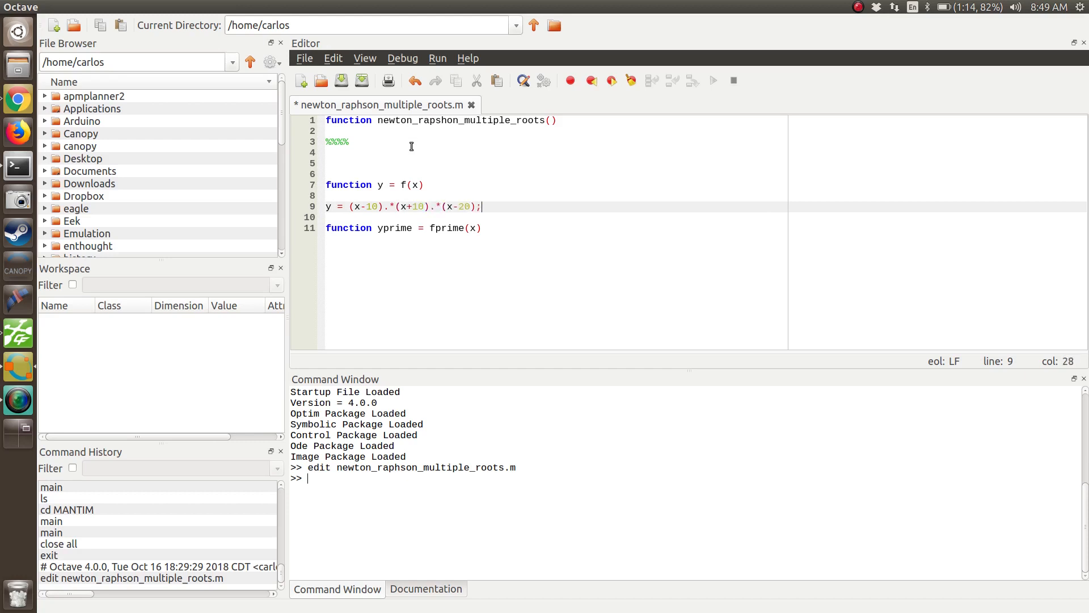
type("%%Three r")
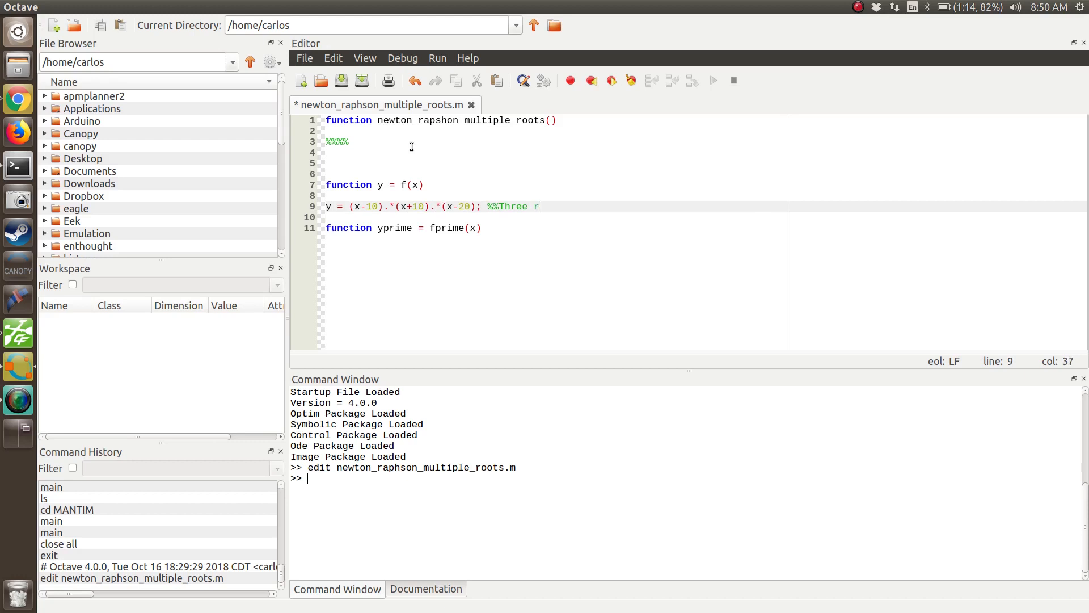
type("oots at 10,-10,20")
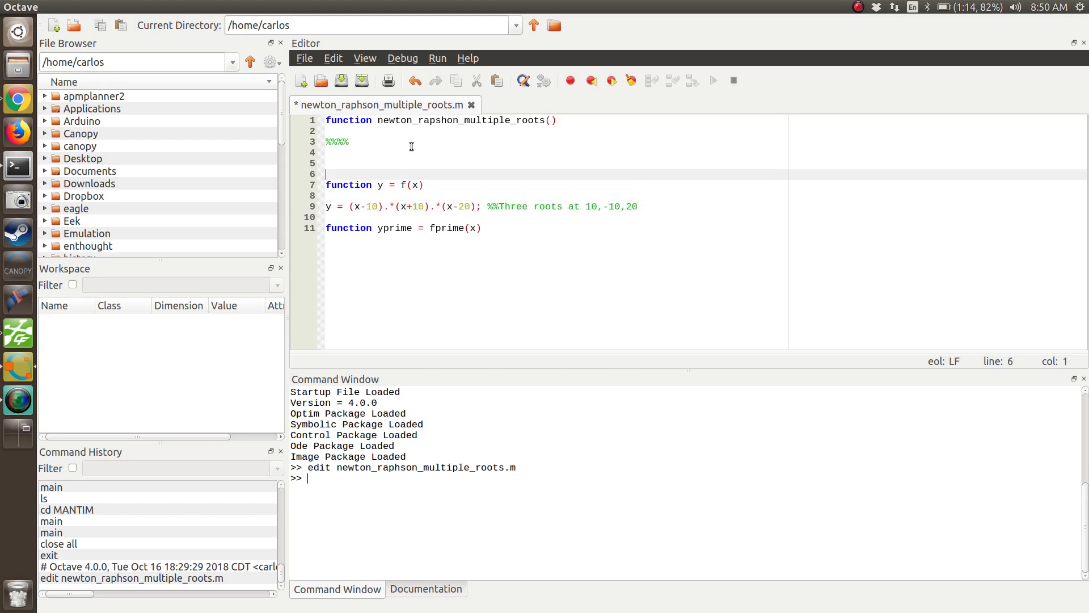
type("Plot the function")
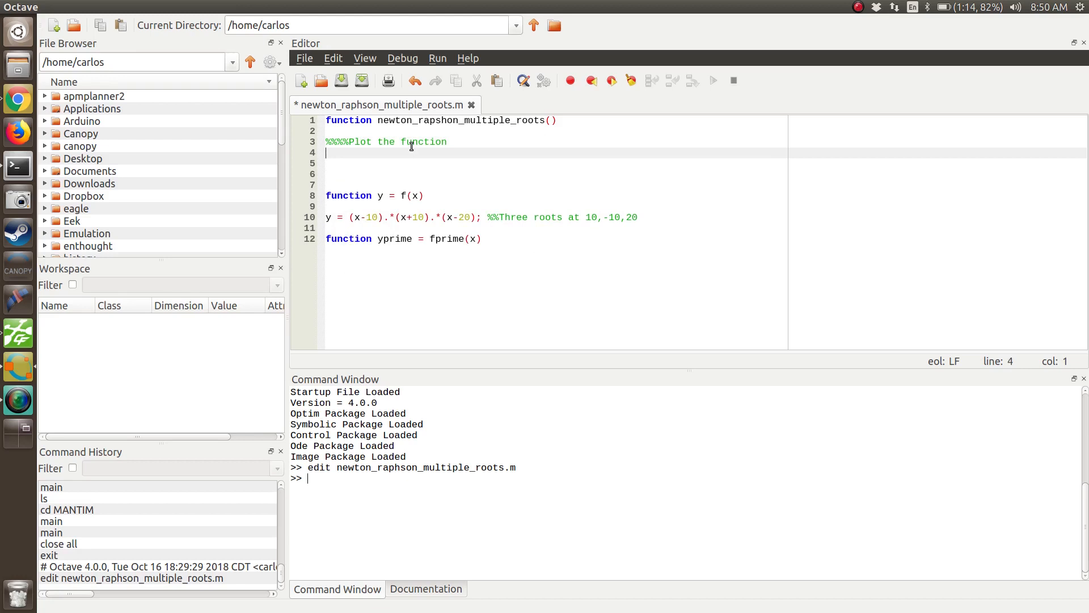
Add xplot = linspace(-30,30,1000), yplot = f(xplot) and clear/clc/close all lines
type("xplot =")
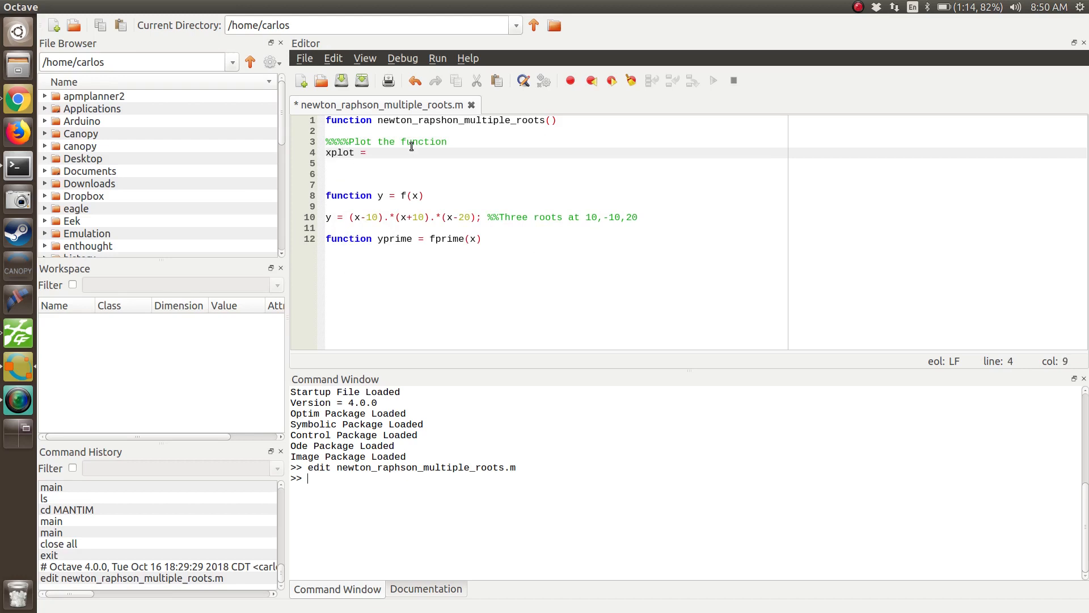
type("linspace(-30,")
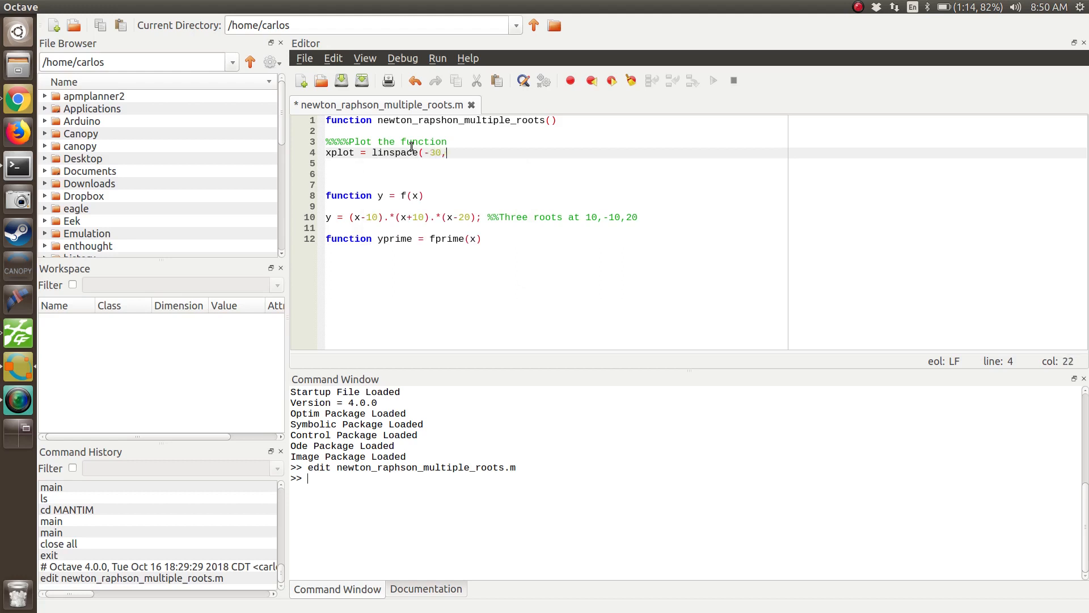
type("30,1000);")
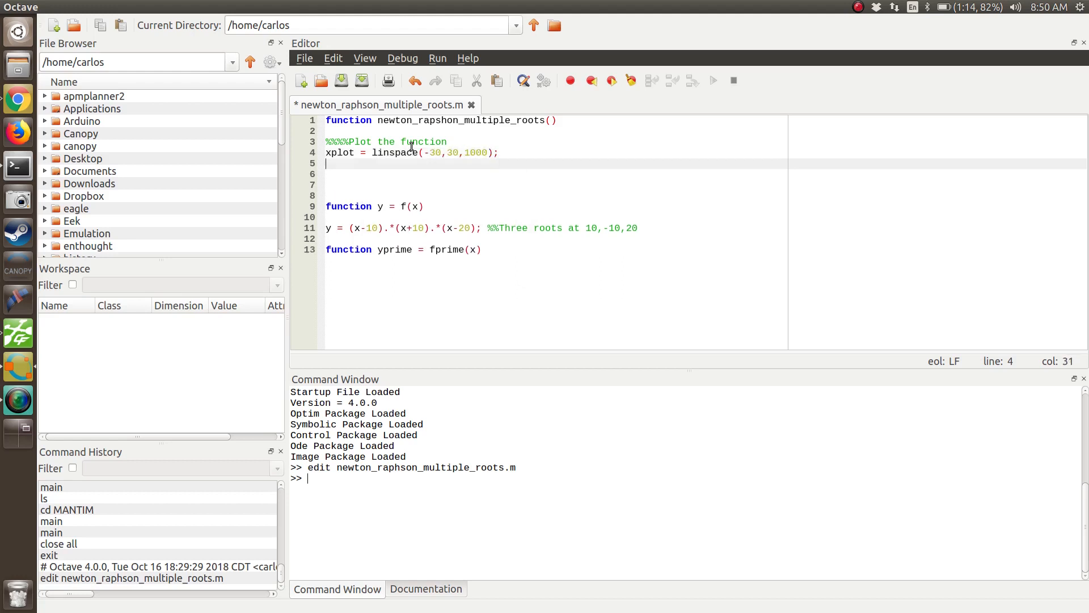
type("yplot = f(x")
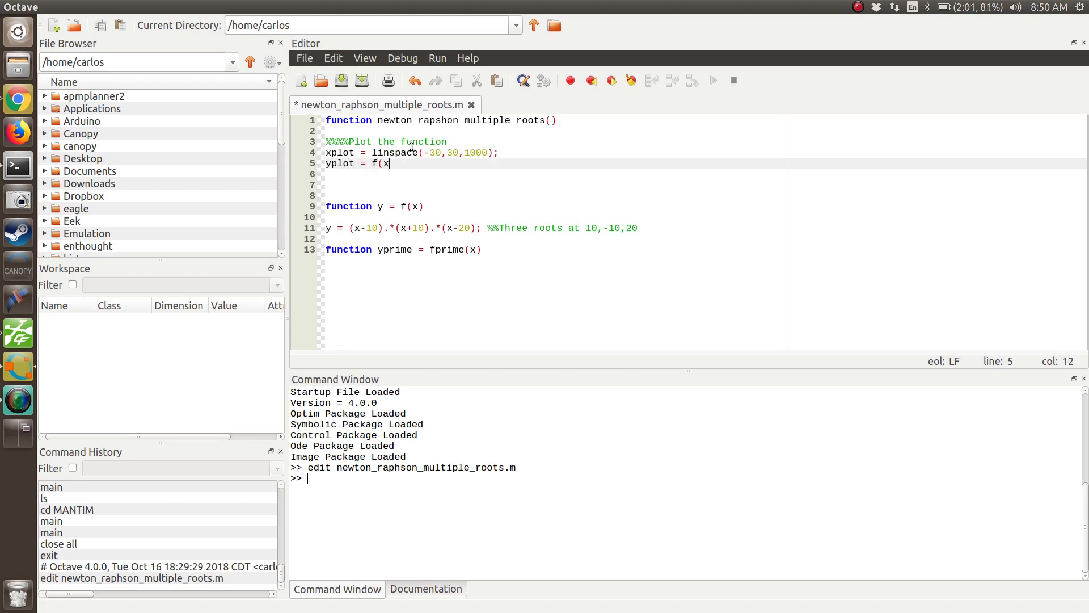
type("plot);")
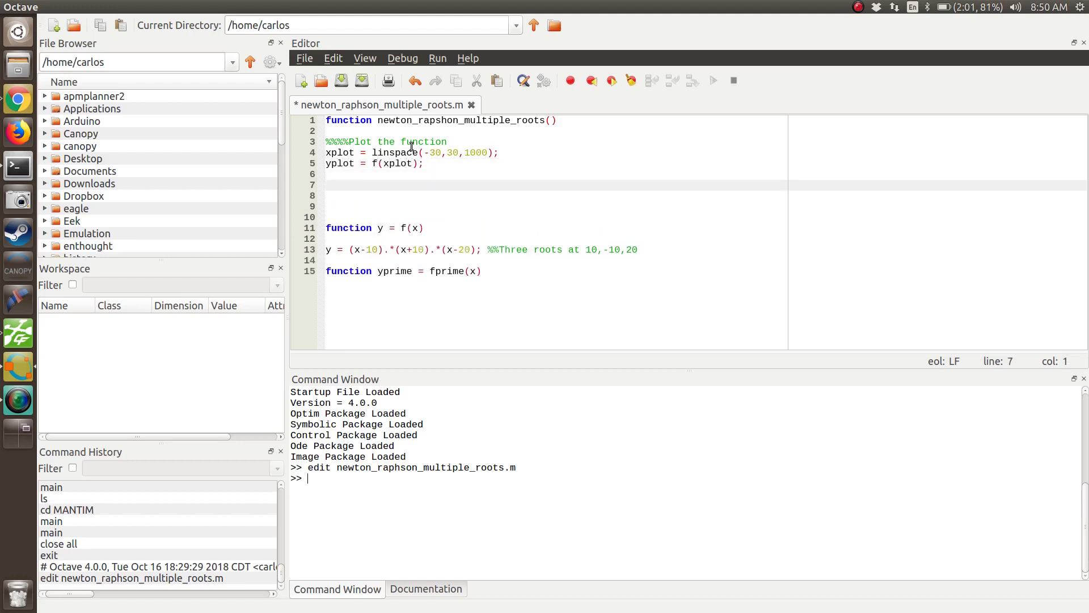
type("clear")
type("close all")
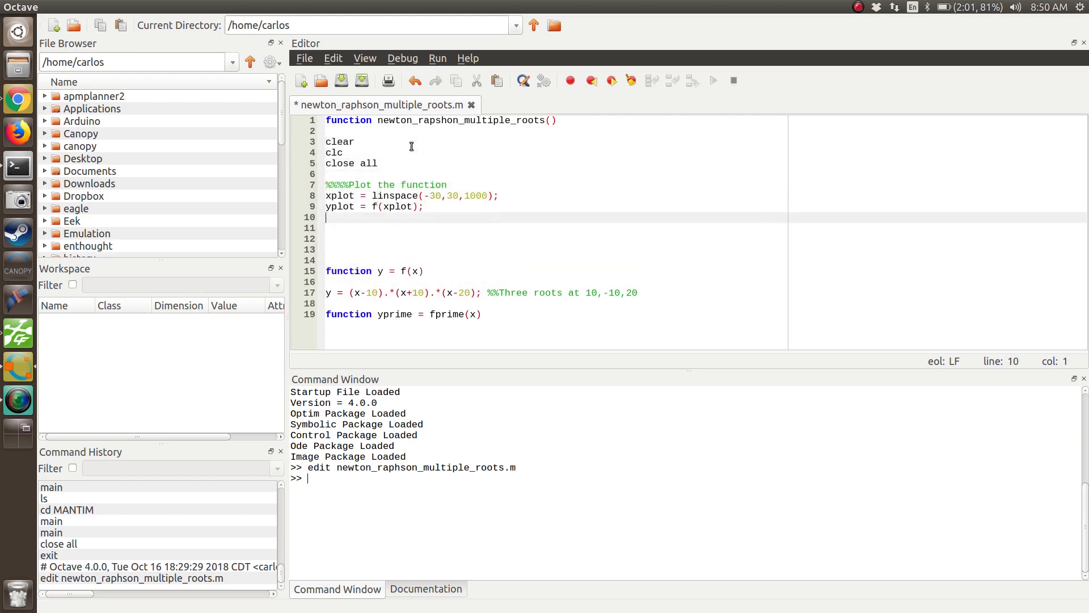
type("plot(xplot,yplot)")
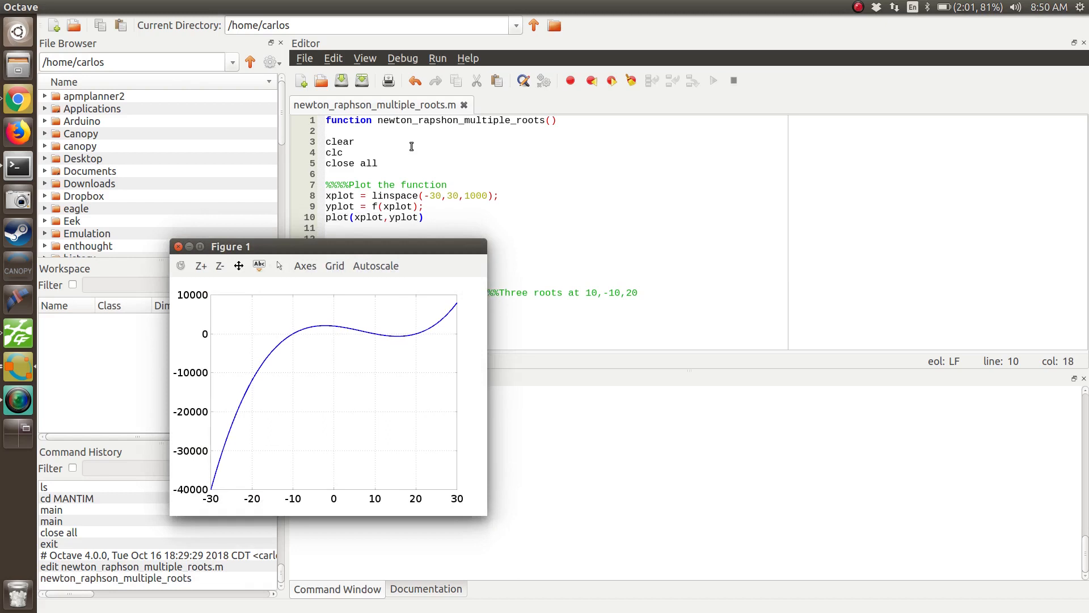
mouse_move(257, 376)
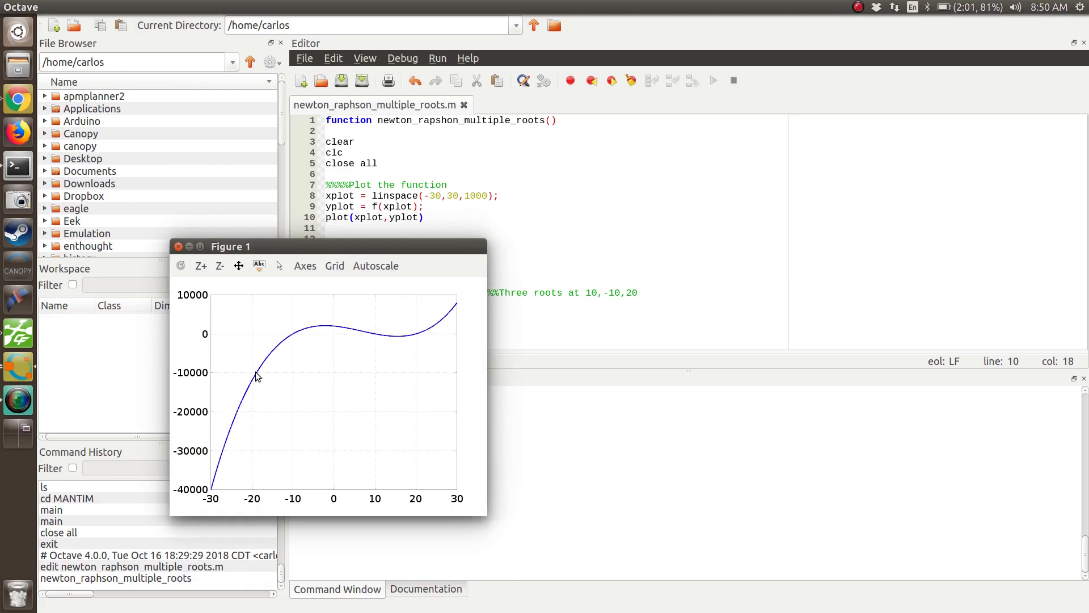
mouse_move(222, 467)
type("15")
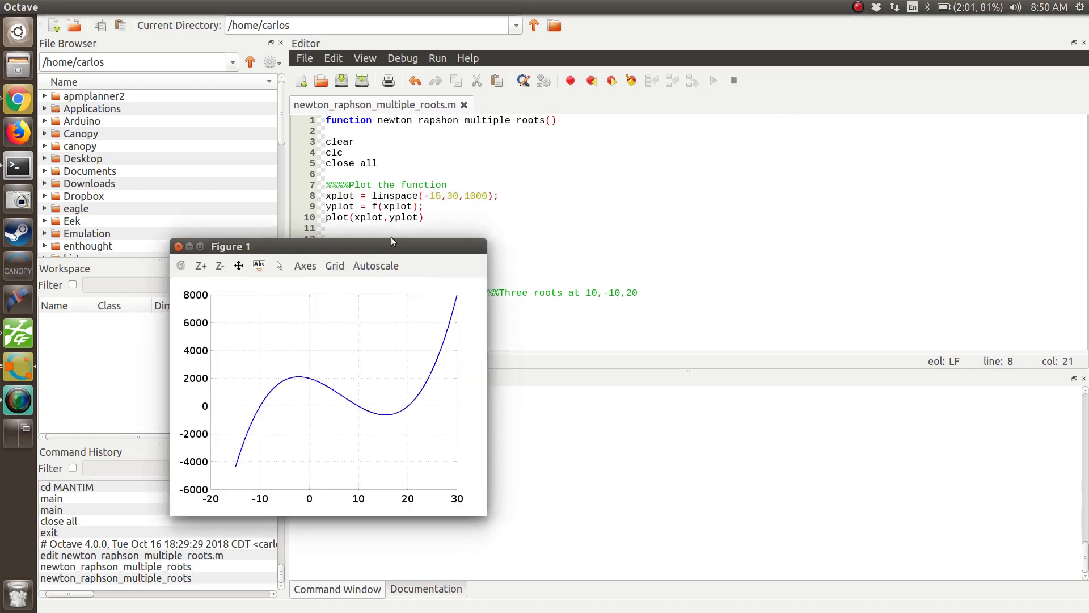
mouse_move(292, 409)
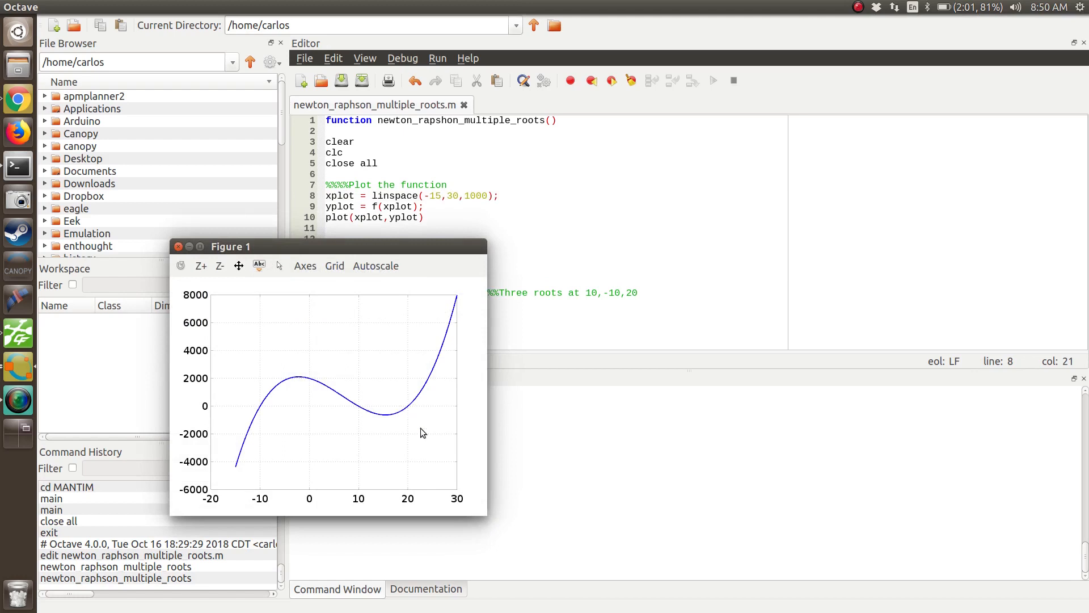
Drag the Figure 1 plot window off the script code
left_click_drag(229, 245, 797, 146)
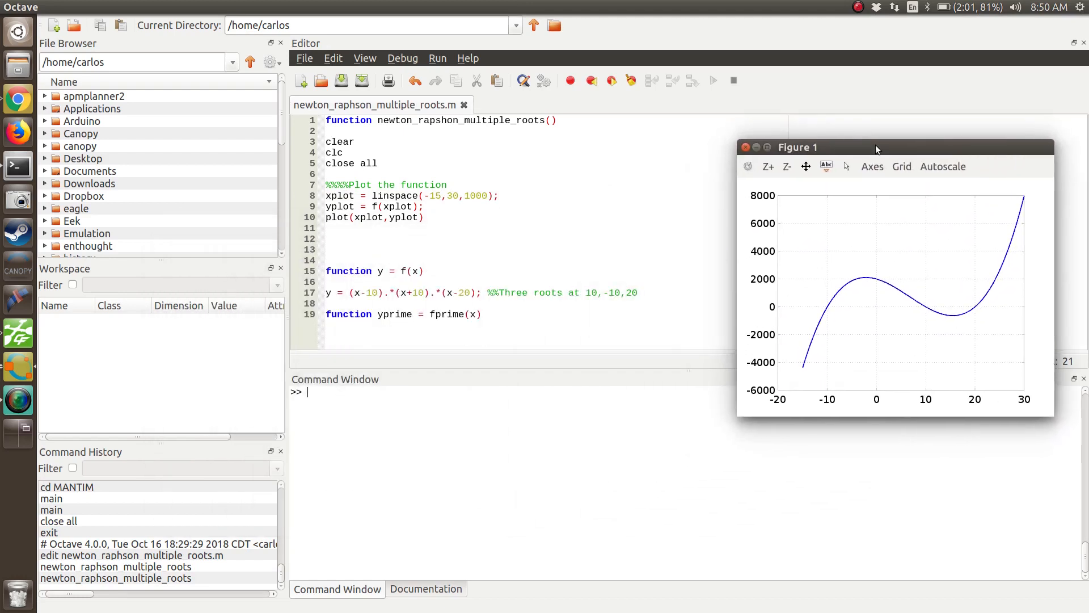
mouse_move(828, 326)
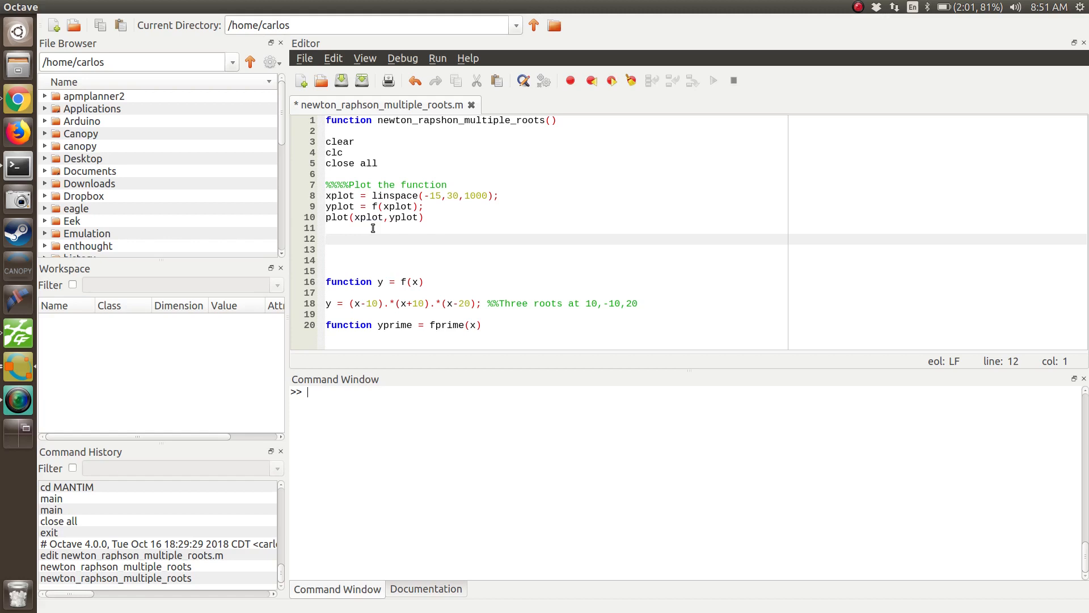
Declare function sol = NR(xinitial) and call it with xinitial = 15
type("function sol = new")
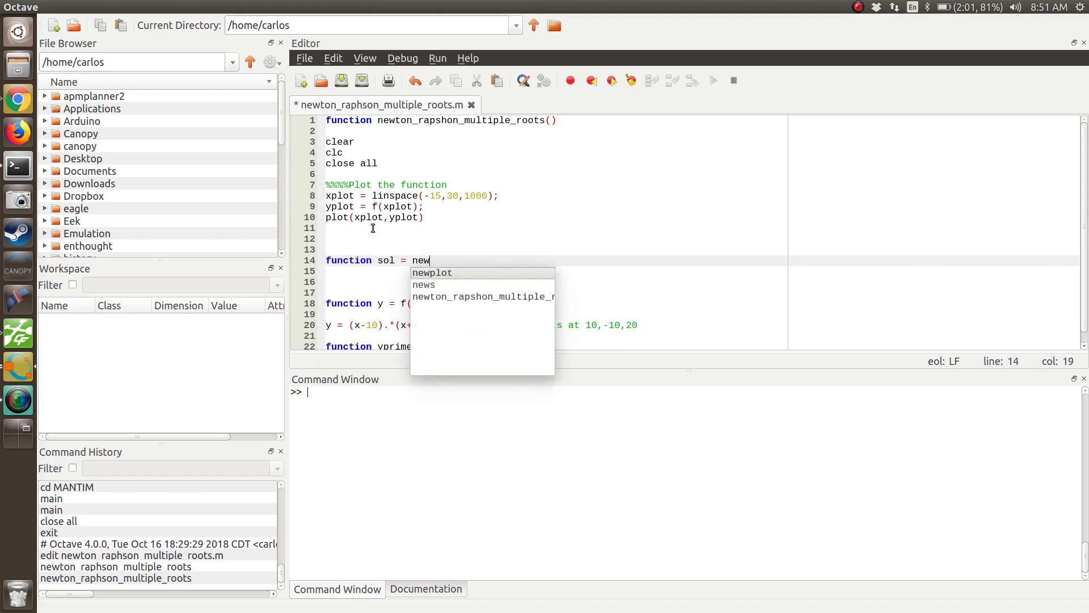
type("NR(x")
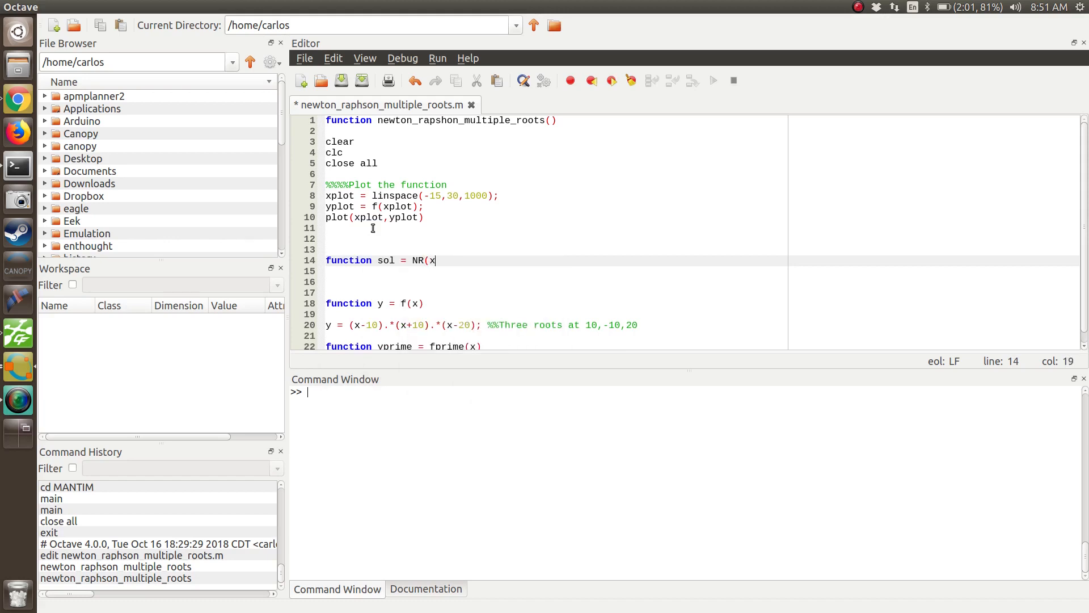
type("initial)")
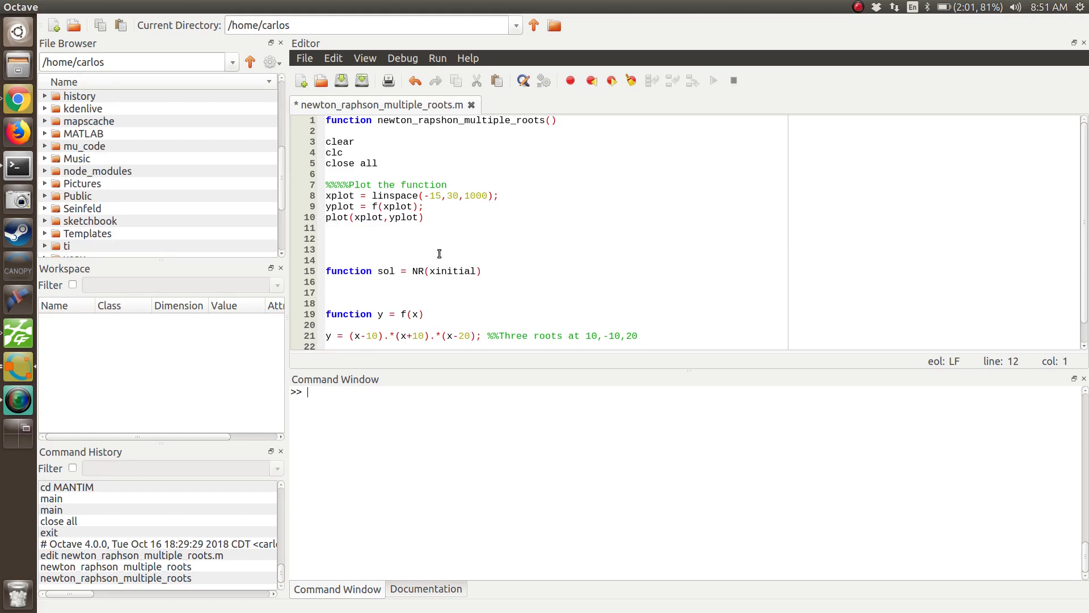
type("xinitial =")
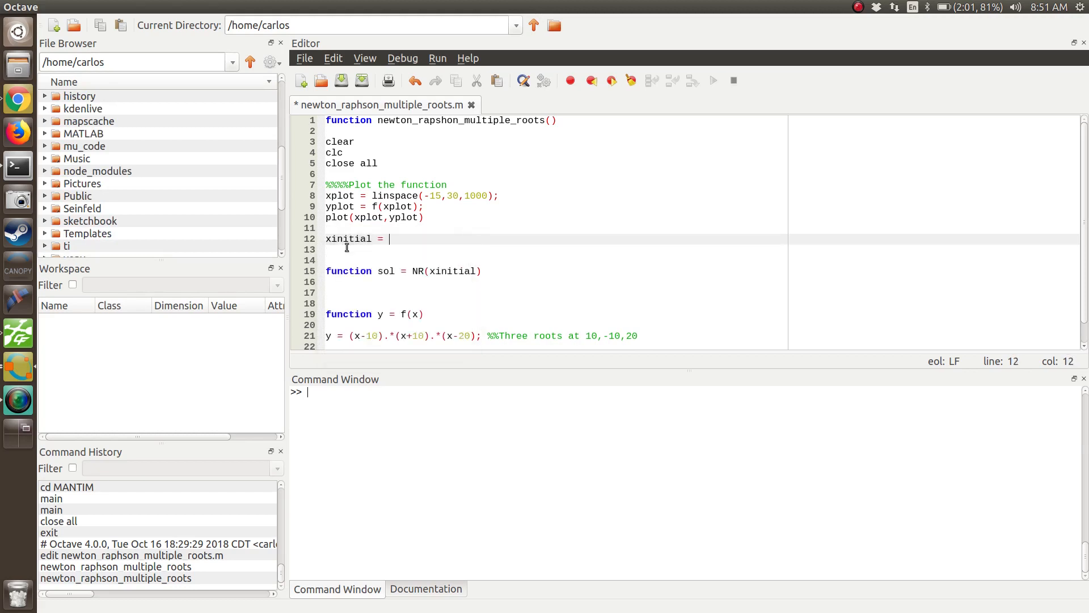
type("15;")
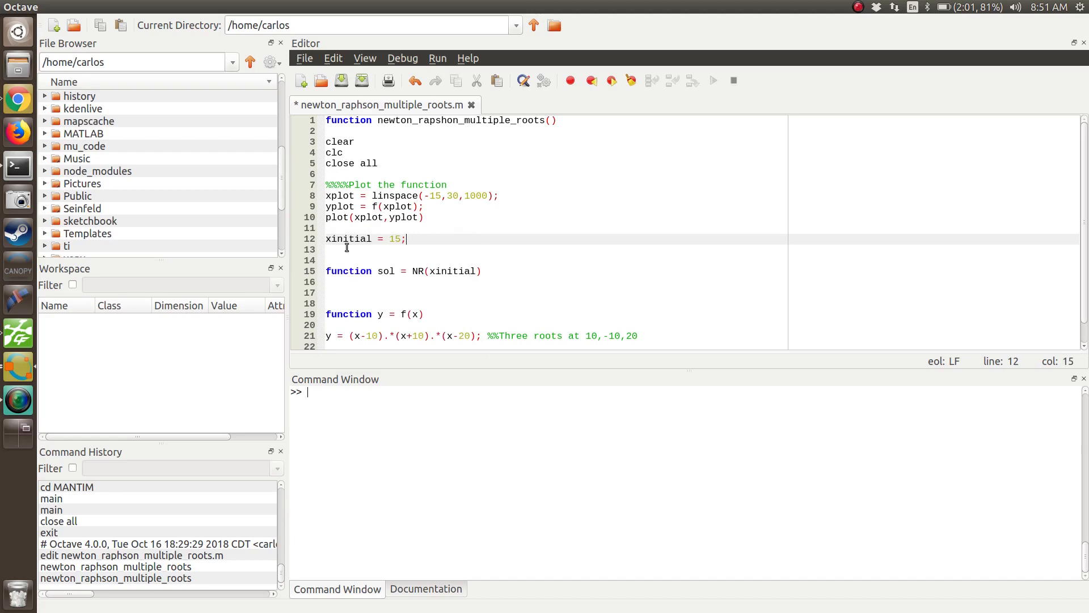
type("sol =")
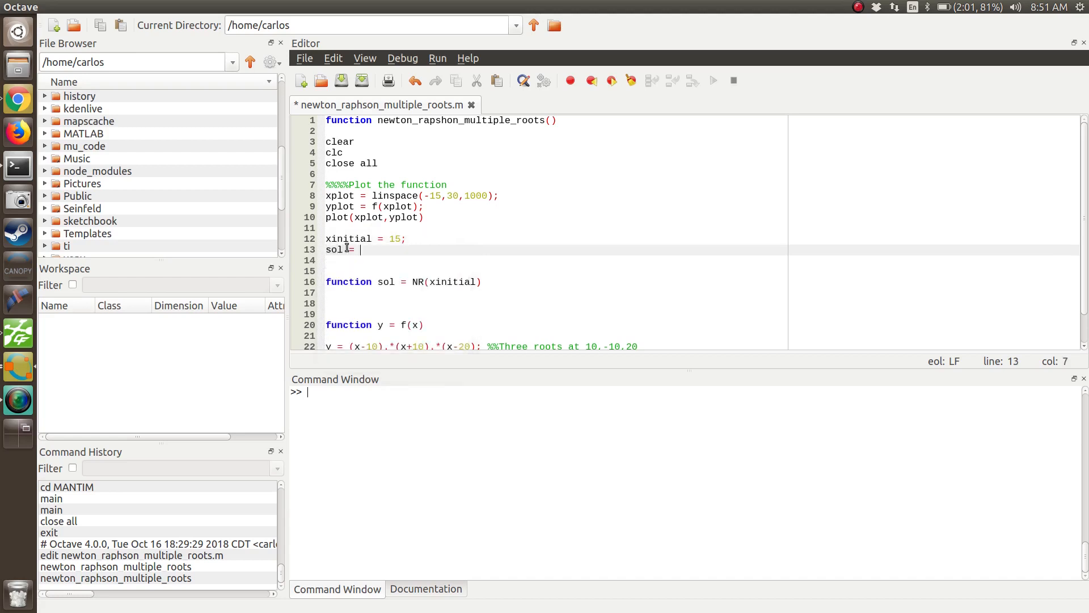
type("NR(xii")
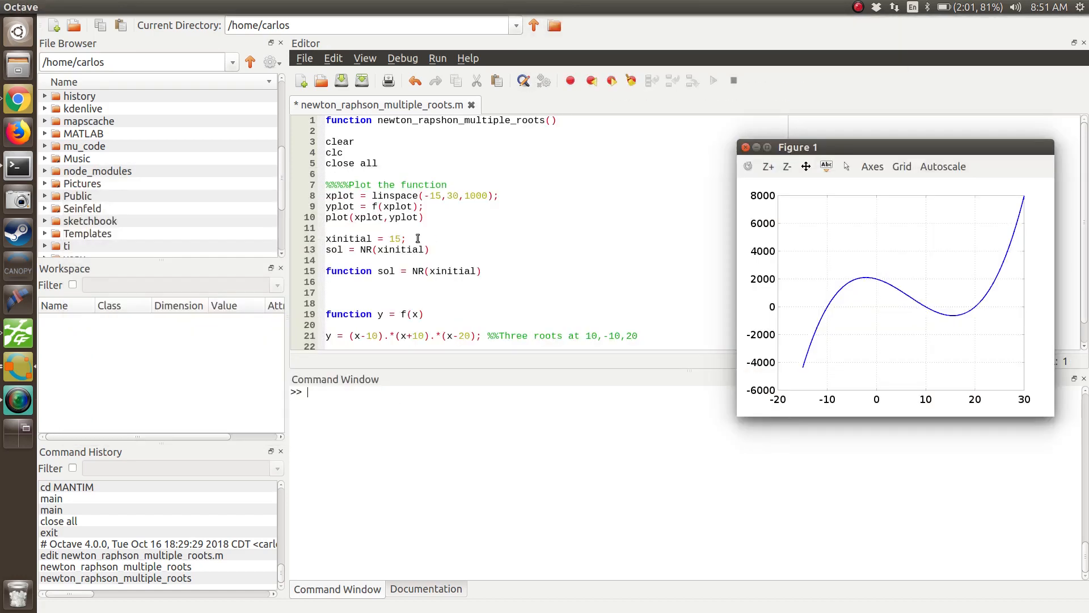
mouse_move(950, 323)
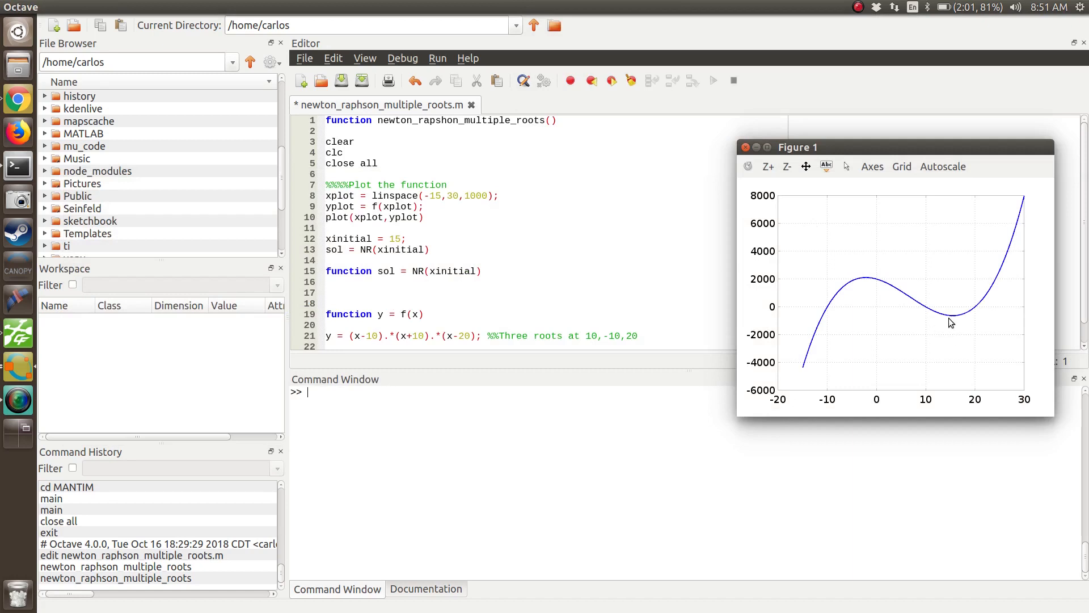
mouse_move(951, 320)
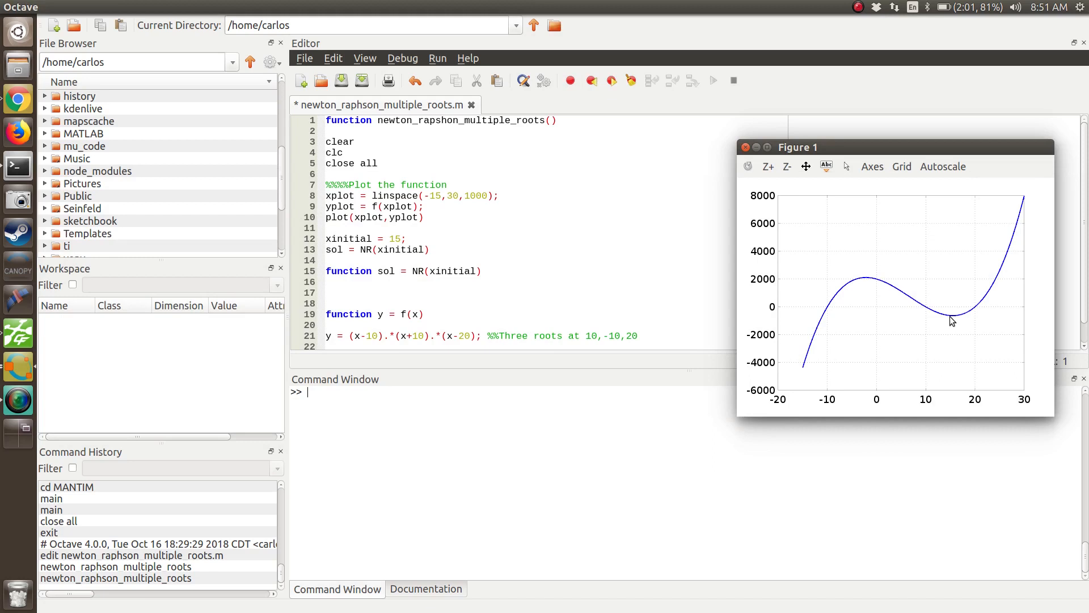
mouse_move(927, 314)
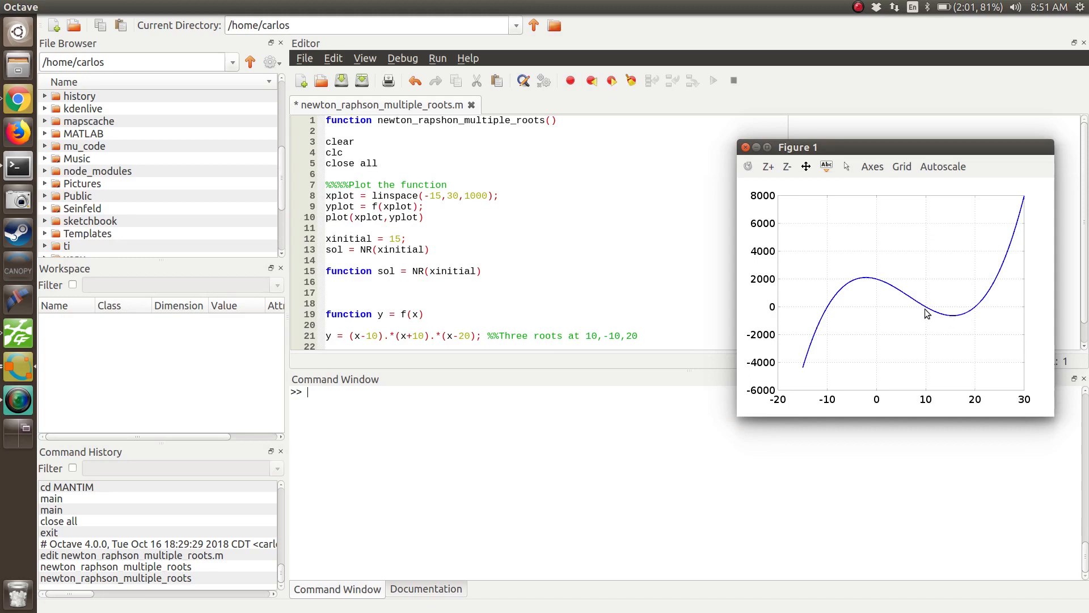
mouse_move(983, 304)
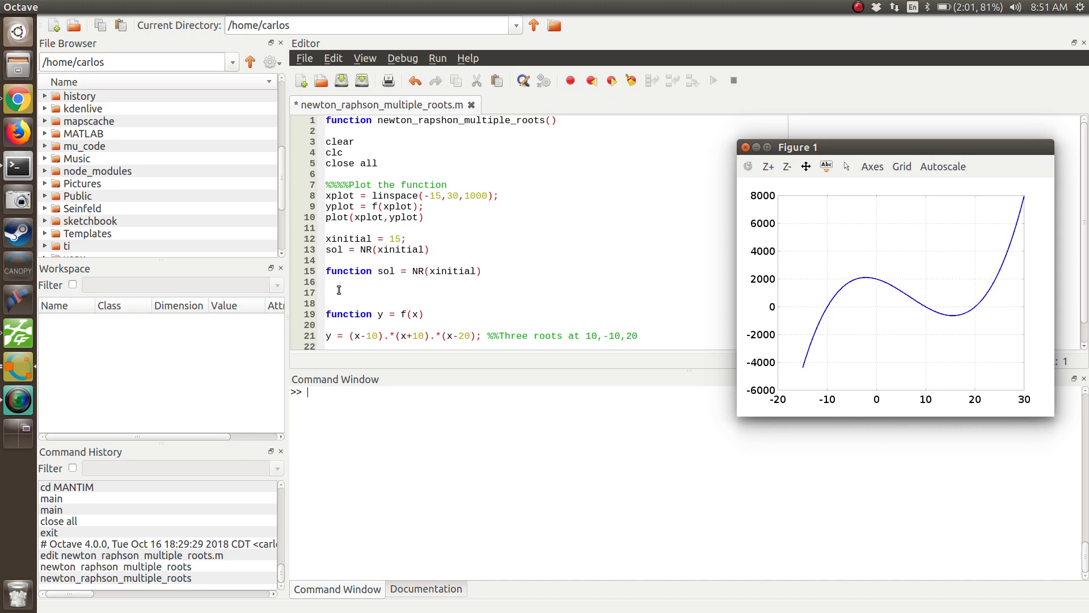
Initialize iters and write the while (iters < 1000) && (err > 1e-4) loop with end
left_click(745, 147)
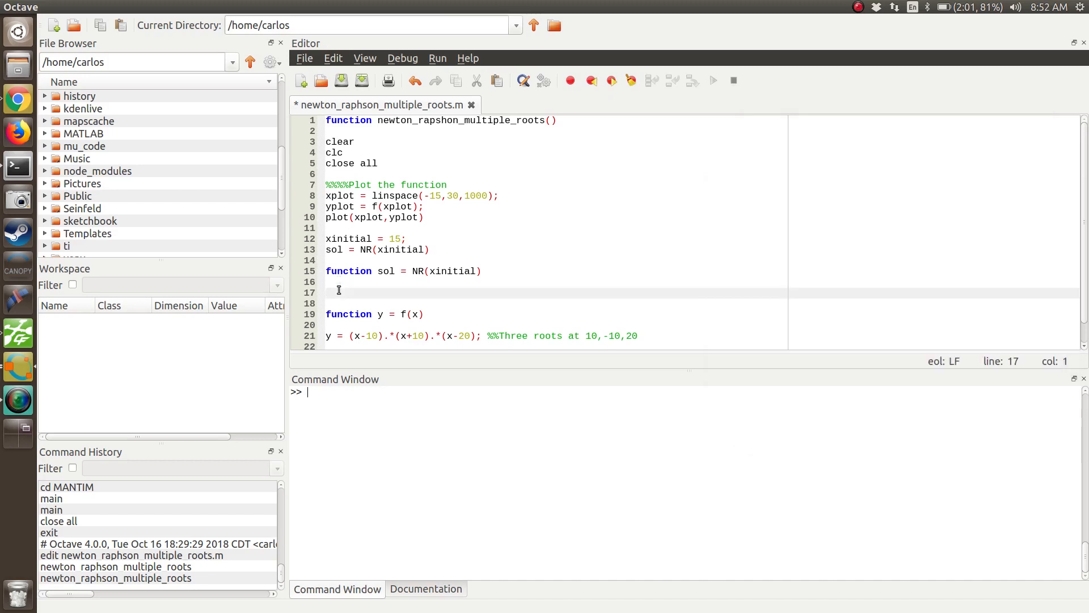
type("iters = 0")
type("while iters < 1")
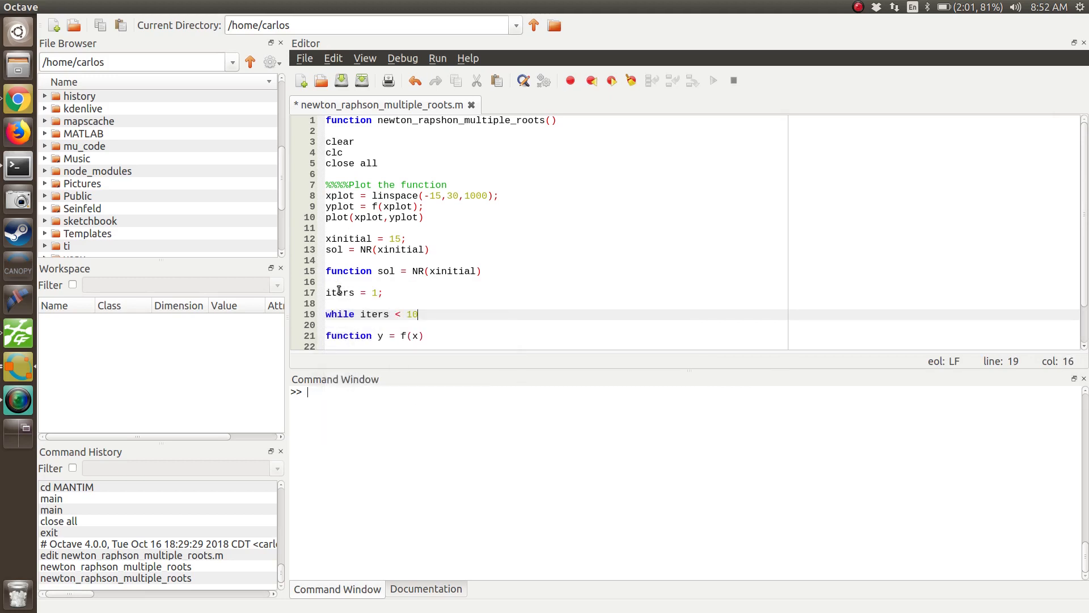
type("00 &&")
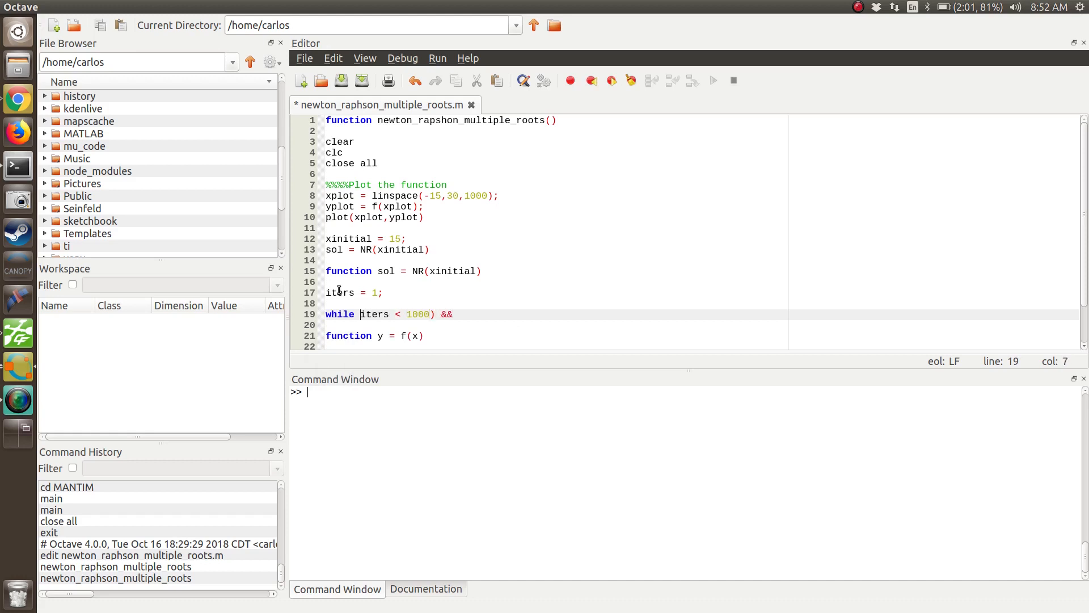
type("(")
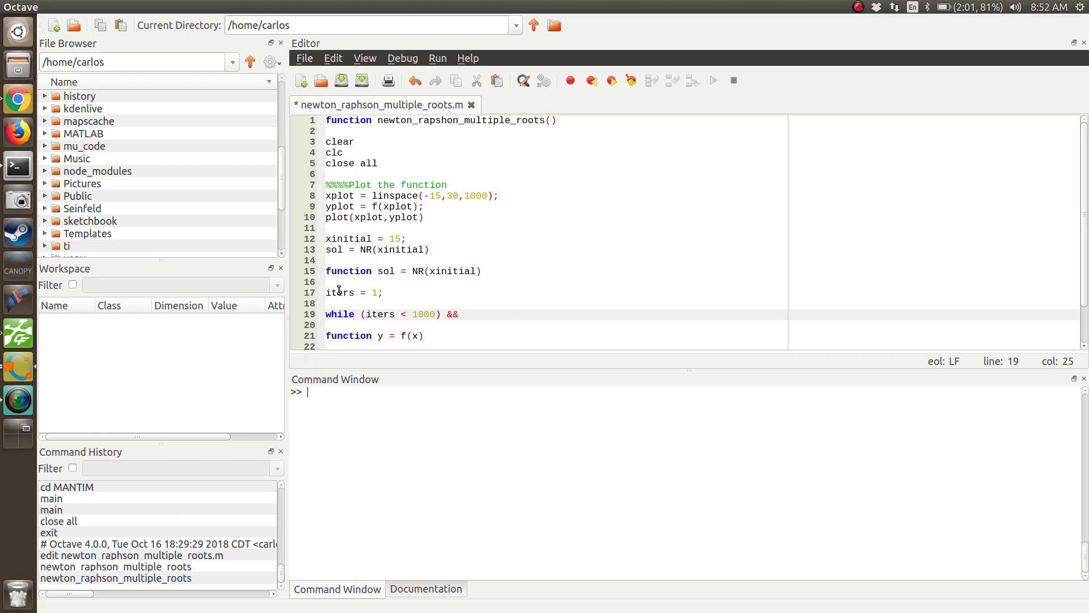
type("(err >")
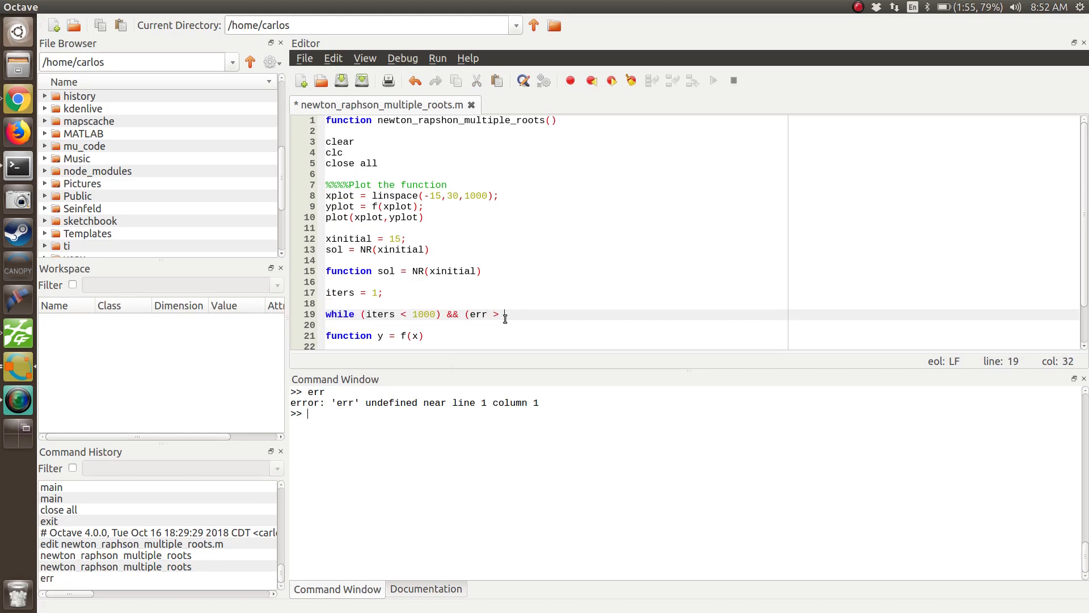
type("1e")
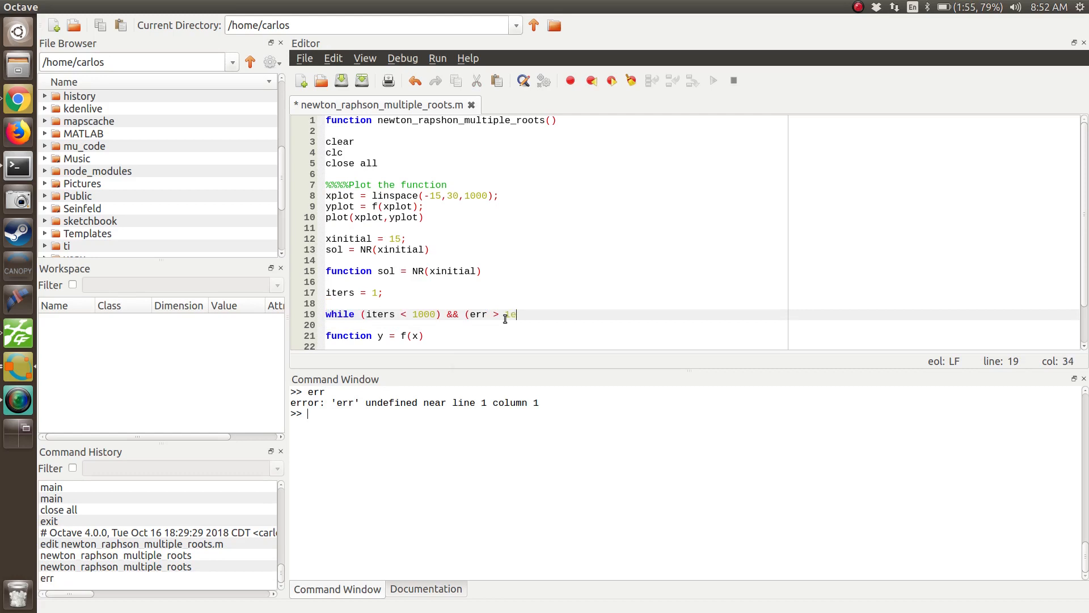
type("e-4)")
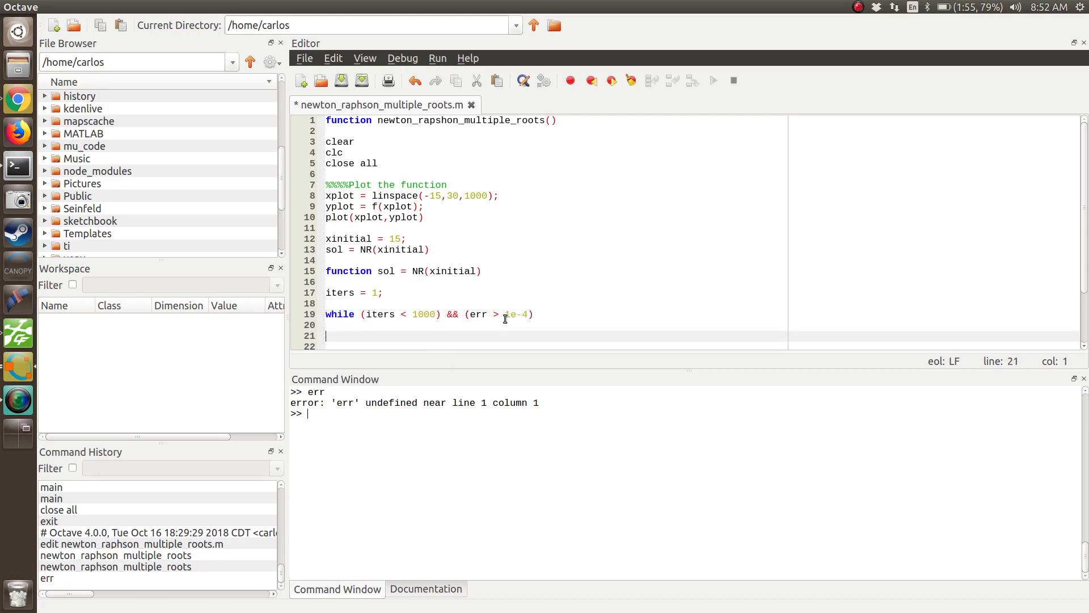
type("end")
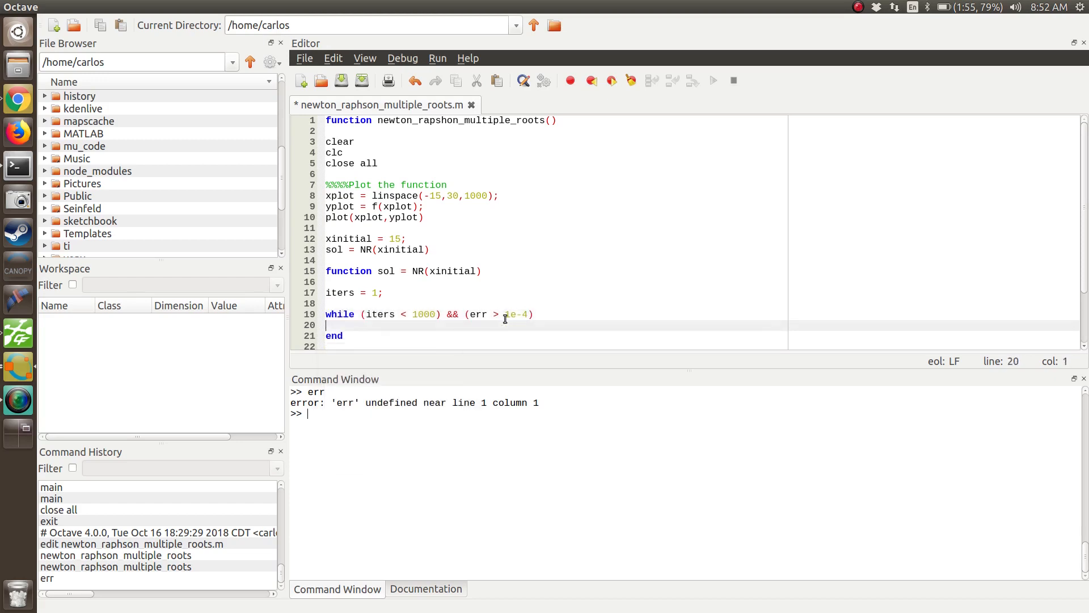
Increment iters by 1 in the loop and set err = abs(f(xinitial))
type("iters =")
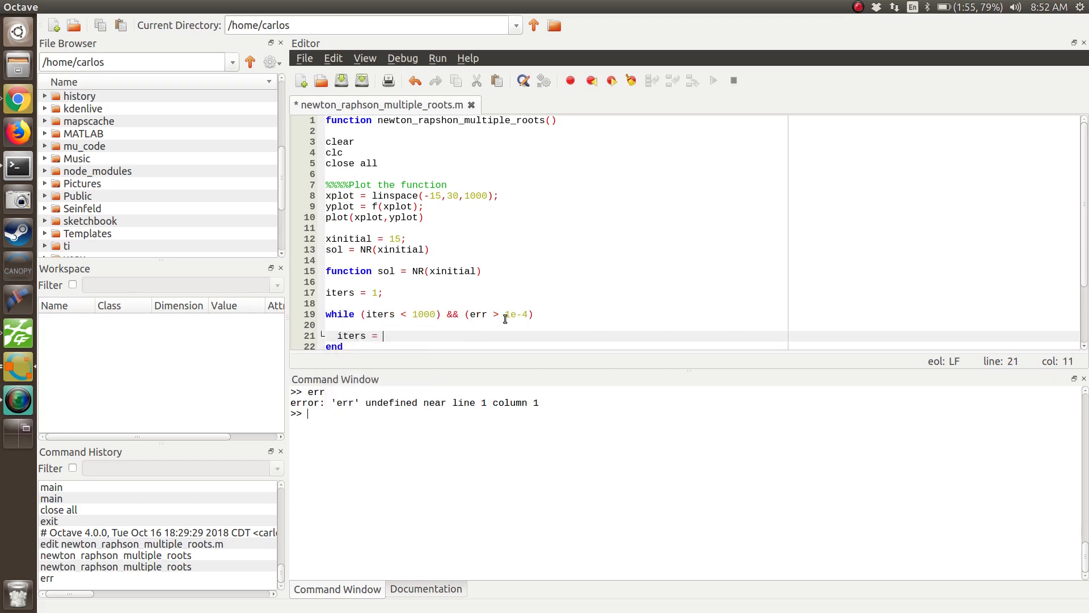
type("iters + 1;")
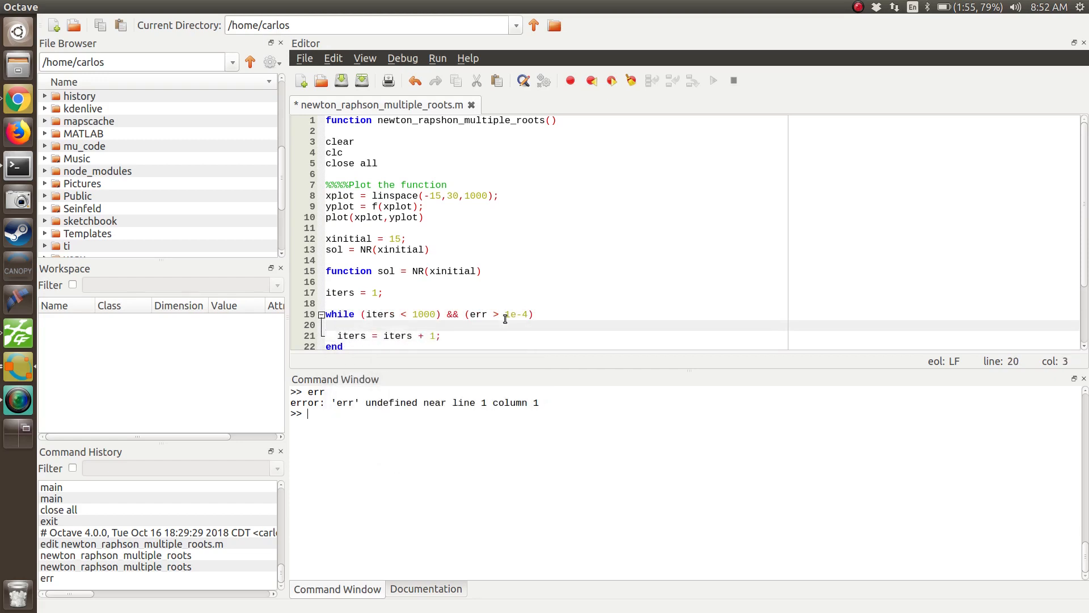
type("err = f")
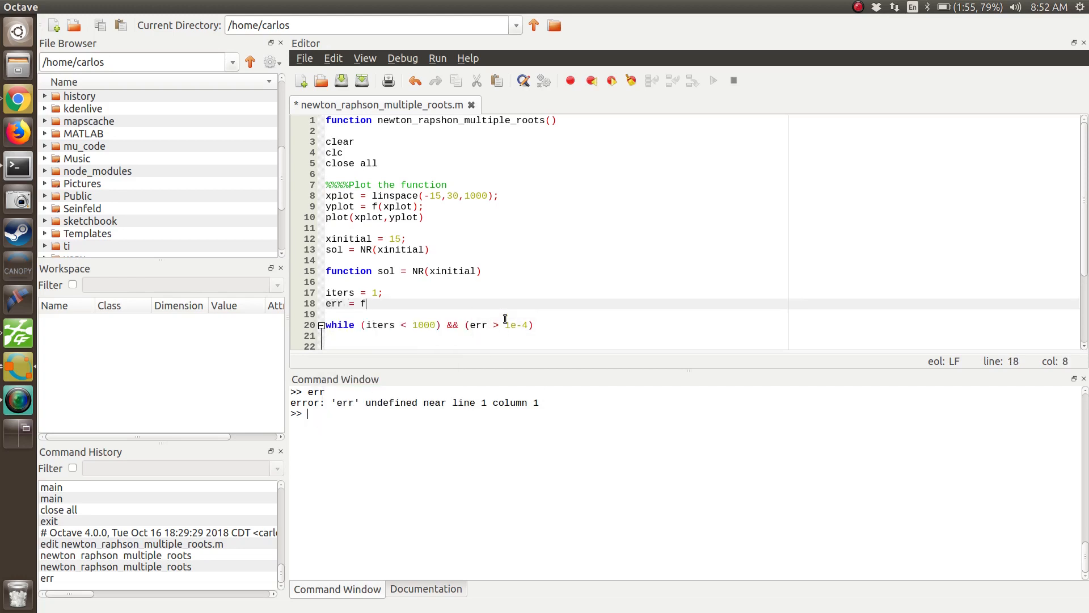
type("(xiniitial));")
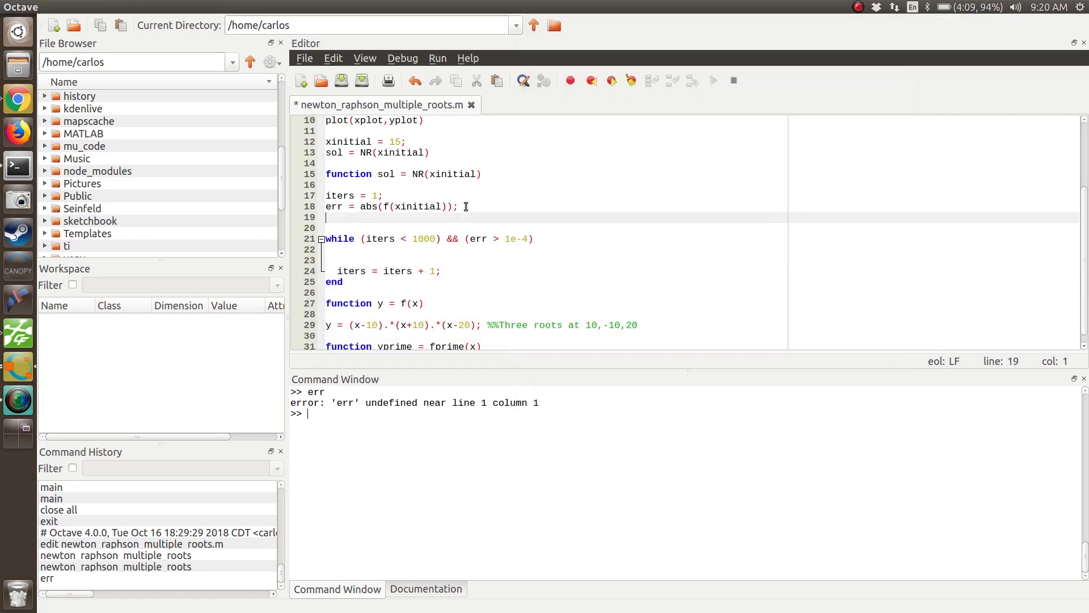
Set xiter = xinitial and add the update xiter = xiter - f(xiter)/fprime(xiter)
type("x0 = xinitial;")
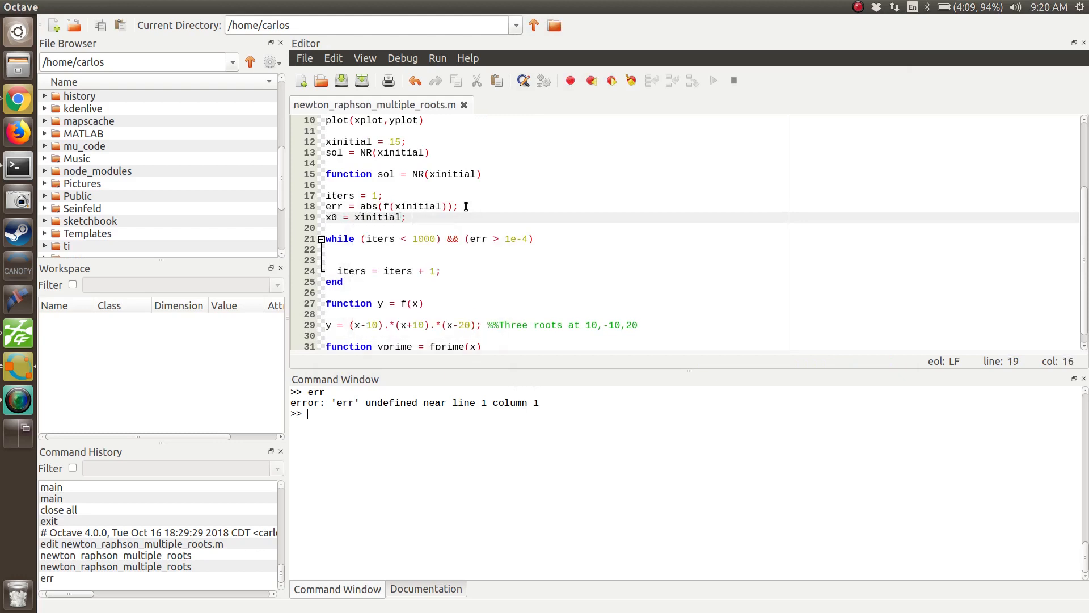
key("BackSpace")
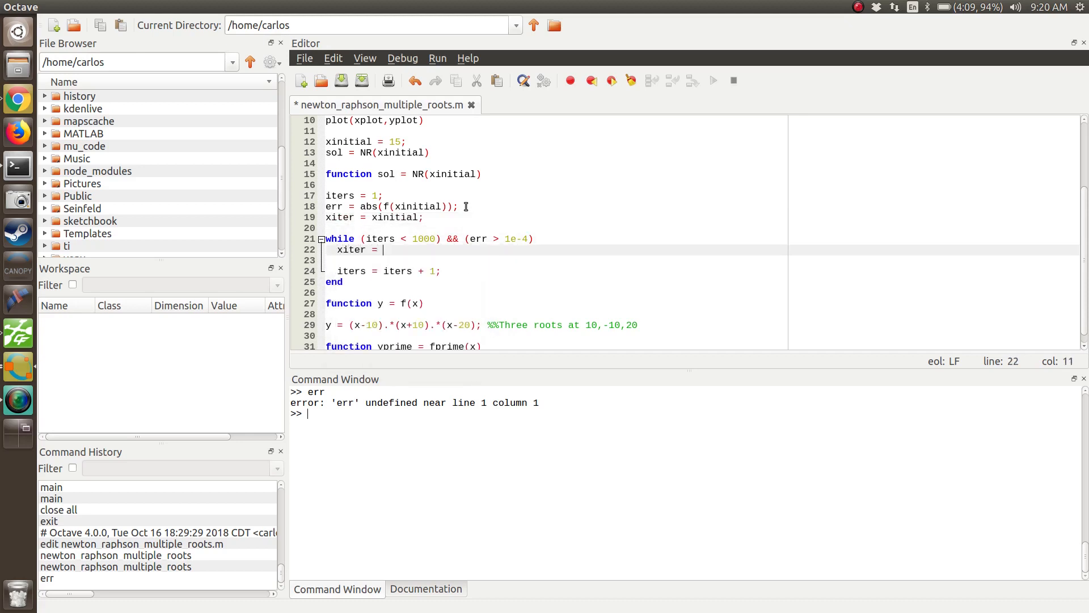
type("xiter -")
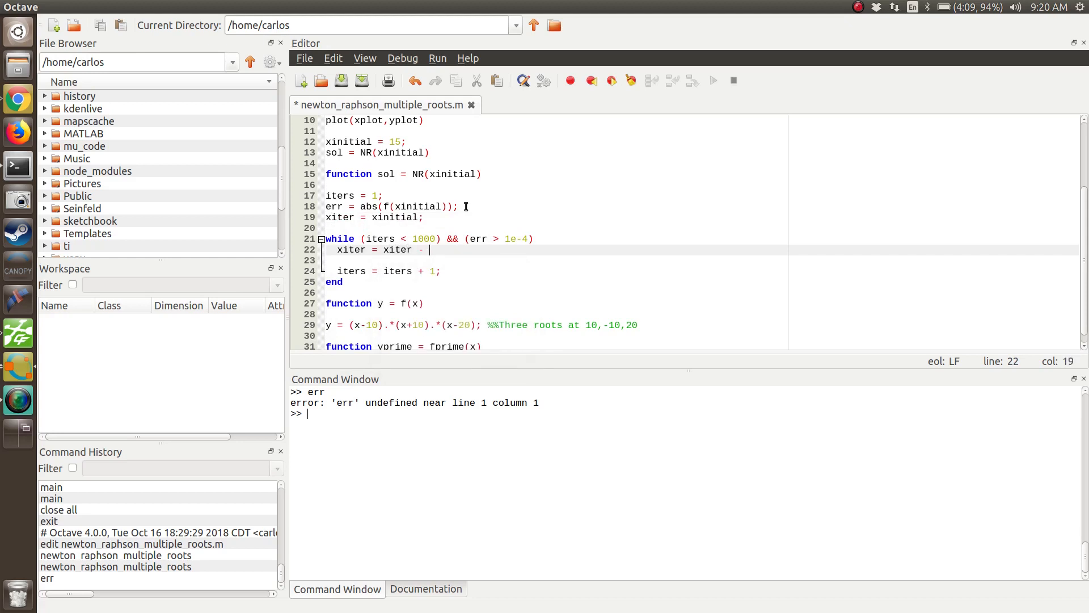
type("f(xiter)")
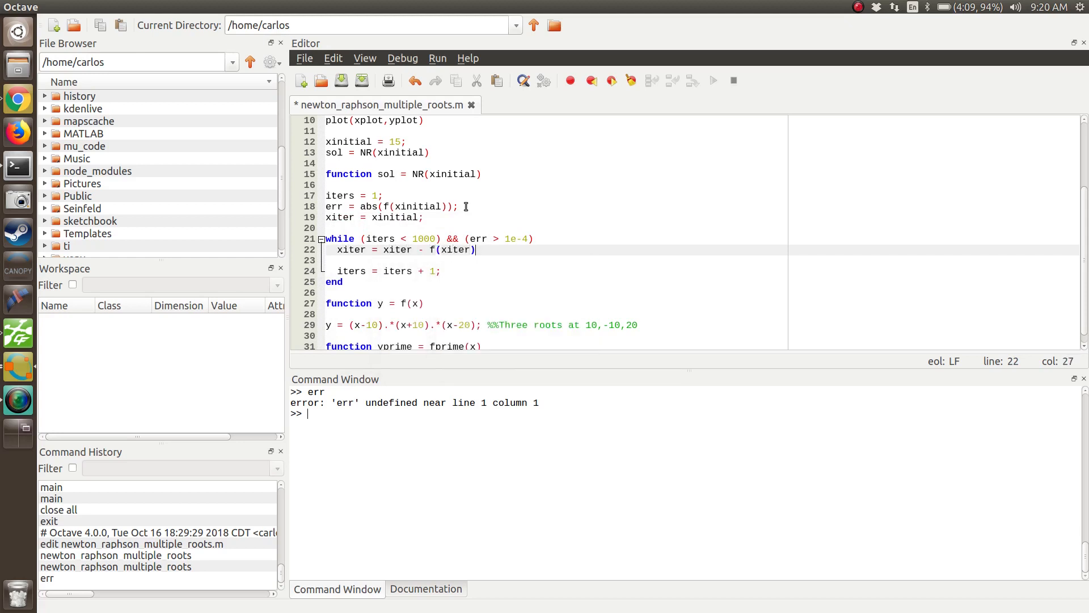
type("/fprime(xiter);")
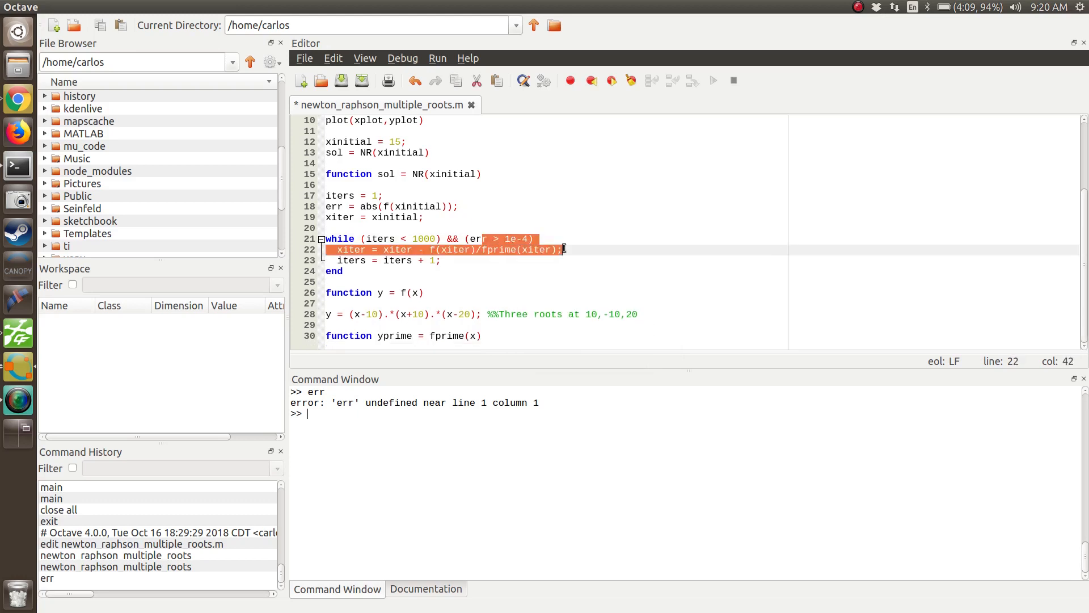
left_click(529, 314)
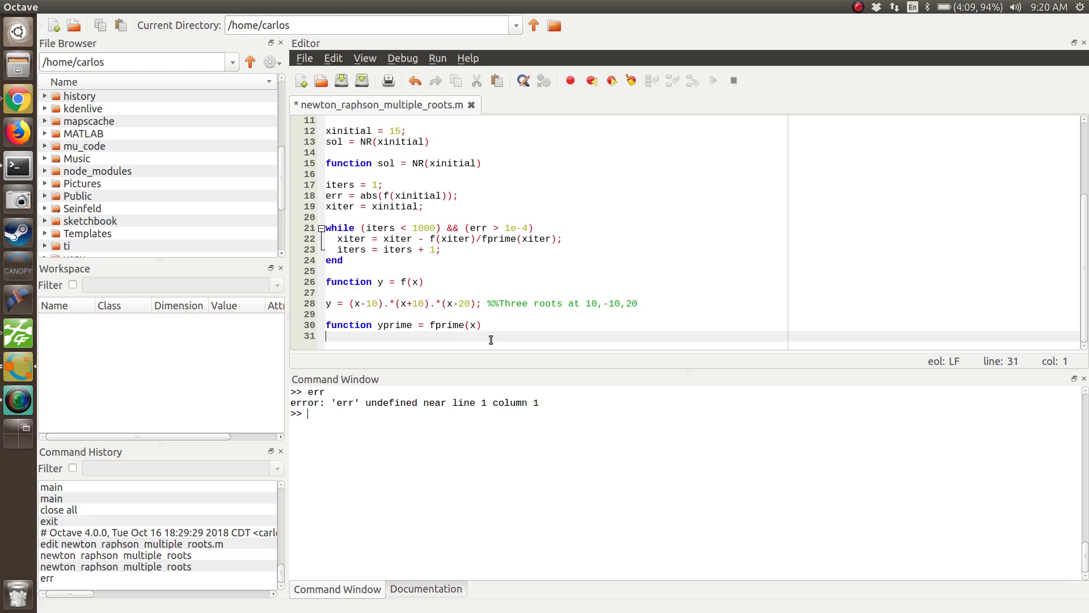
Make fprime return (f(x+dx) - f(x-dx))/(2*dx) with Secant and Central differencing comments
type("%%%Secant method")
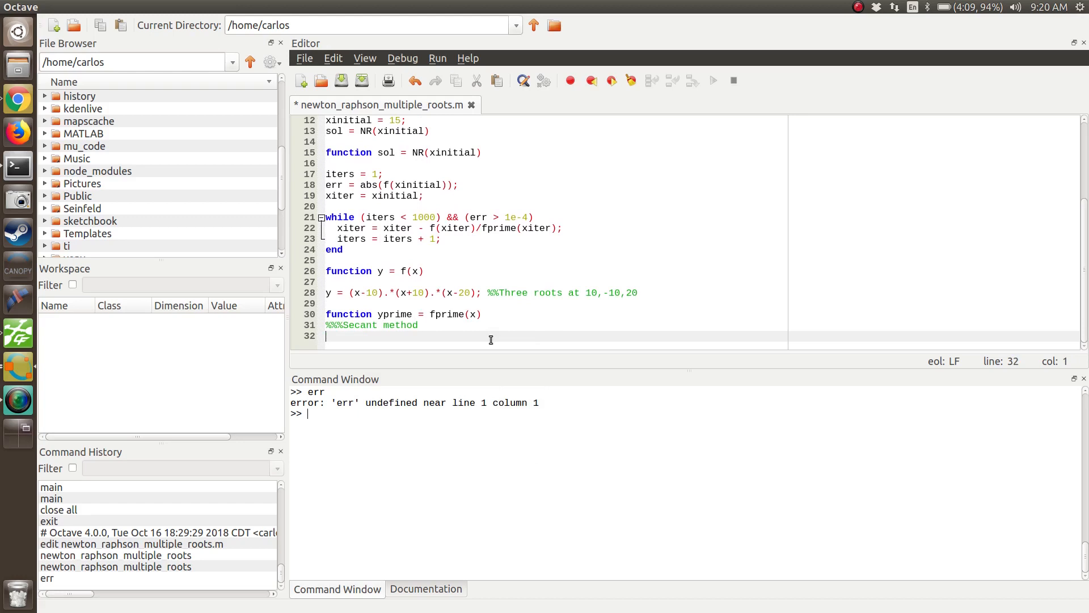
type("yprime =")
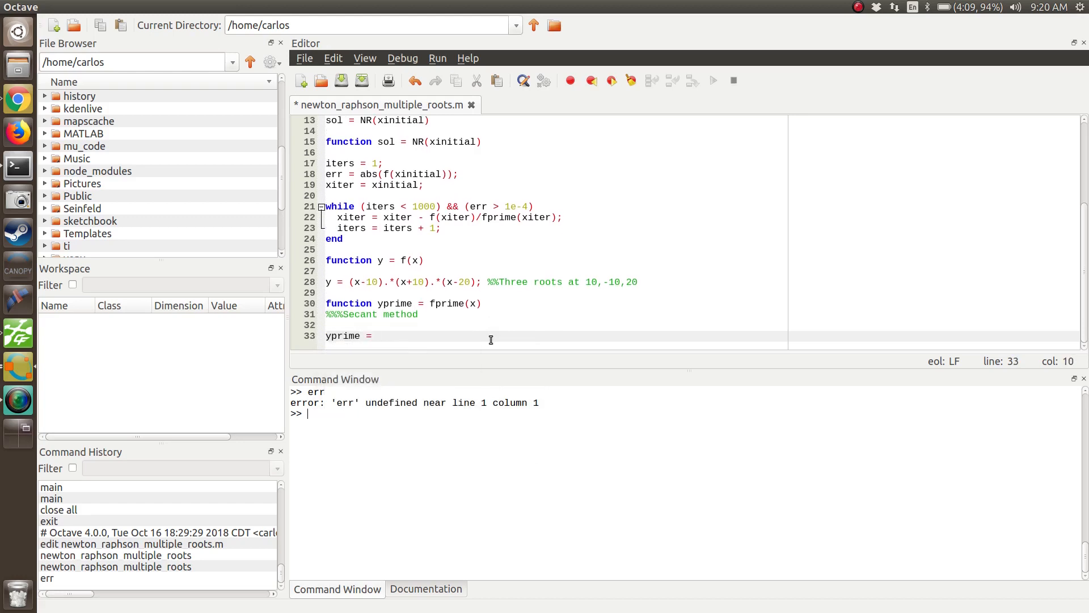
type("f(x+")
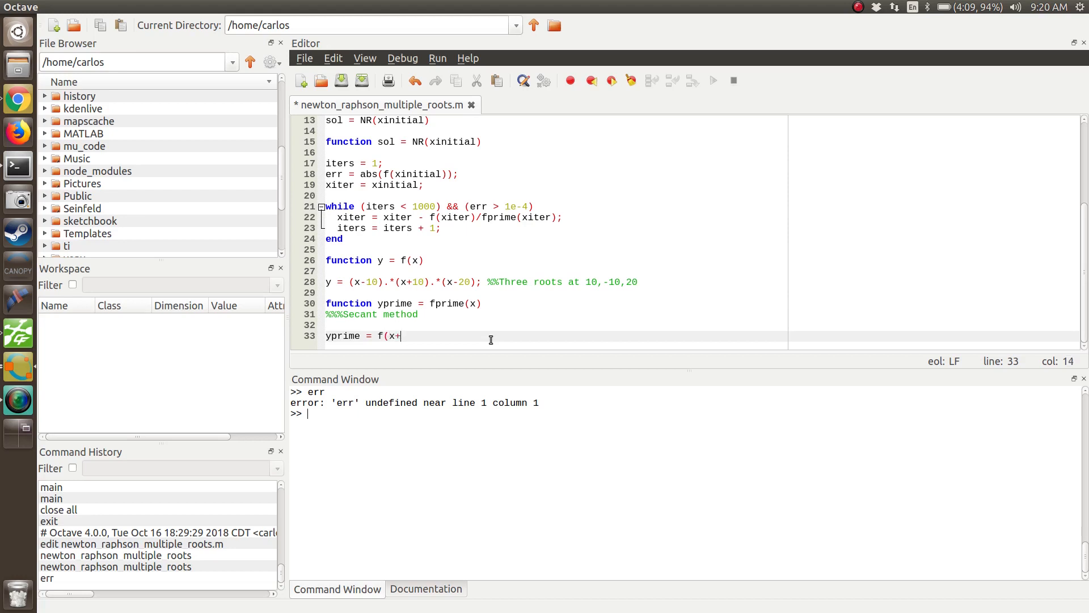
type("dx) - f(x-")
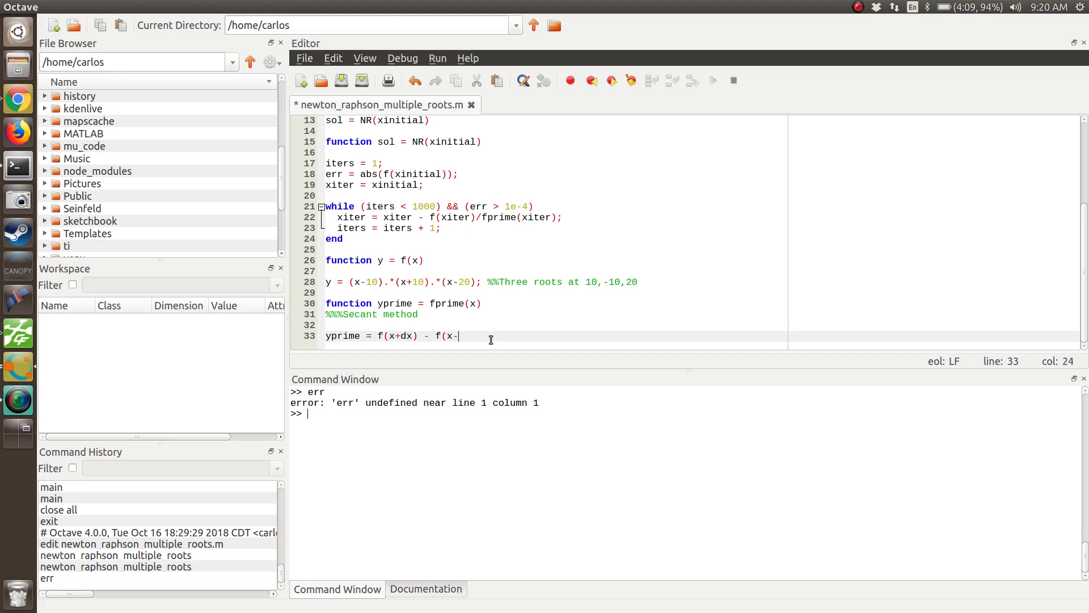
type("dx) 0")
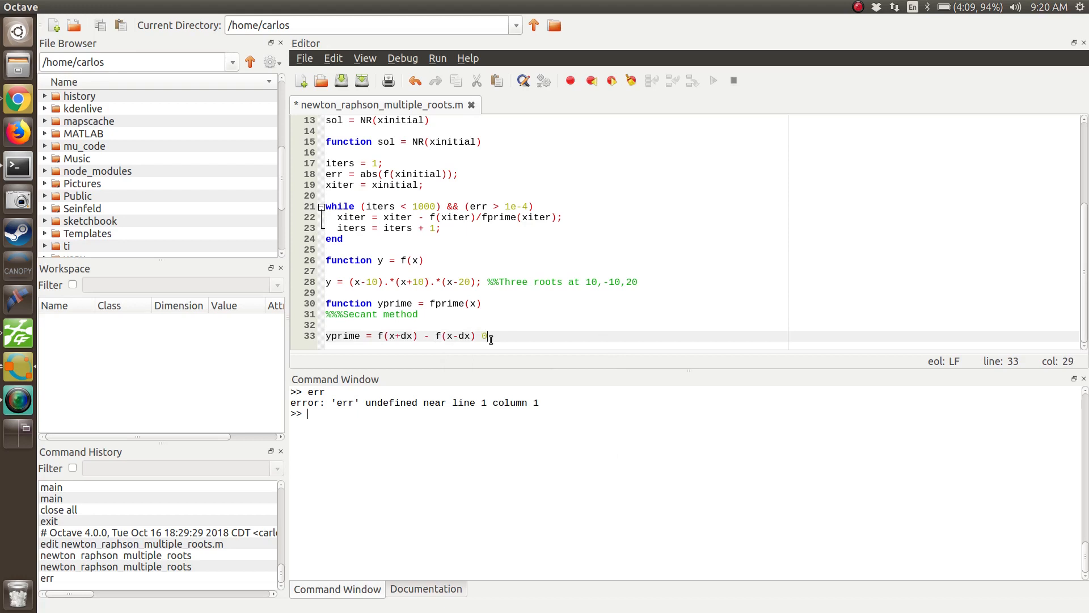
key("BackSpace")
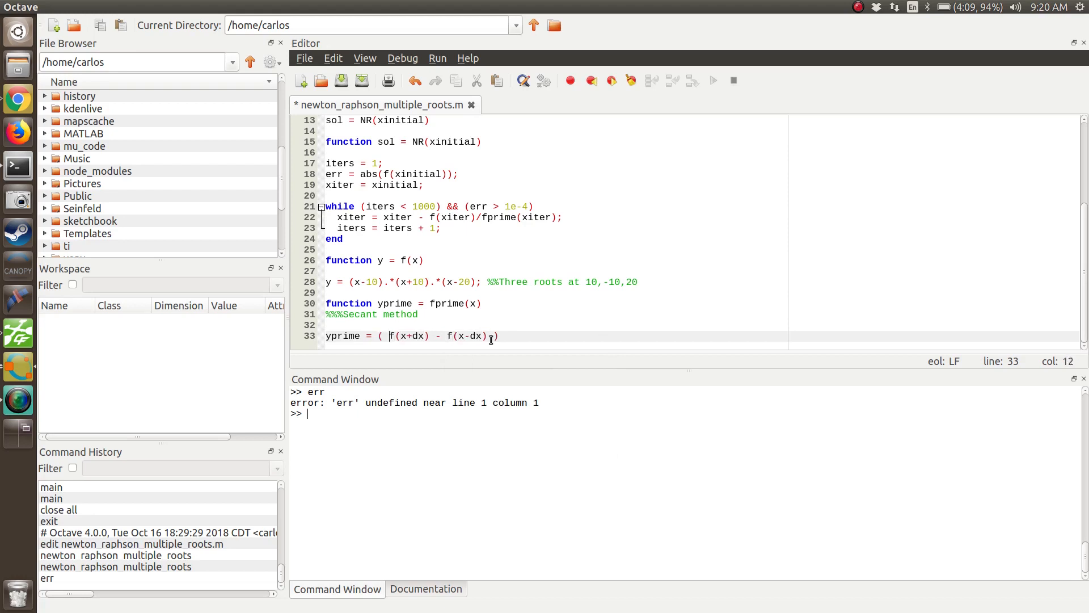
type("/ 2")
left_click(554, 325)
type("dx = 0.01;")
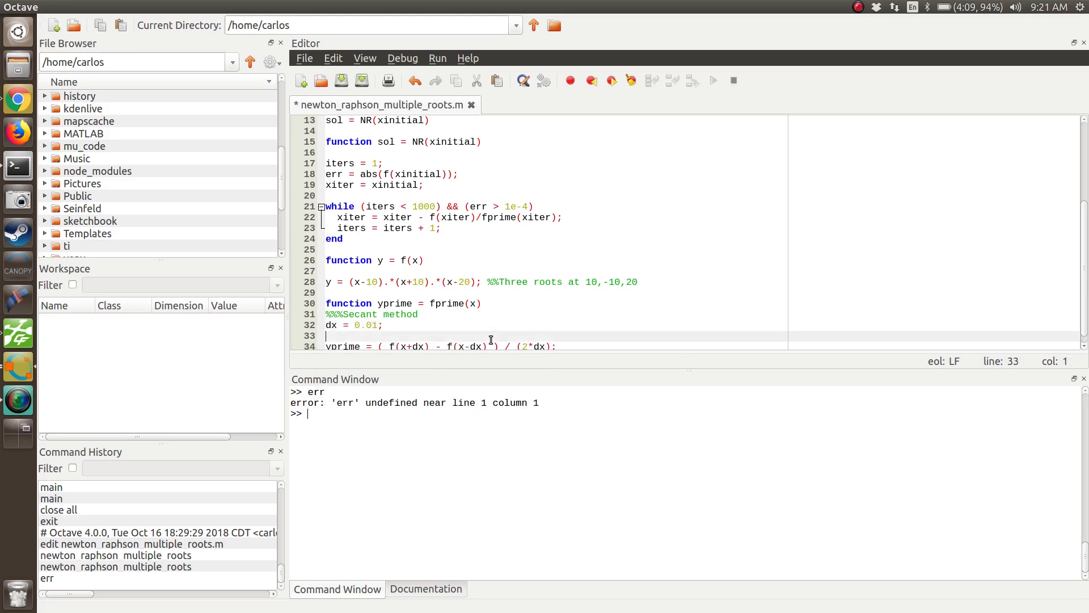
type("%%%Cen")
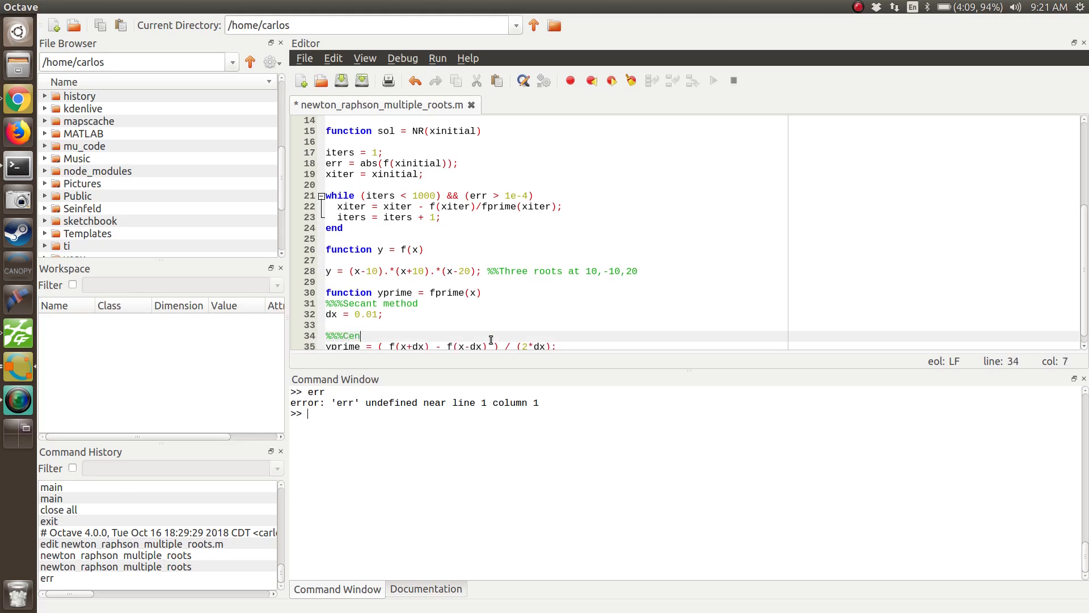
type("tral differencing")
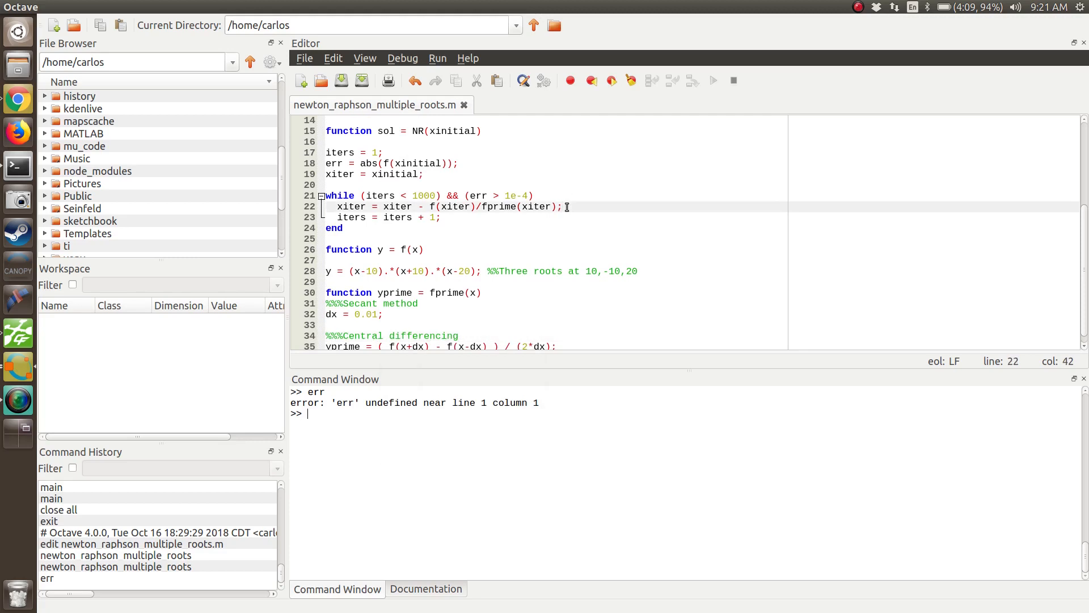
Run the script, review output converging to -10, and add a semicolon on line 22
key("Backspace")
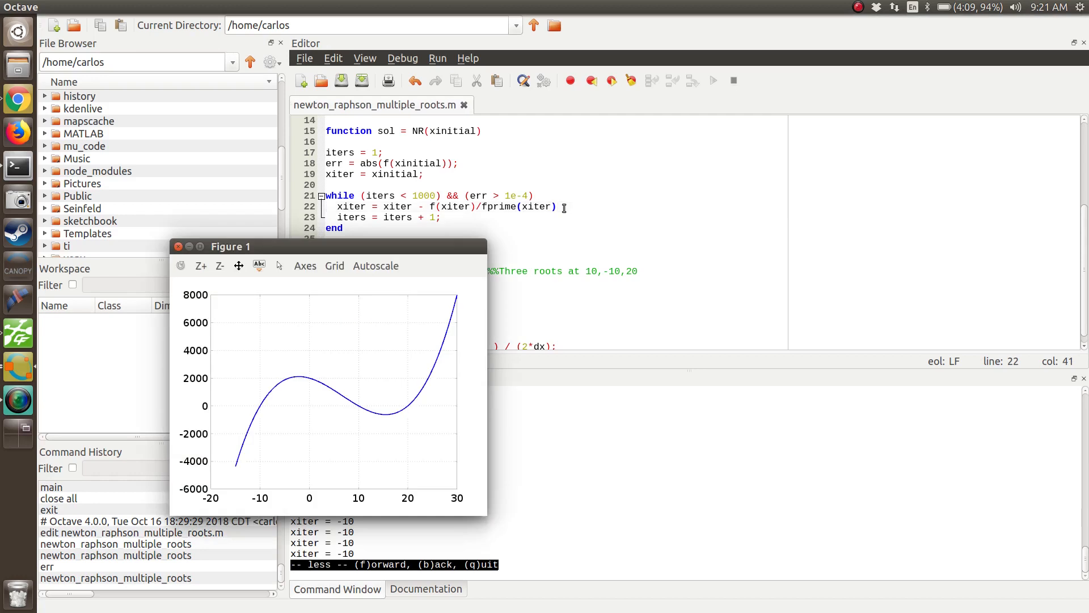
left_click(178, 246)
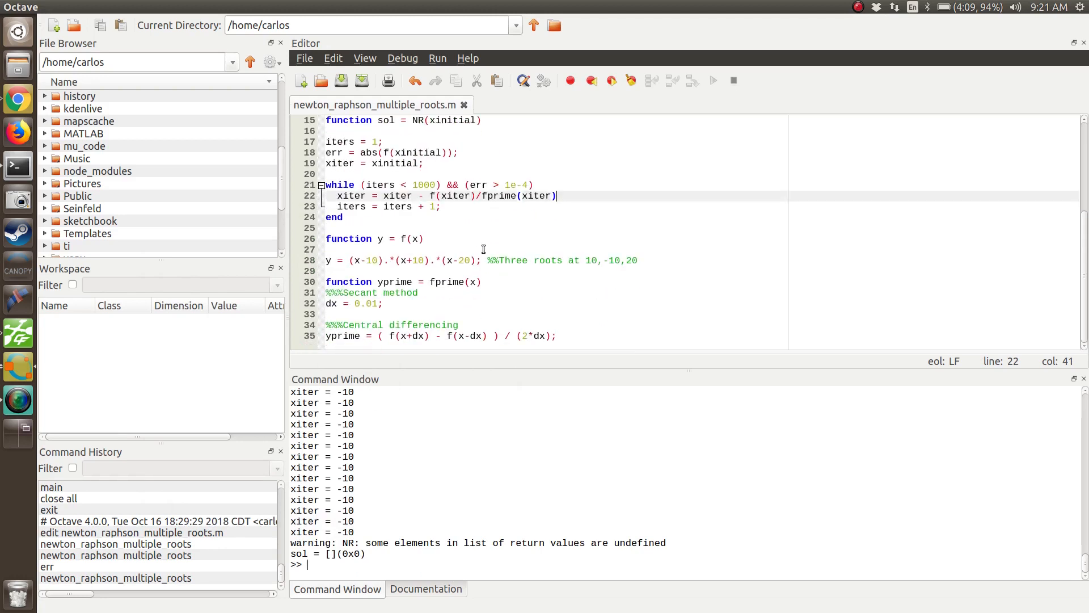
type(";")
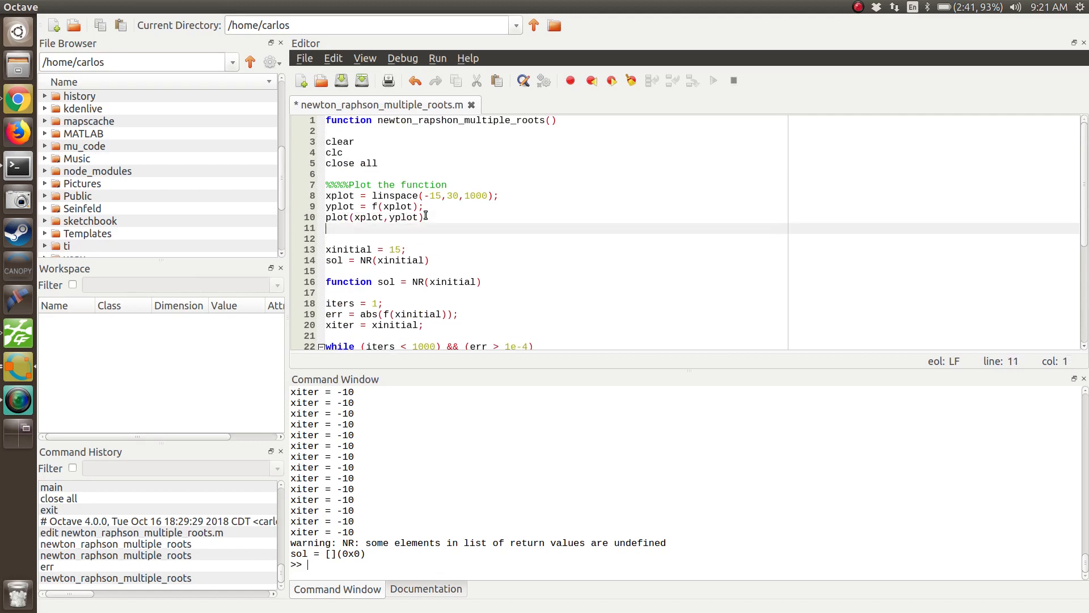
Add hold on, then plot(xiter,f(xiter)) and err = abs(f(xiter)) inside the loop
type("hold on")
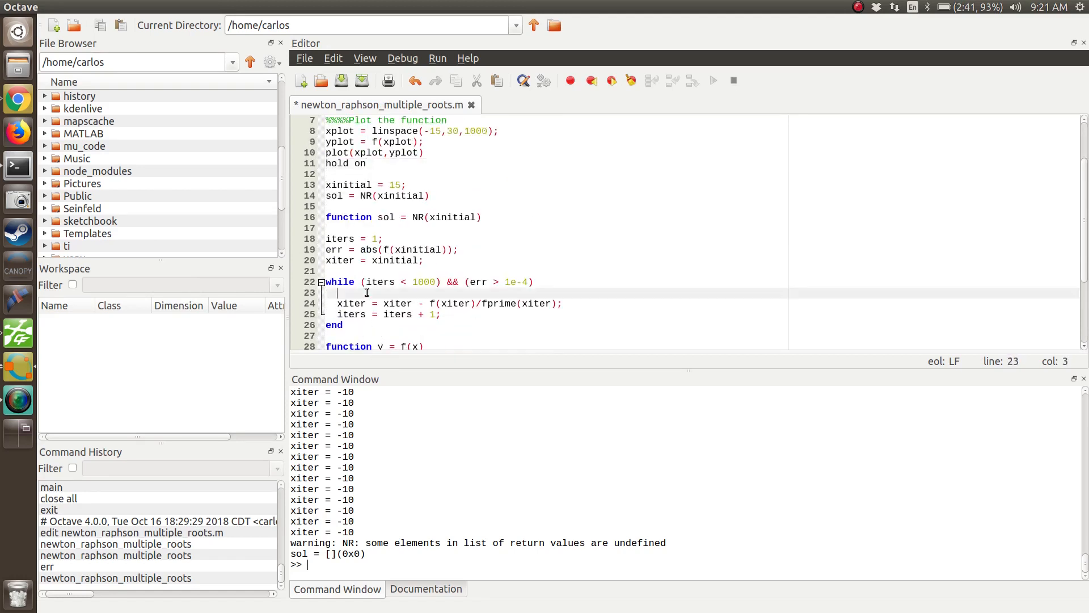
type("plot(xiter,")
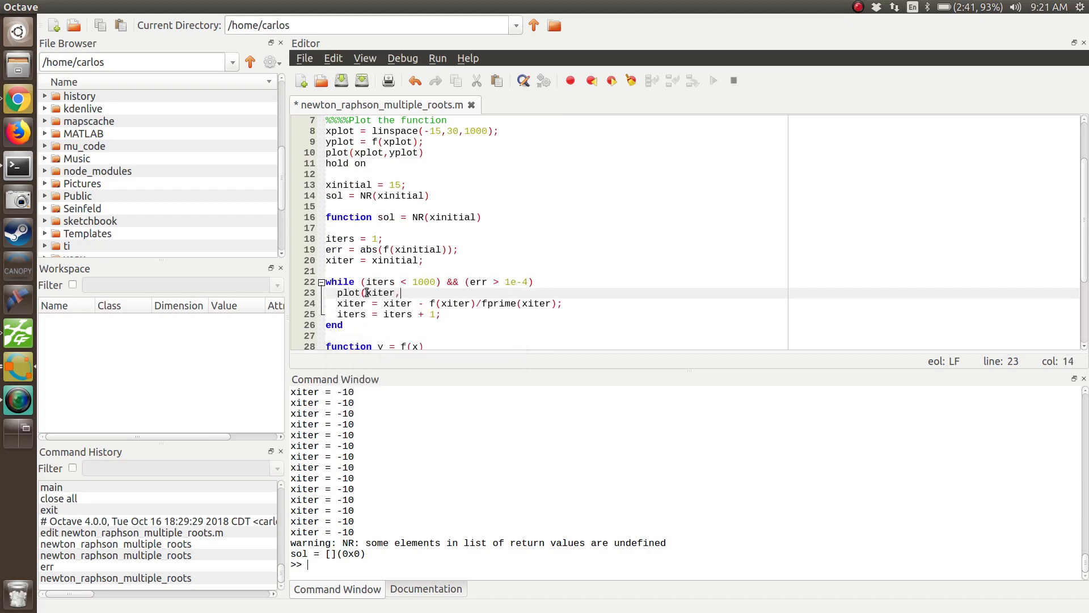
type("f(xite")
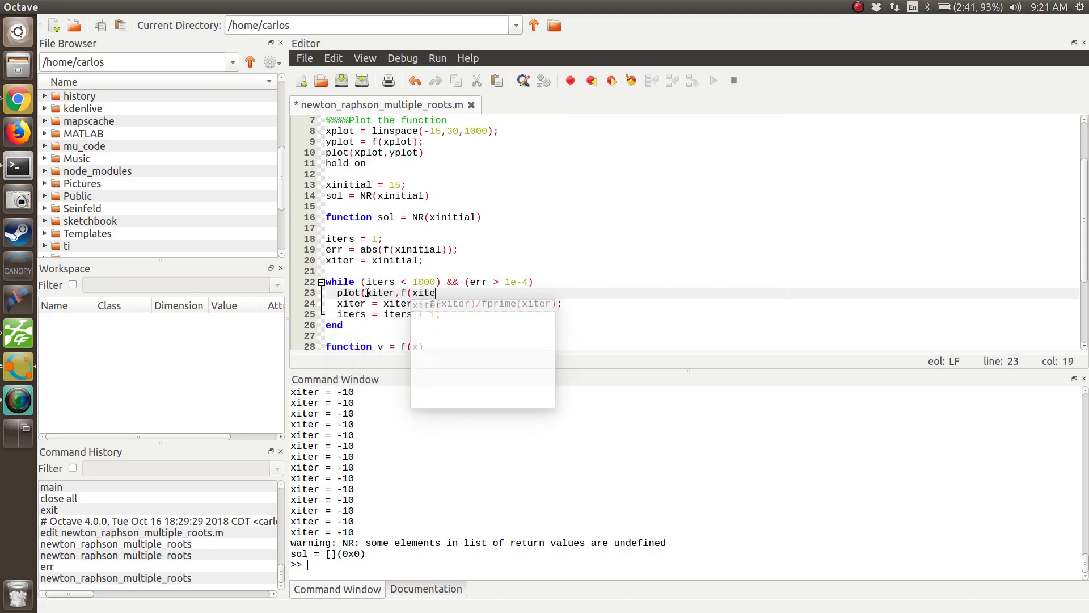
type("r))")
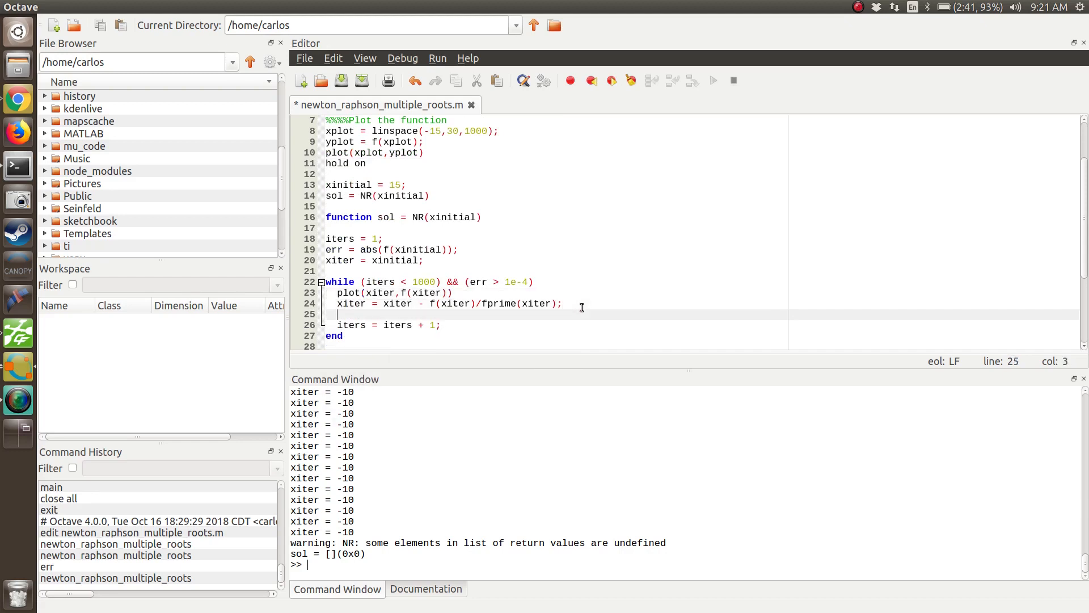
type("err = abs")
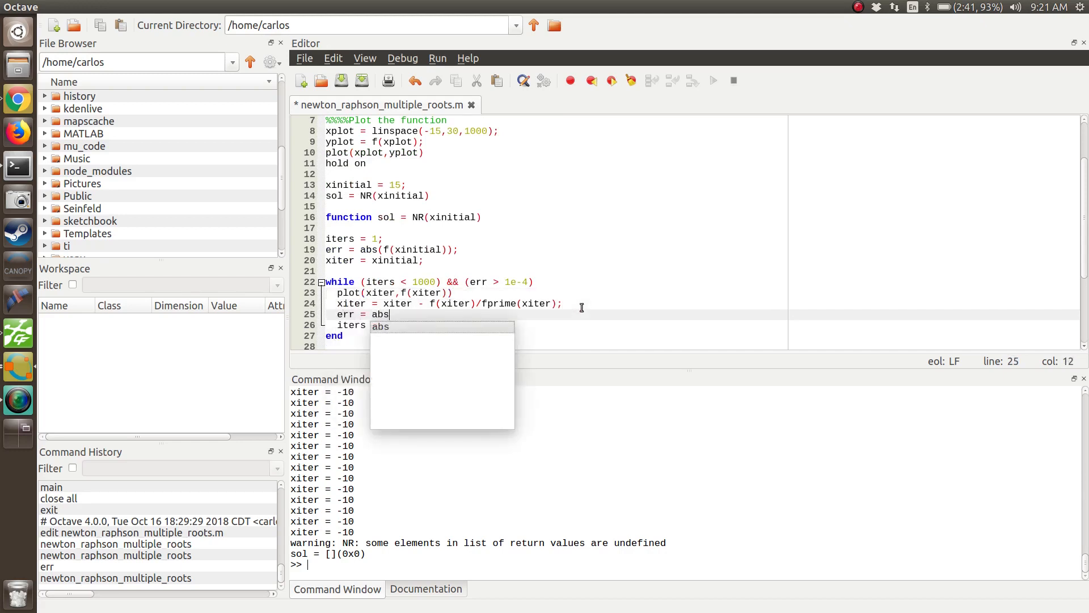
type("(f(xiter))")
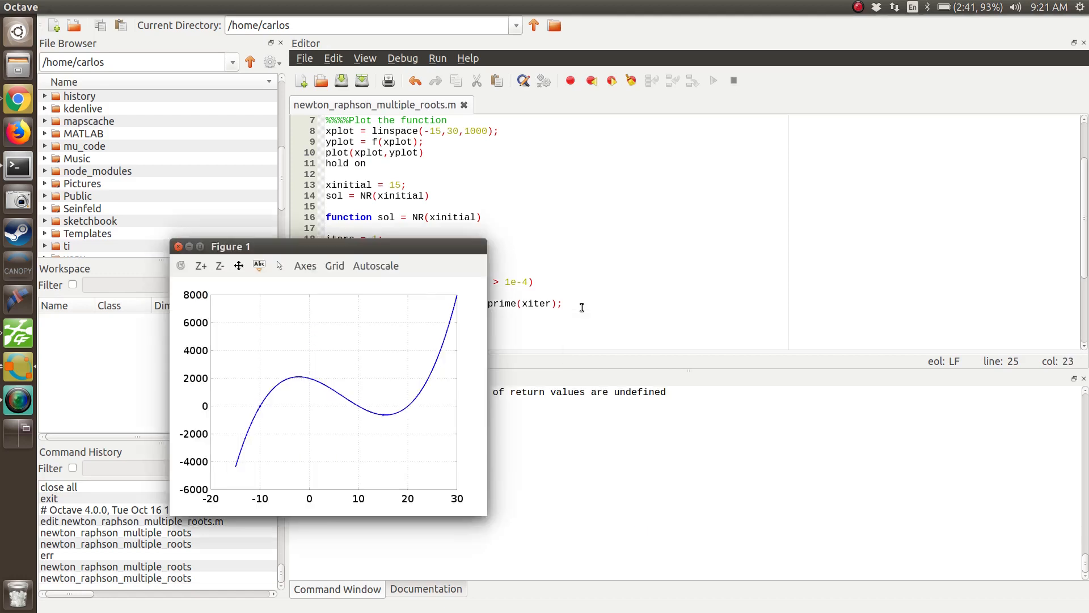
mouse_move(363, 247)
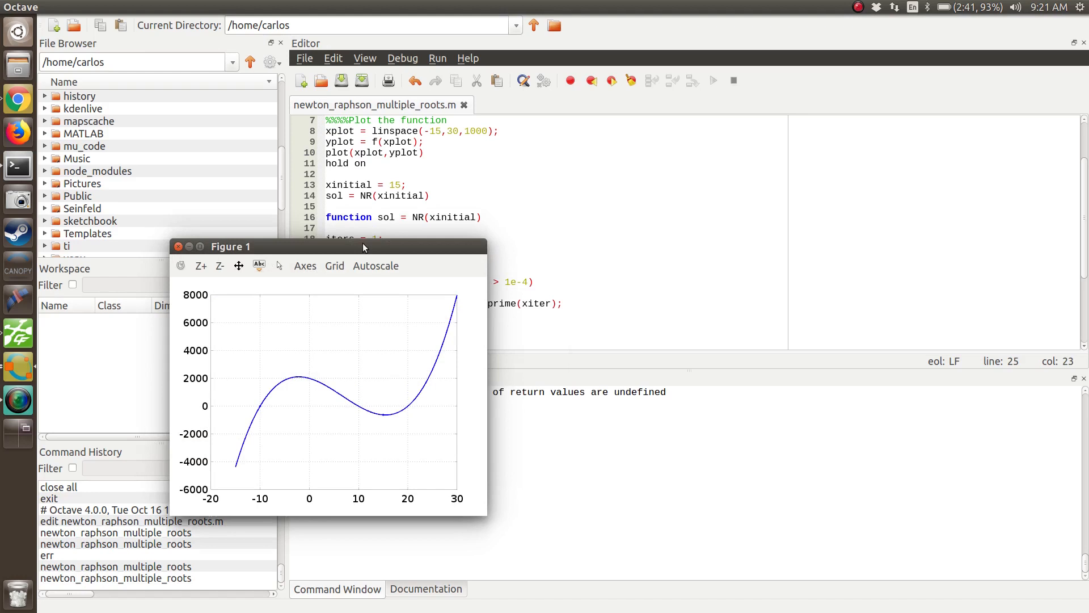
Move Figure 1 beside the code and return focus to the script
left_click_drag(229, 245, 715, 175)
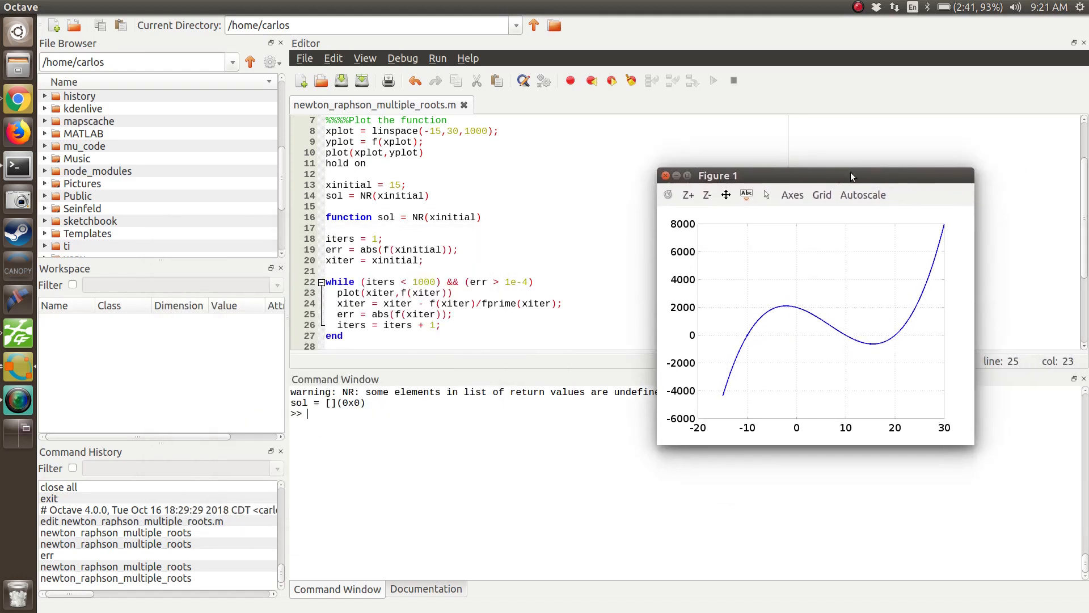
left_click(665, 175)
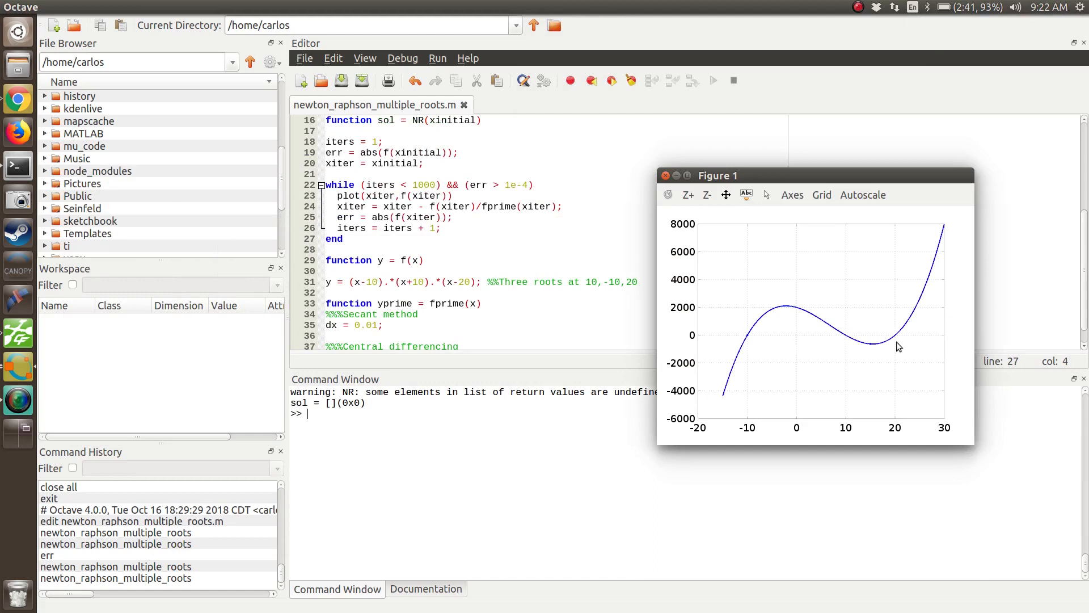
mouse_move(870, 351)
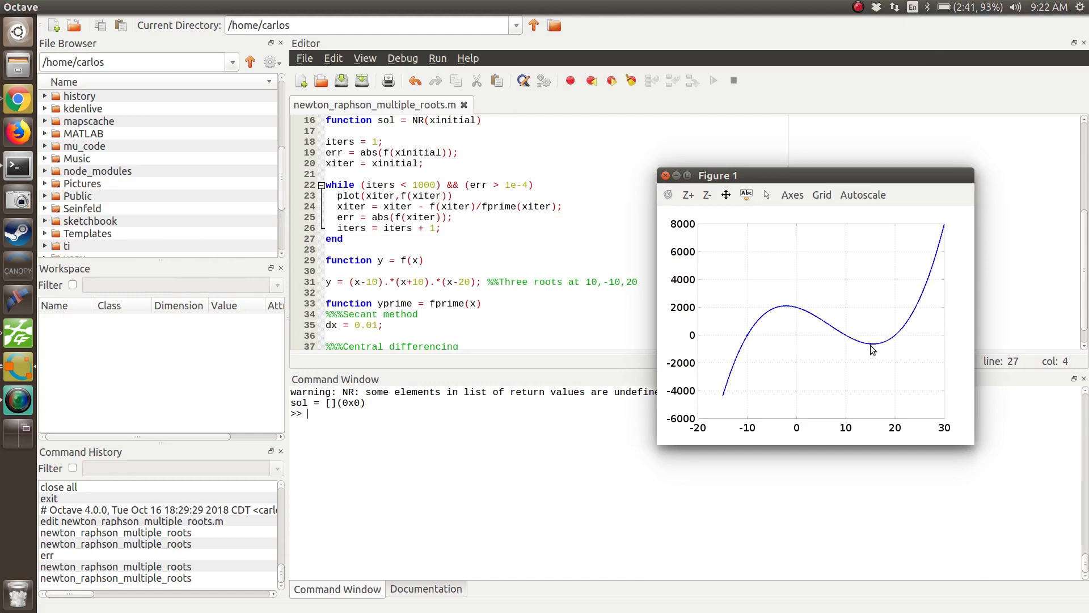
mouse_move(860, 352)
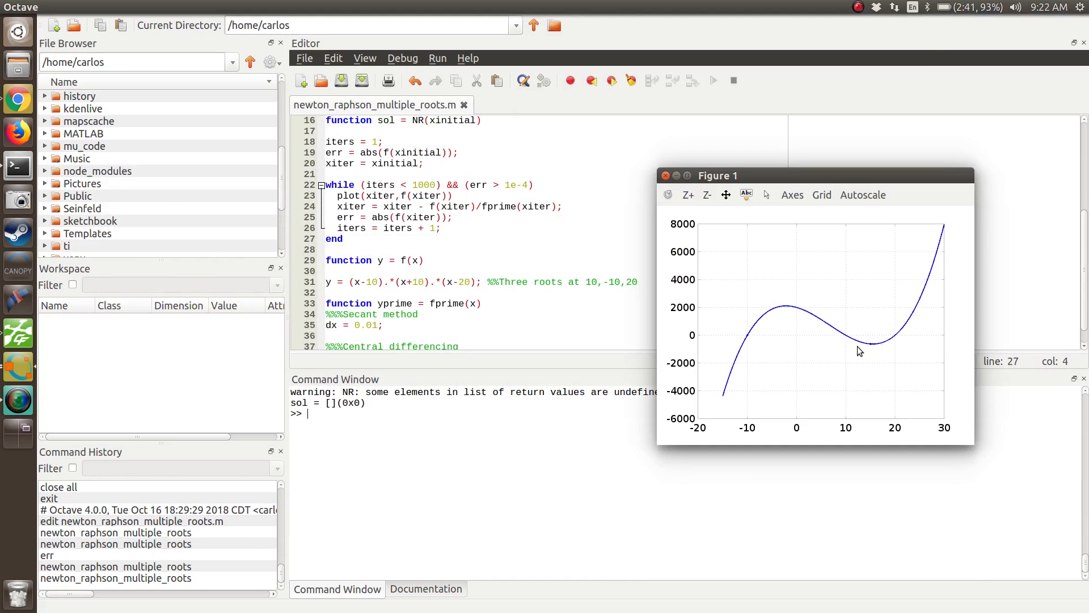
mouse_move(742, 339)
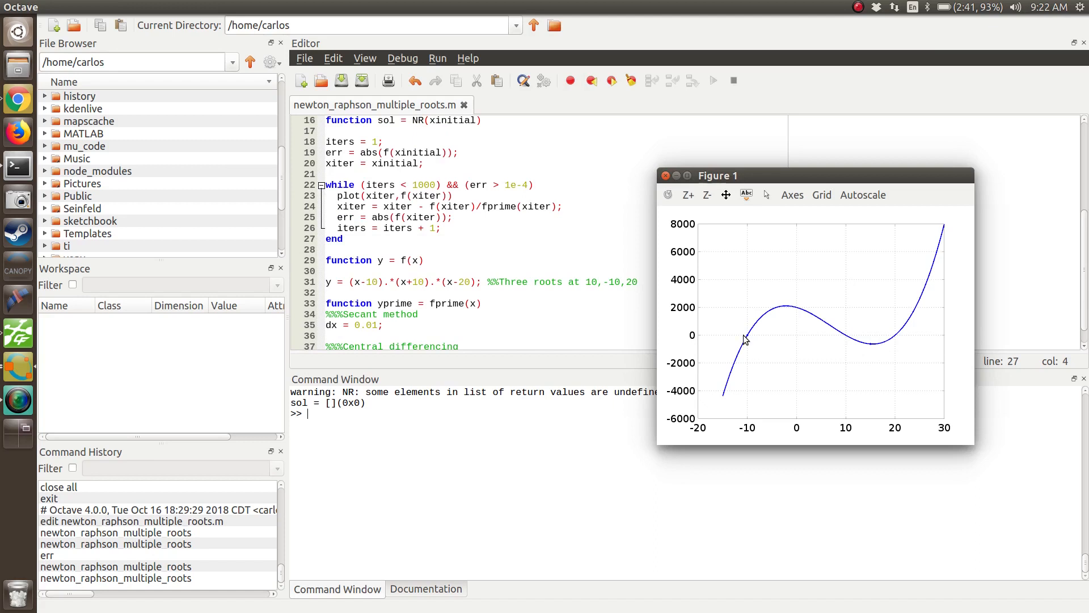
mouse_move(409, 206)
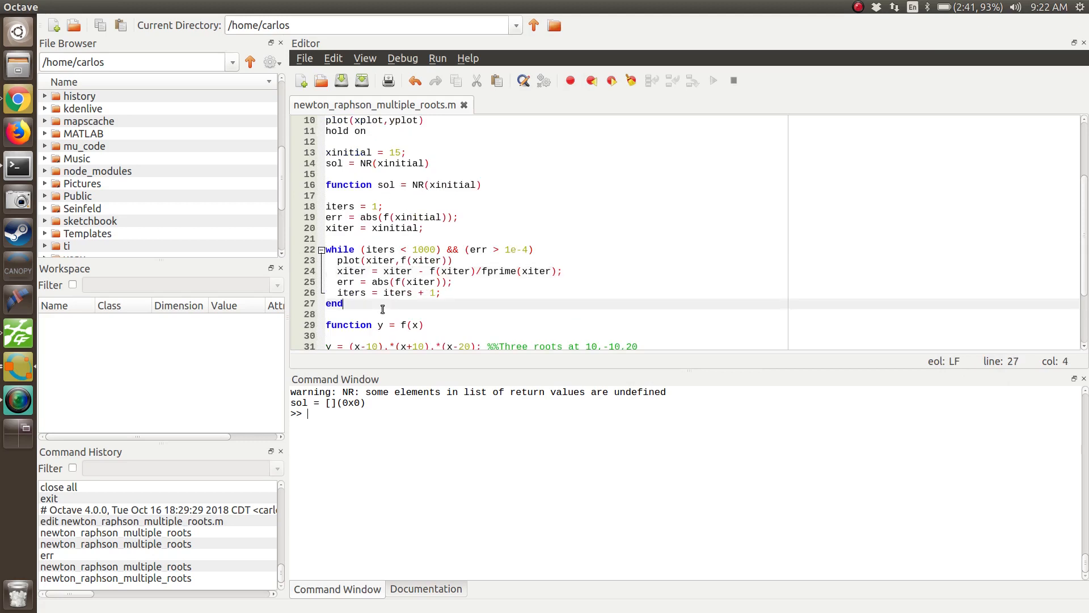
Make NR return sol = xiter and rerun the script to plot the iterates
type("sol = x")
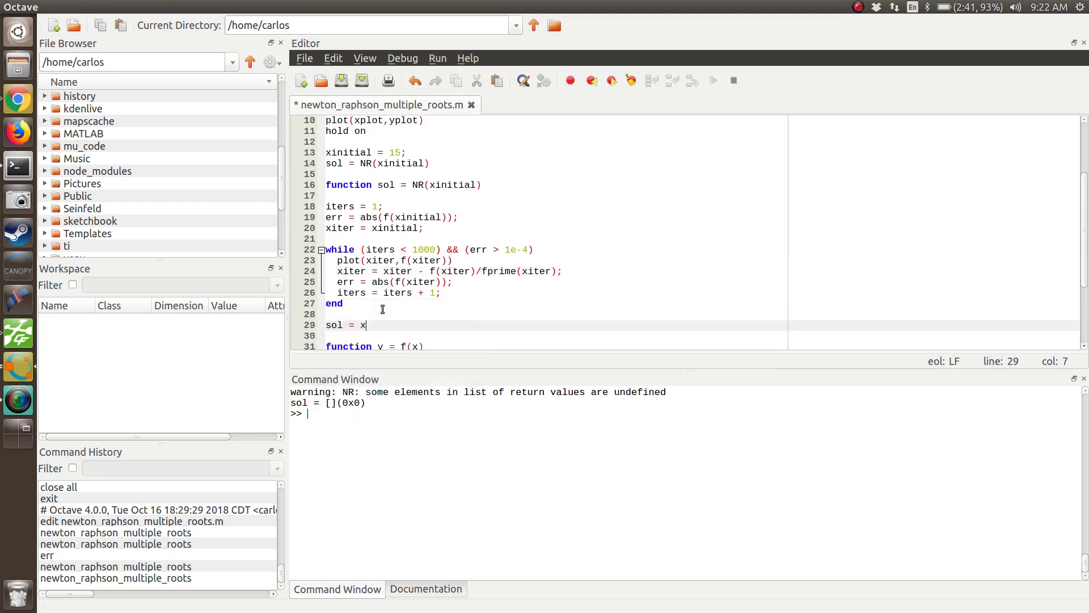
type("iter;")
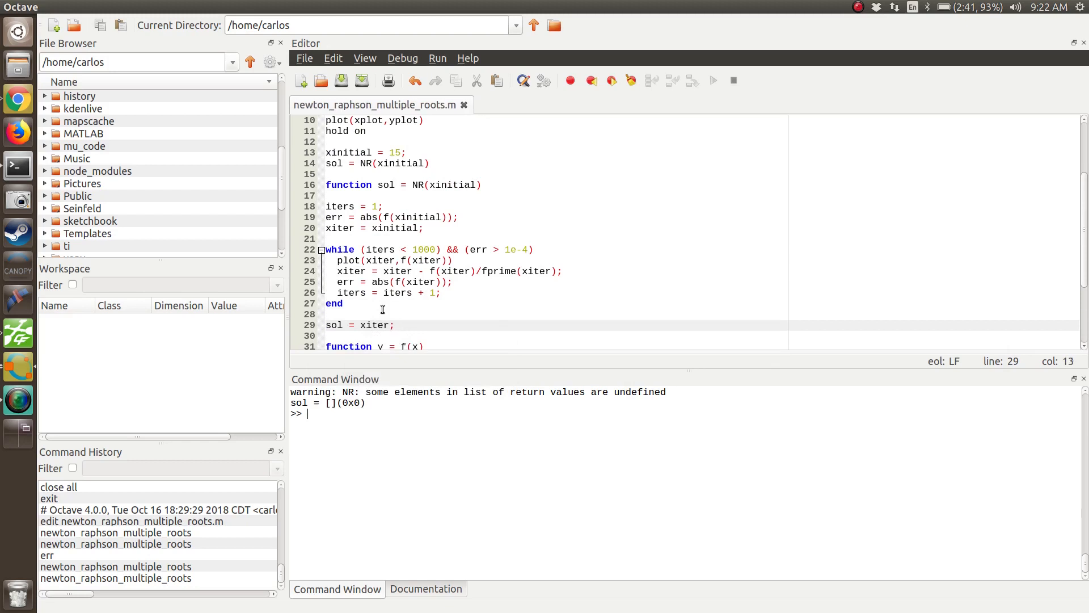
mouse_move(321, 397)
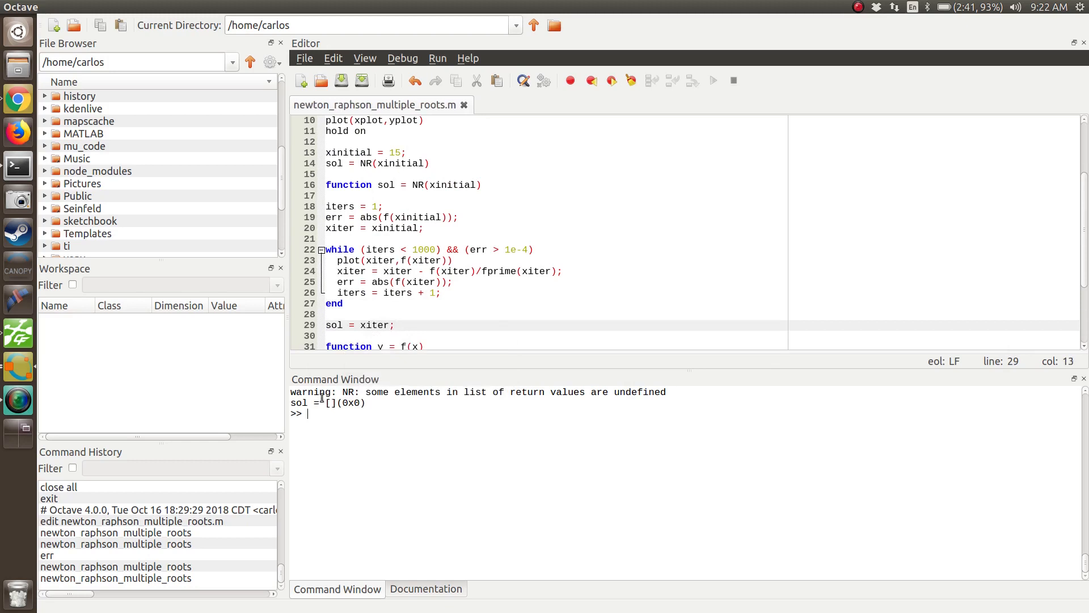
left_click(382, 293)
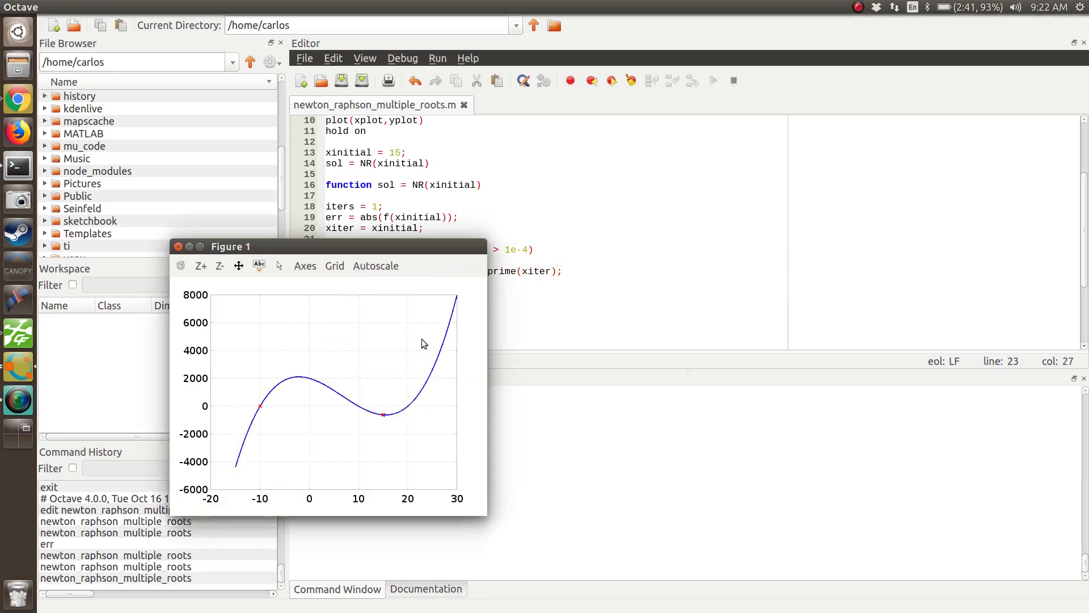
mouse_move(263, 414)
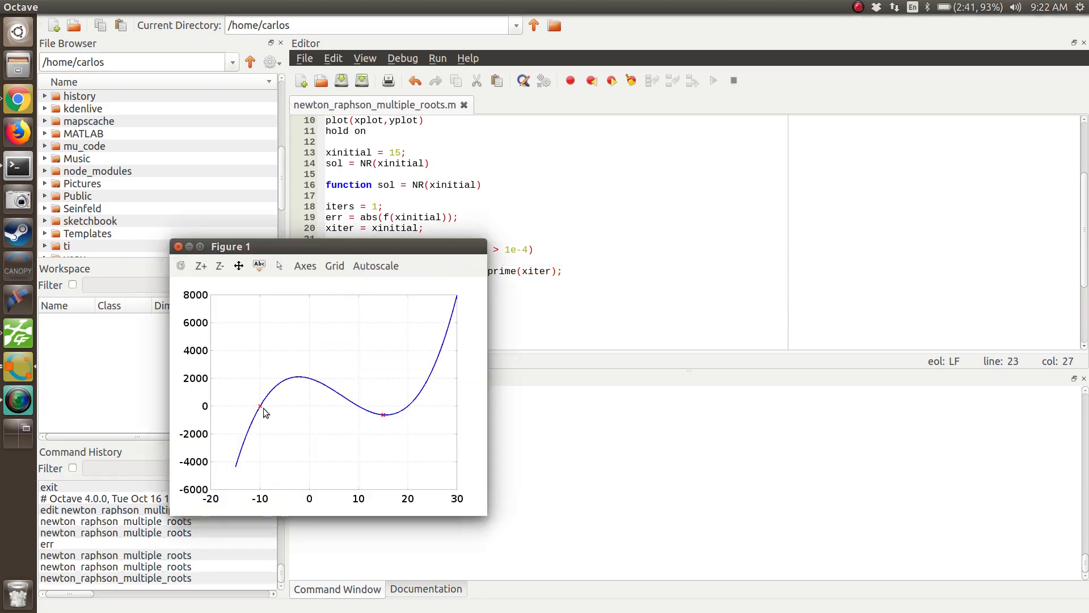
mouse_move(451, 354)
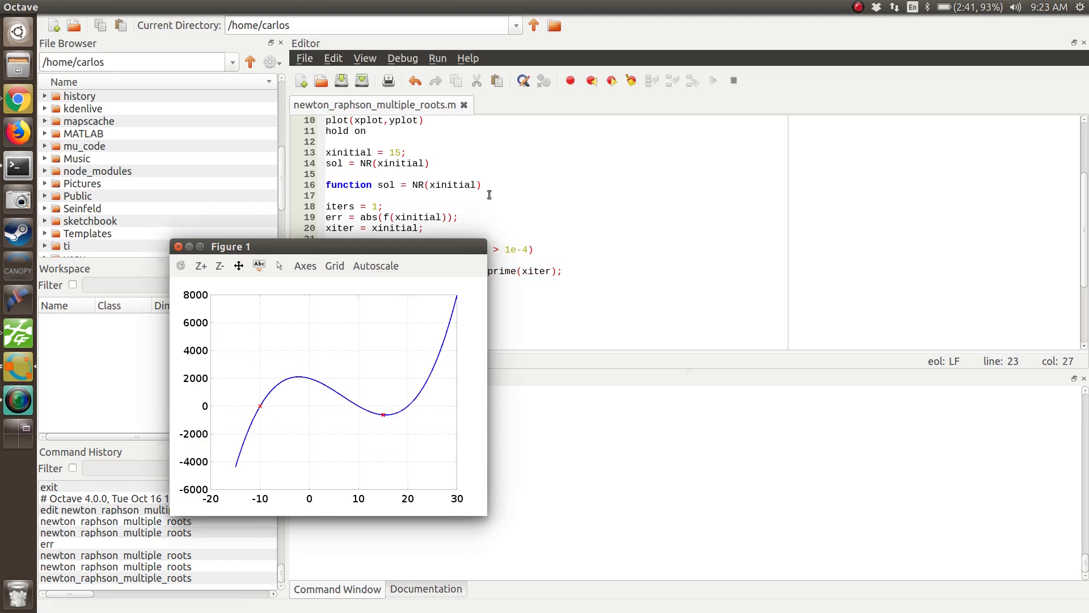
left_click(178, 246)
type("8")
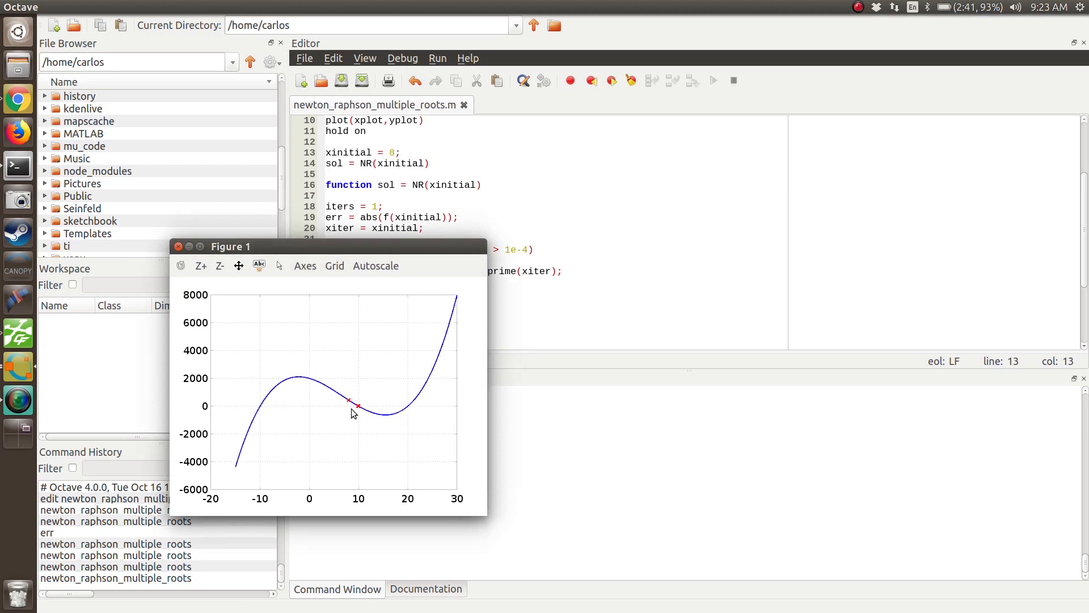
mouse_move(373, 254)
type("-4")
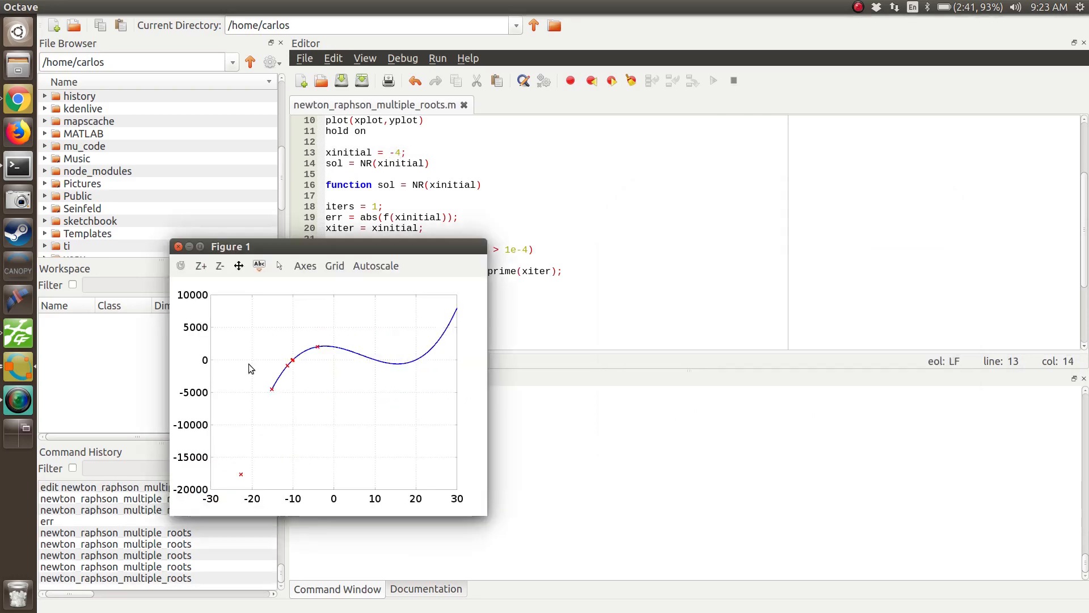
mouse_move(317, 349)
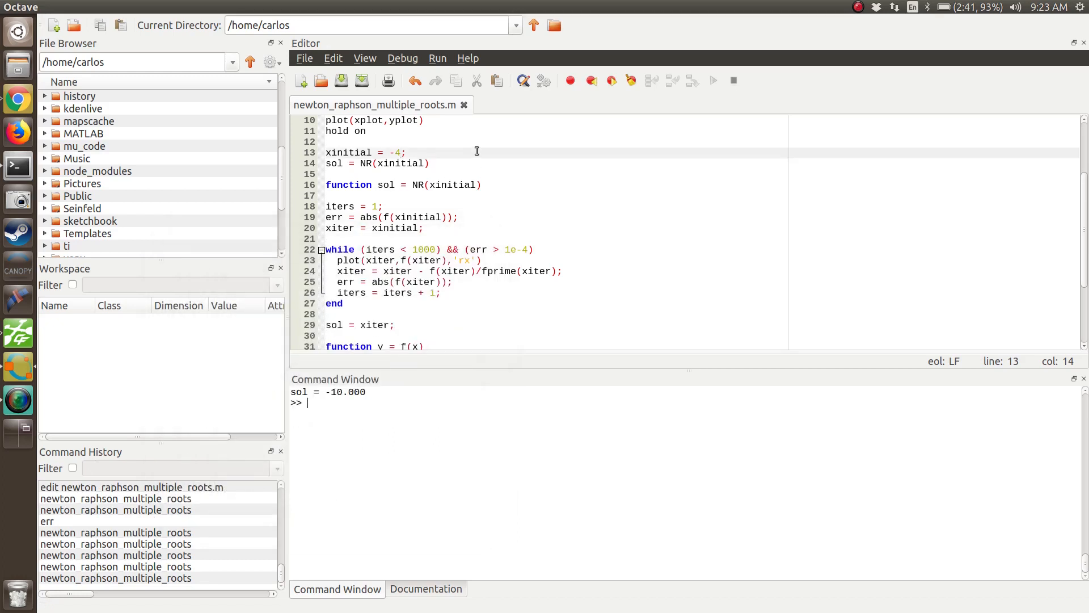
Scroll the editor to review the script after the -4 guess returns -10
scroll("down", 3)
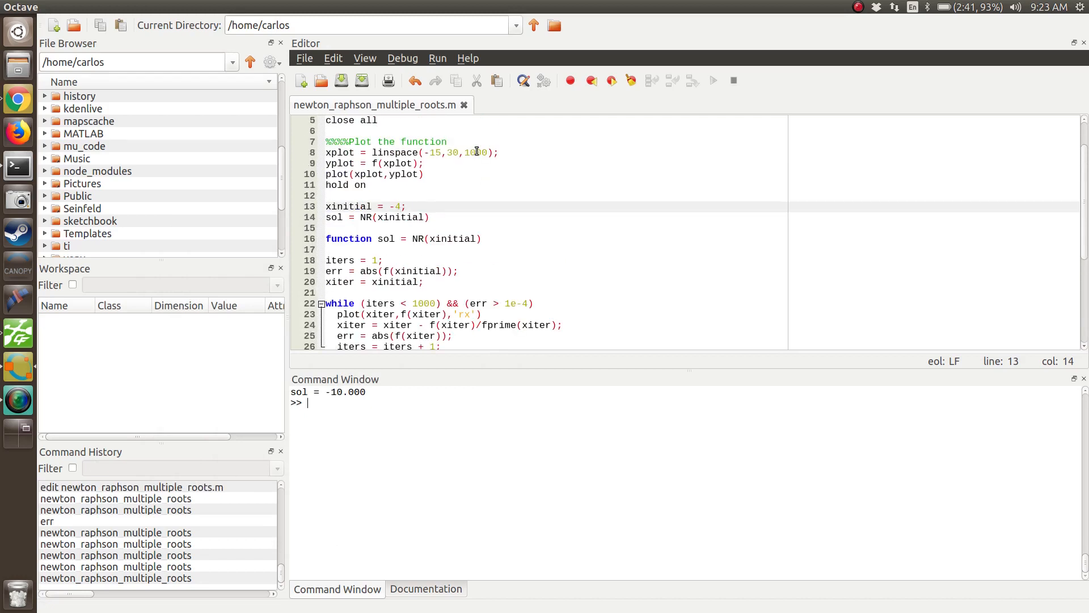
Replace the fixed initial guess with xguesses = linspace(-50,50,100)
key("Alt+Tab")
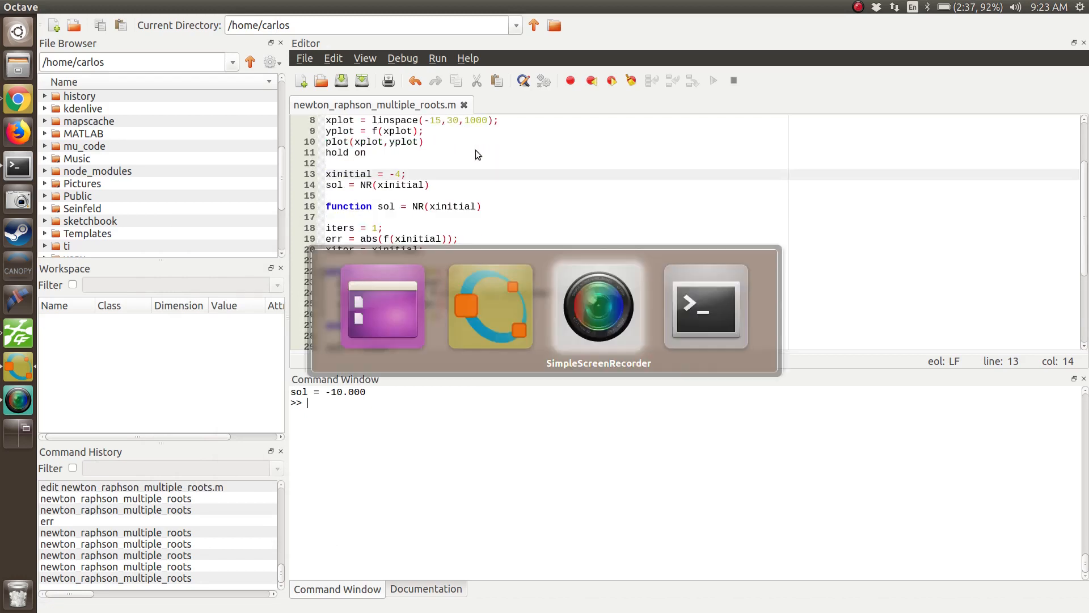
left_click(598, 307)
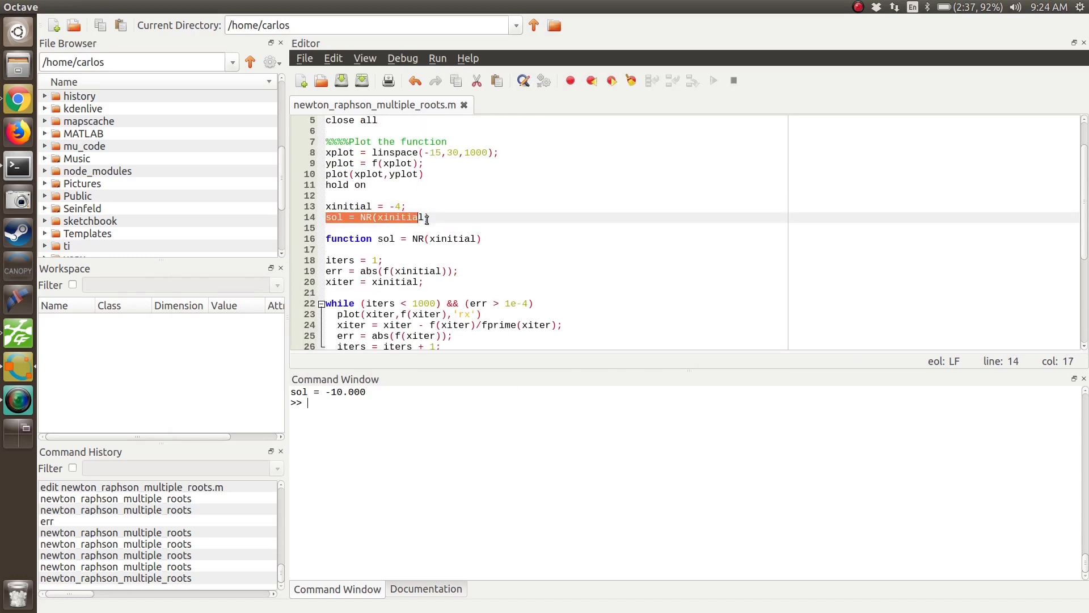
left_click(406, 207)
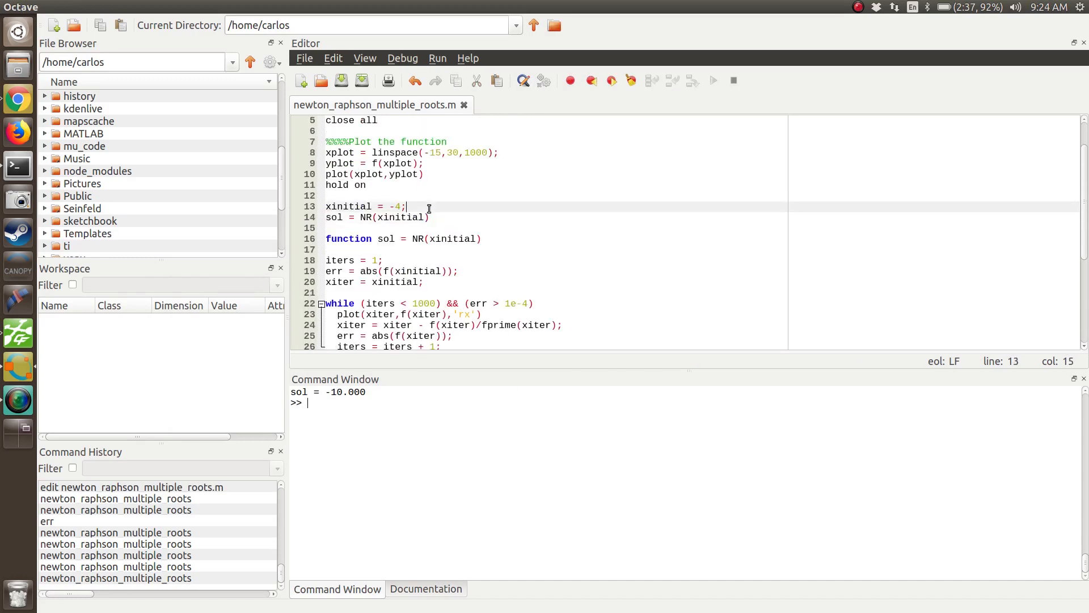
key("BackSpace")
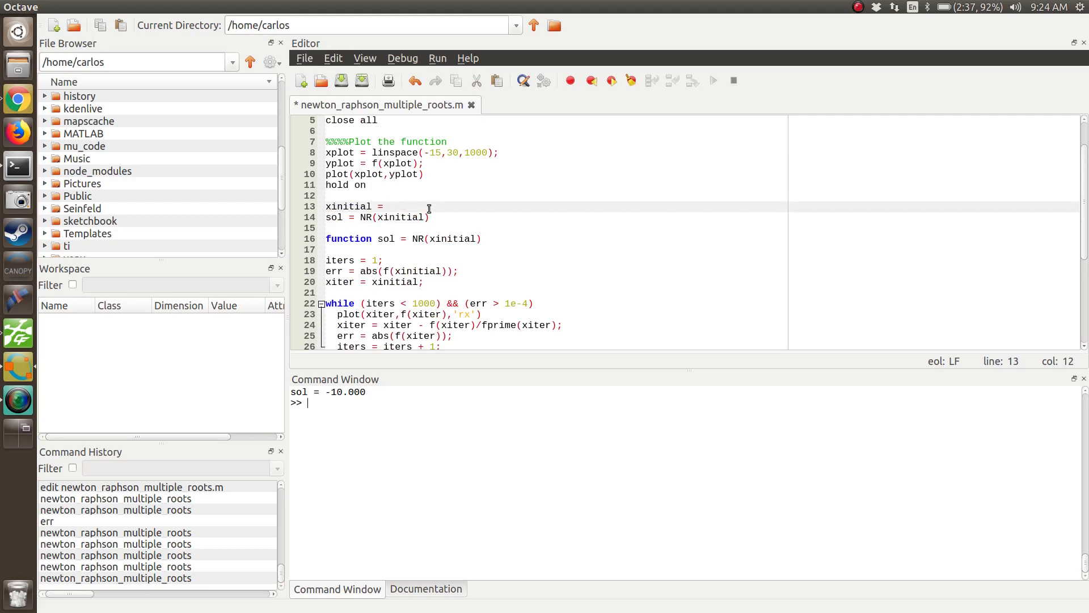
type("linspace(")
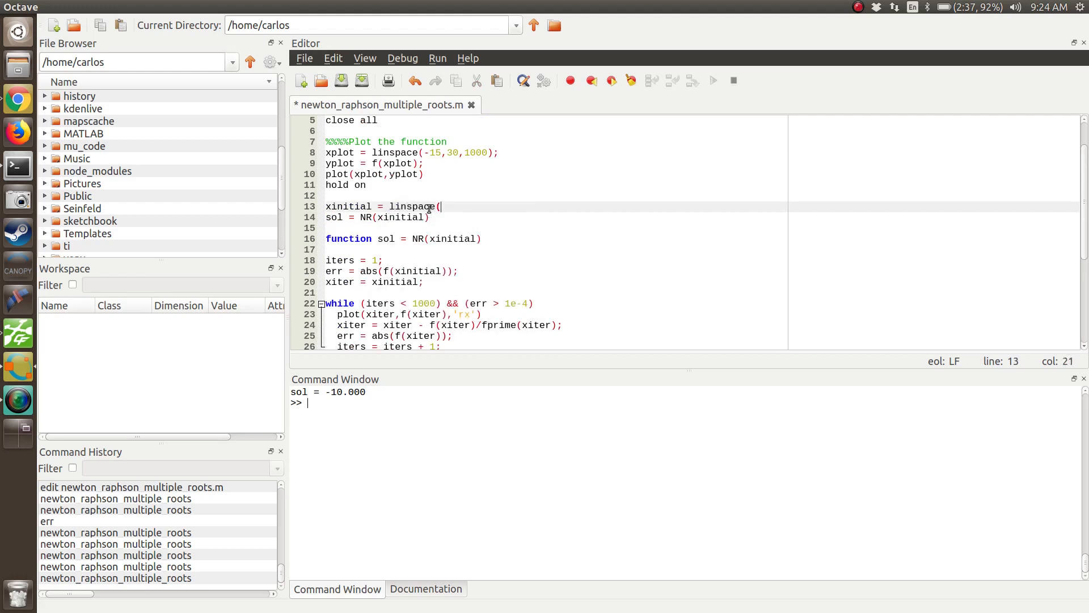
type("-20,")
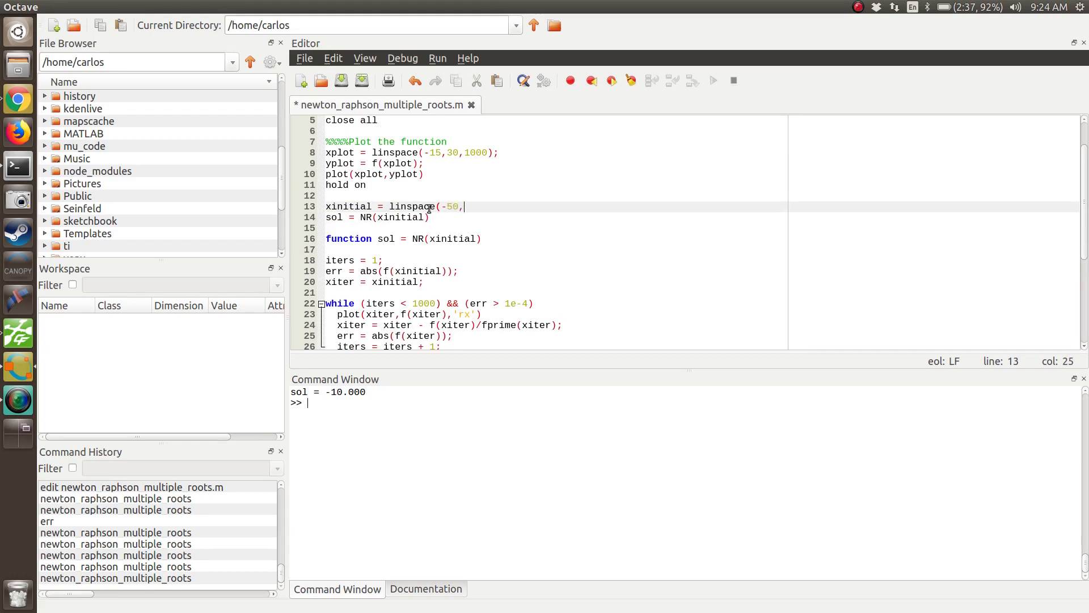
type("50,100);")
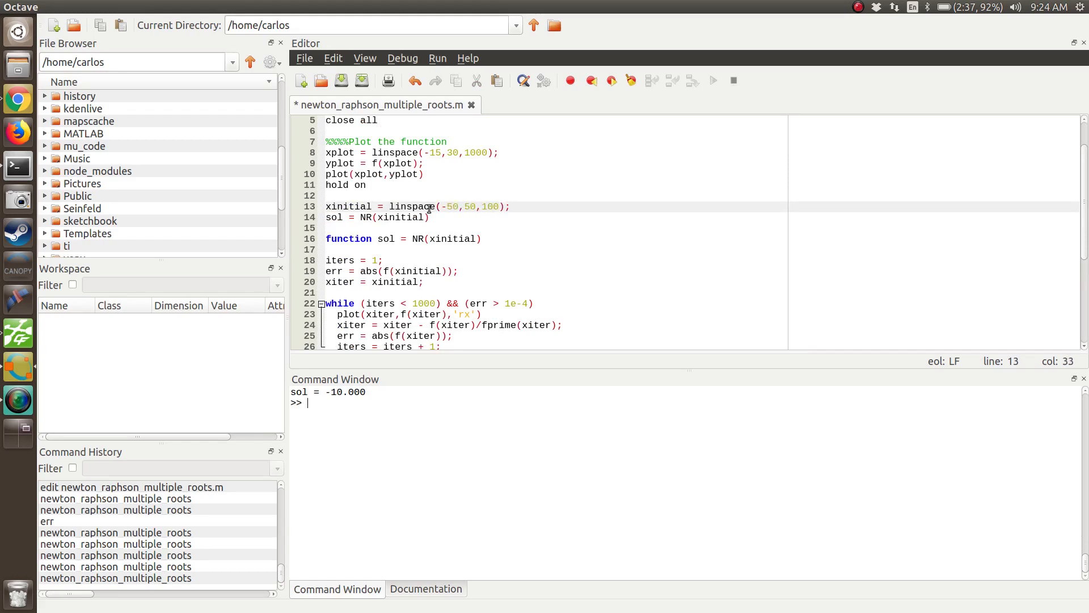
key("Return")
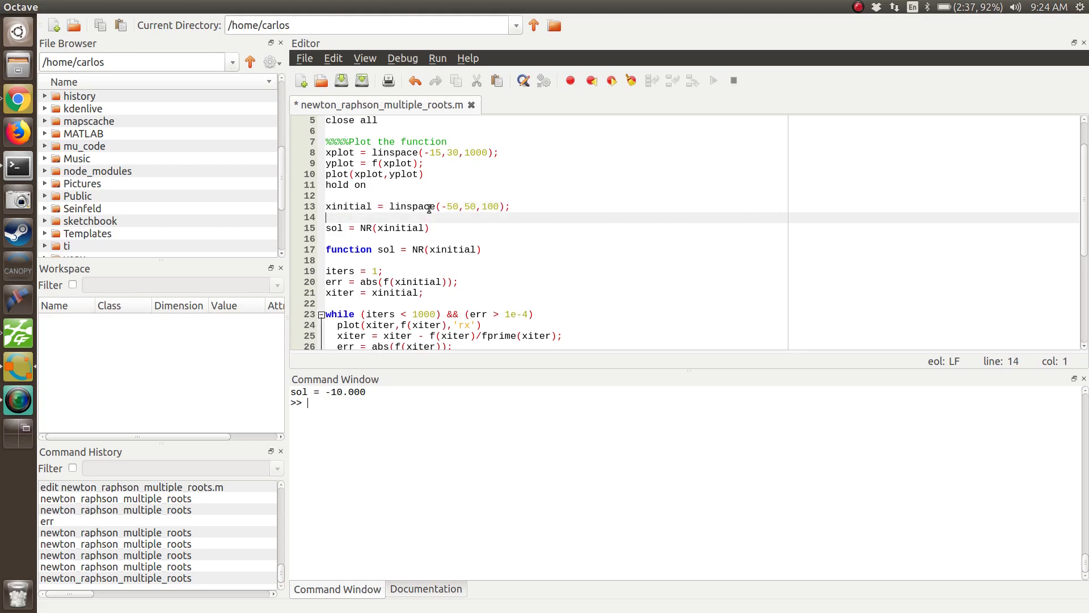
Add a for loop displaying 'Starting with initial guess' for each xinitial, closed with end
type("for")
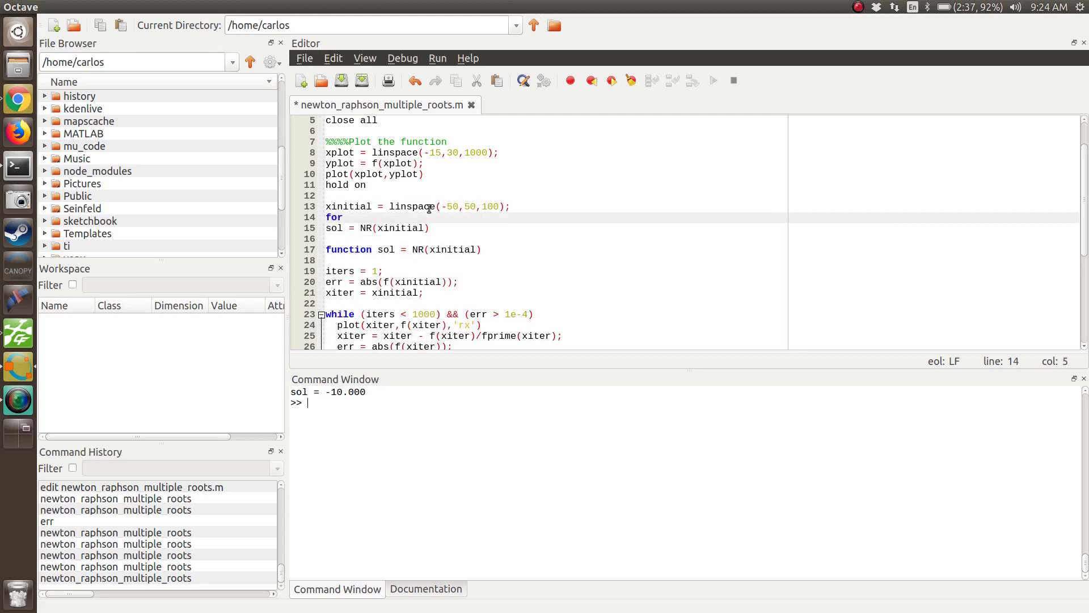
type("x =")
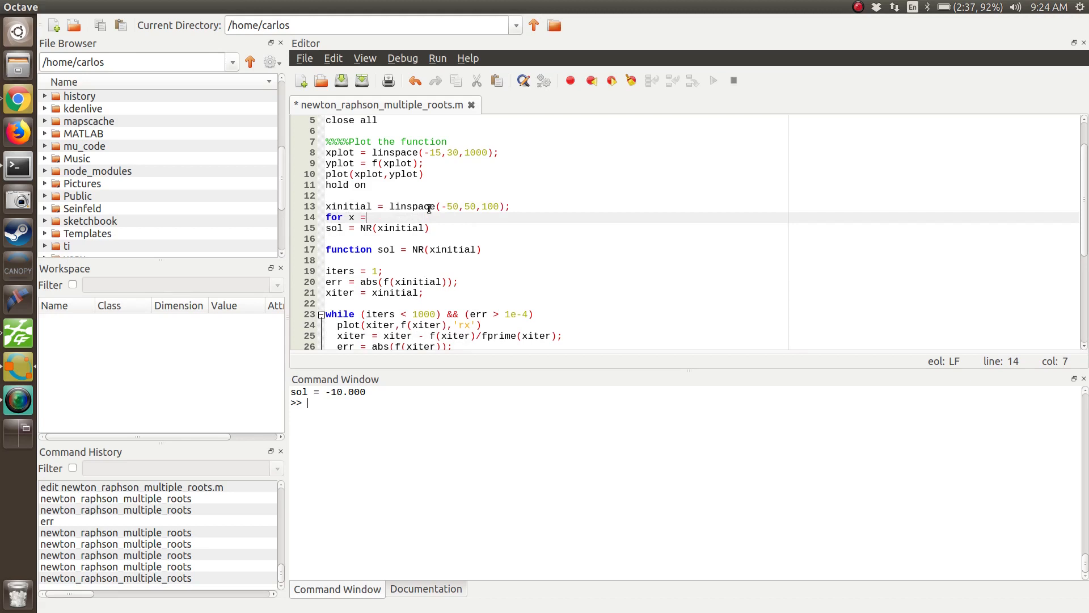
type("xini")
left_click(555, 206)
type("guesses")
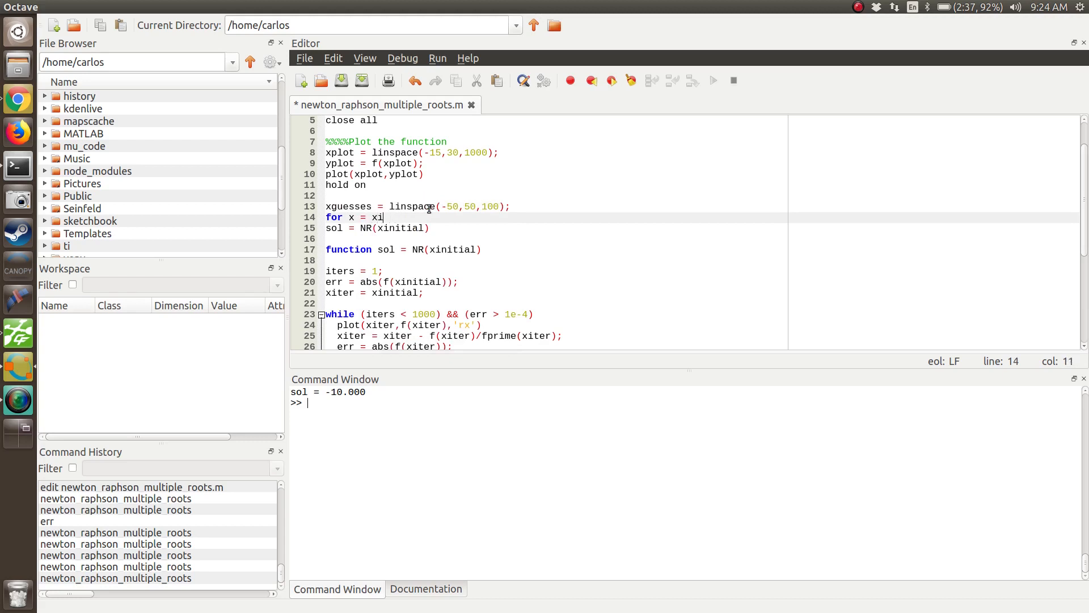
type("xinitial")
type("disp('Starting")
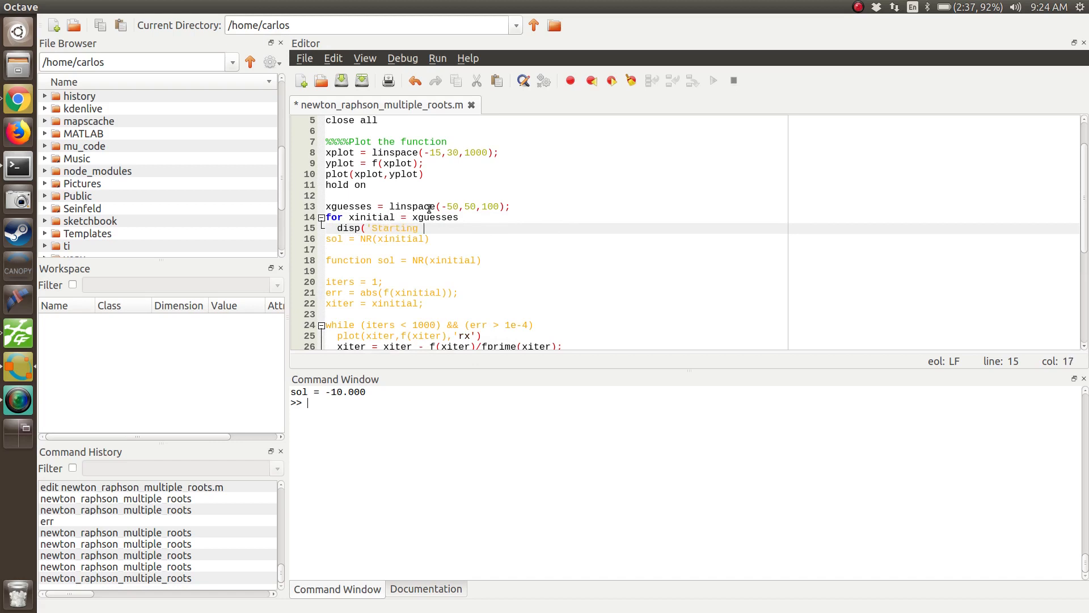
type("with initial guess = ',str")
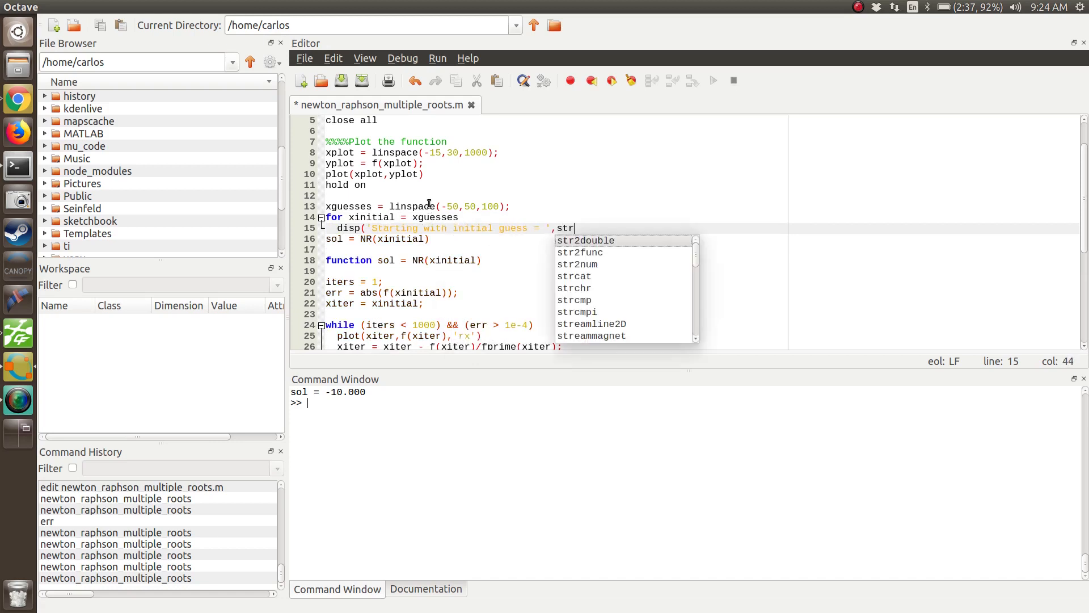
type("(xinitial)")
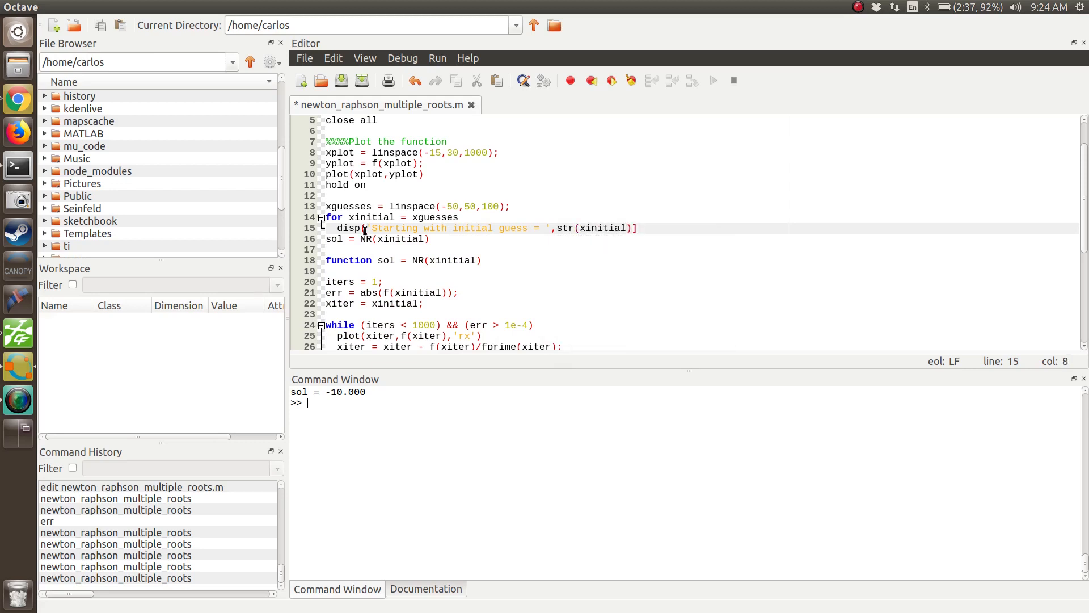
type("])")
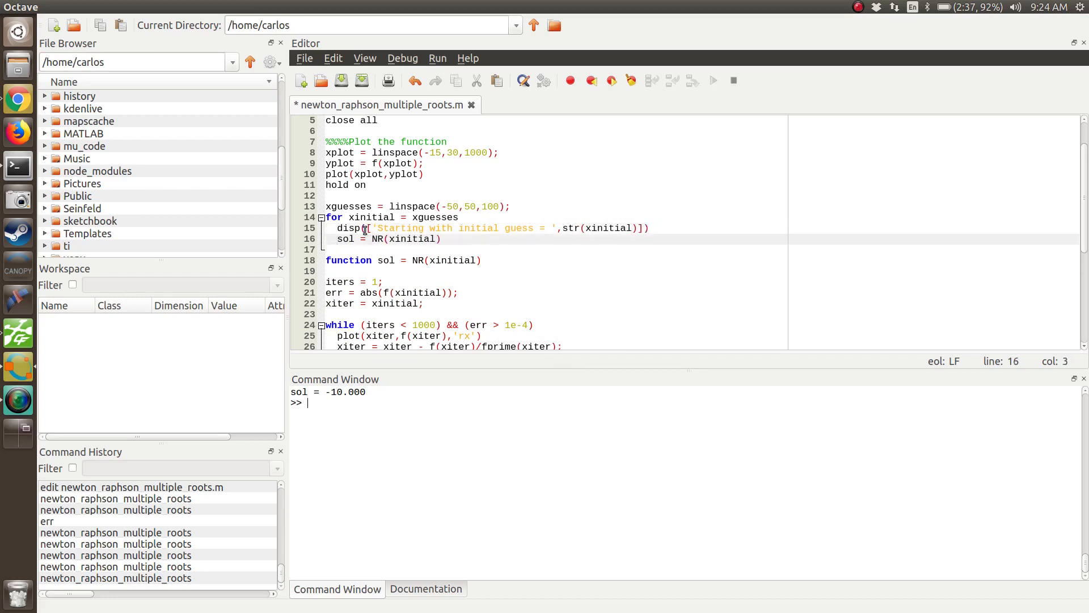
type("end")
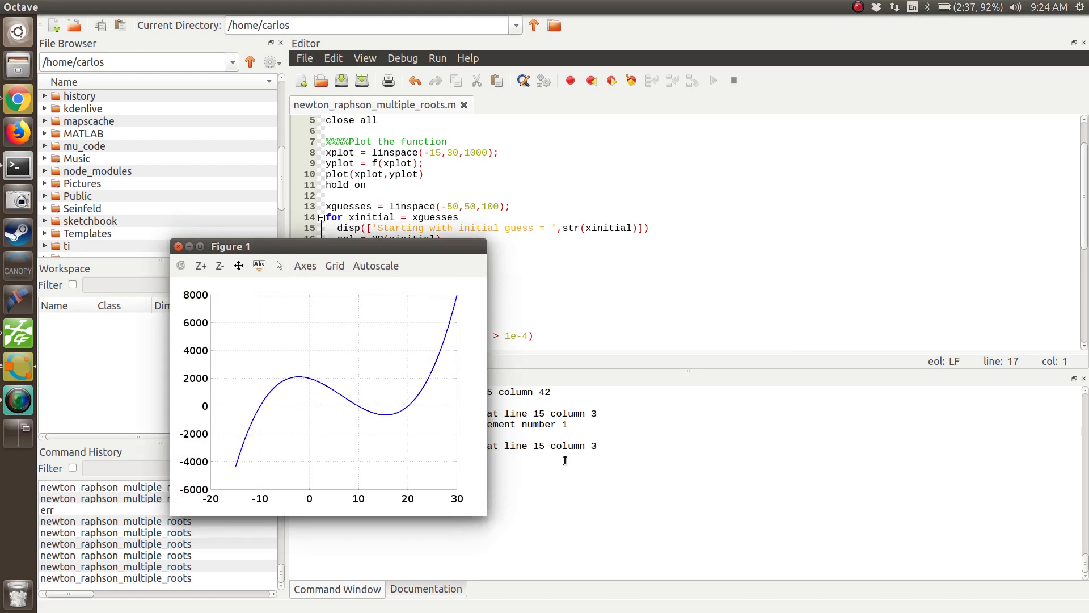
Change str to num2str in the guess display and let the long output finish
left_click(178, 246)
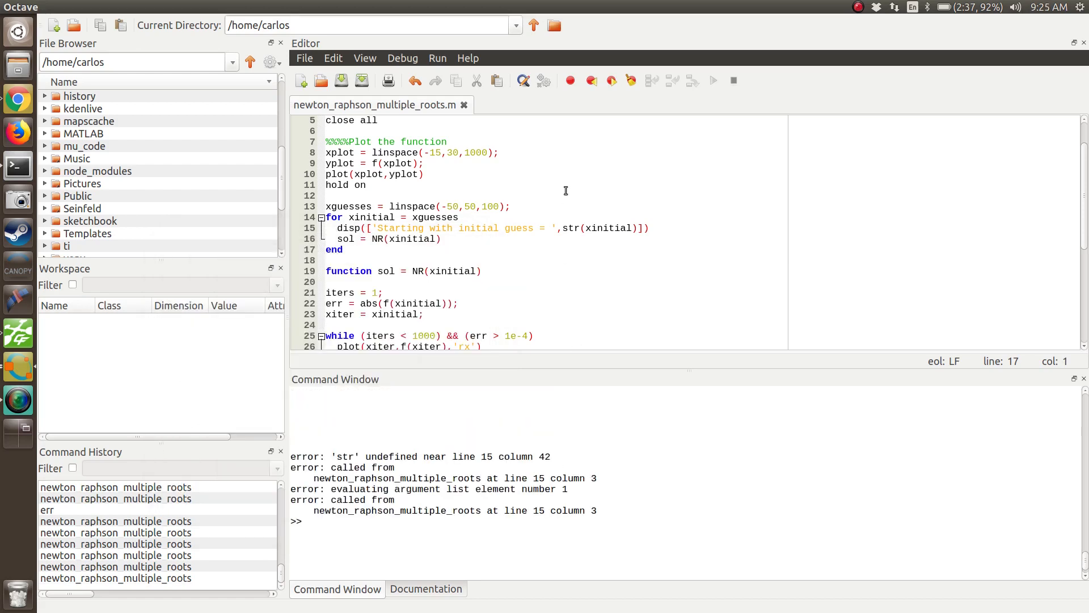
double_click(572, 228)
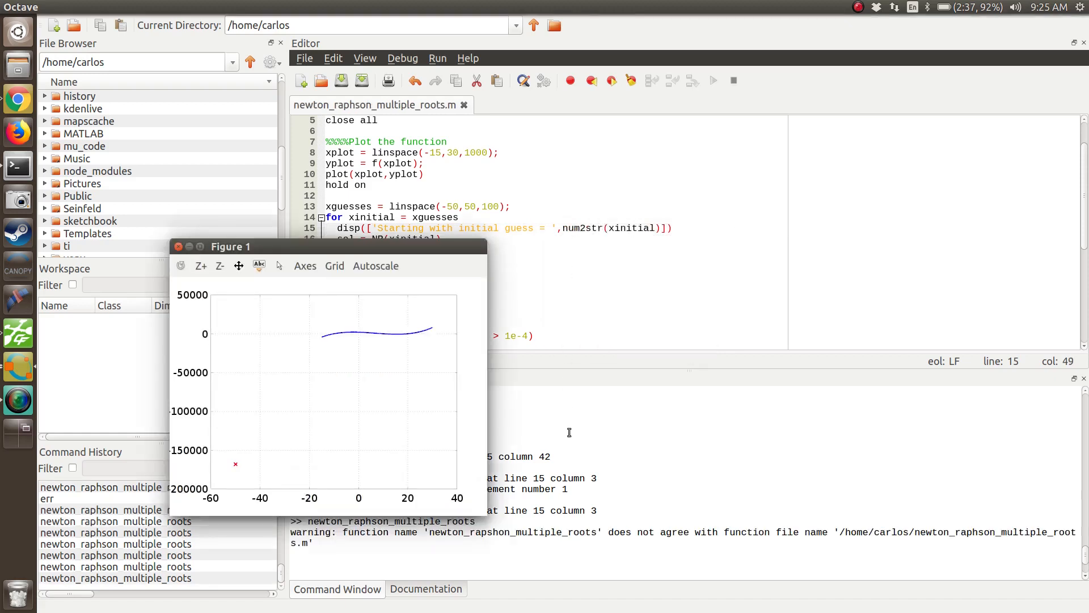
left_click(179, 246)
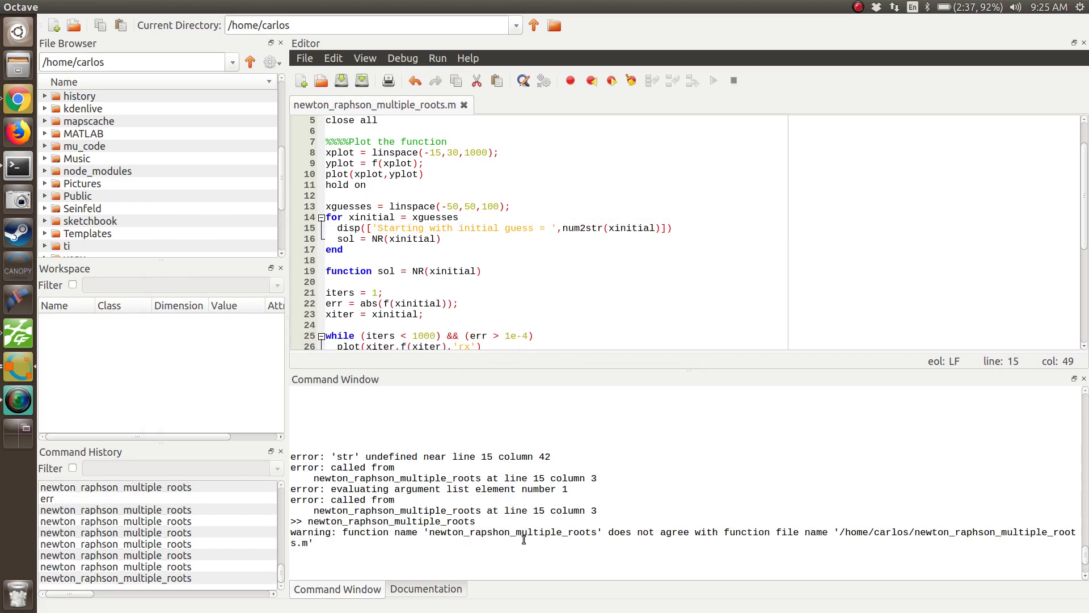
mouse_move(376, 468)
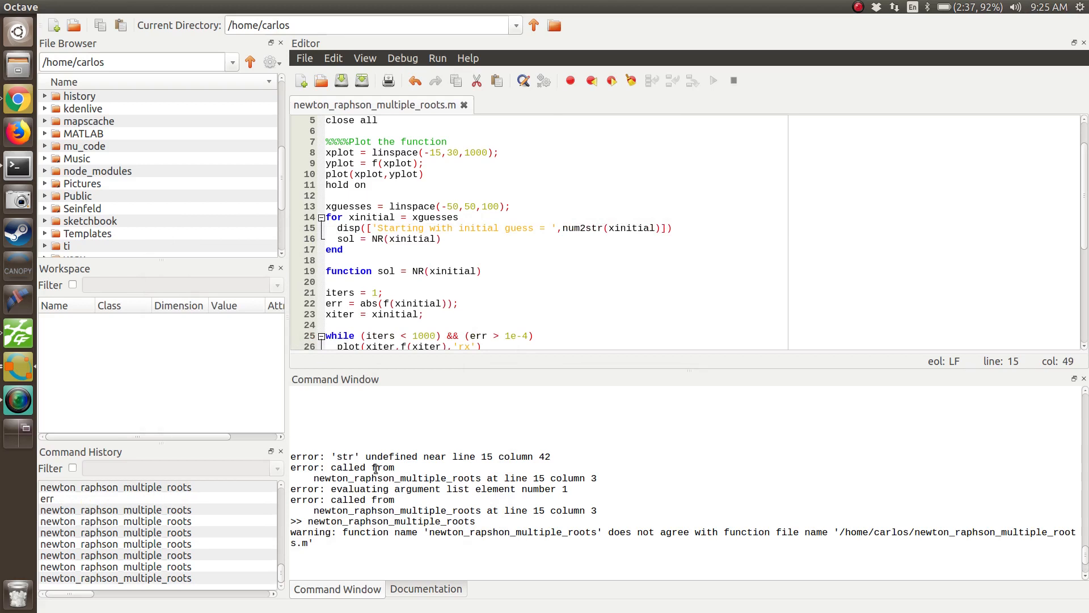
mouse_move(388, 559)
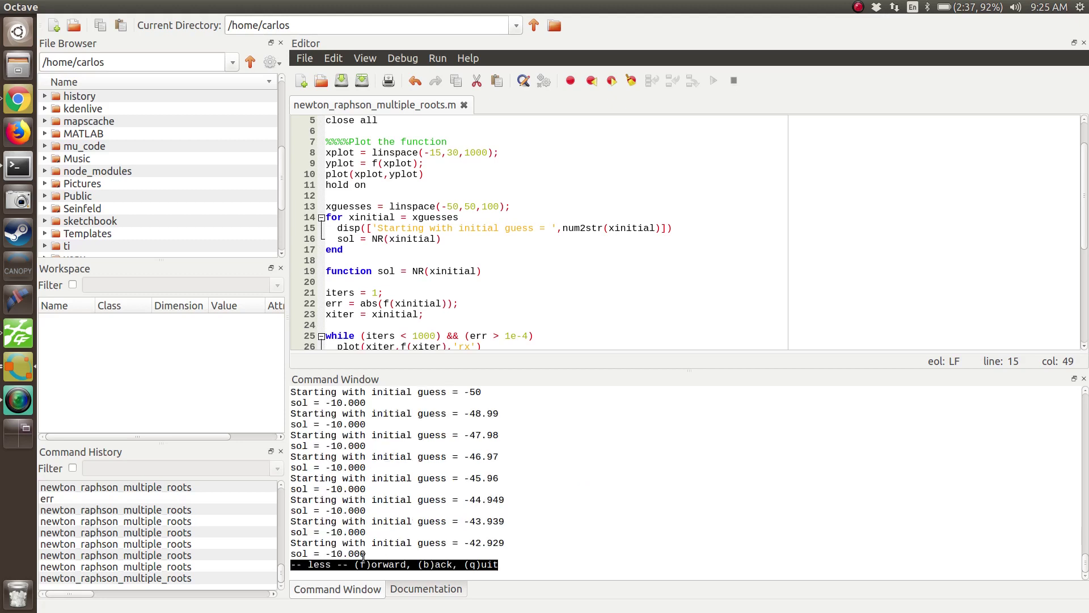
key("f")
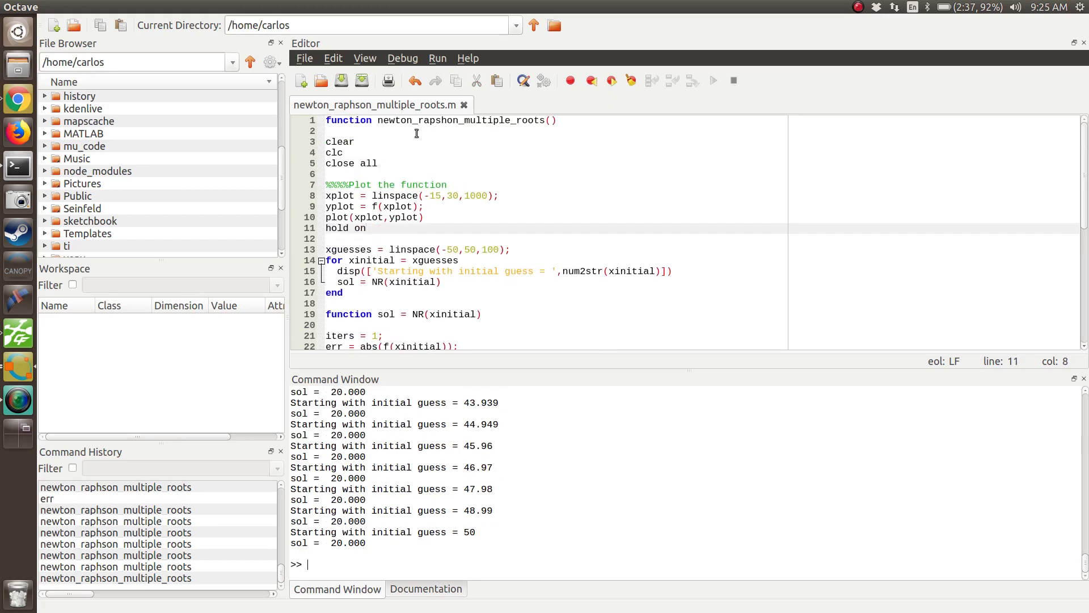
mouse_move(421, 121)
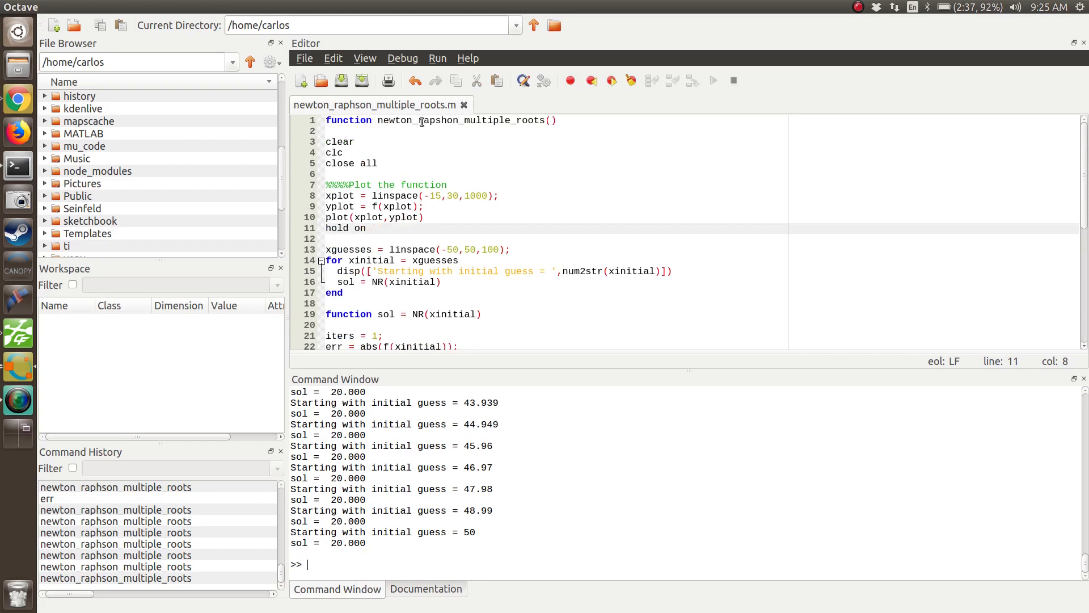
mouse_move(439, 122)
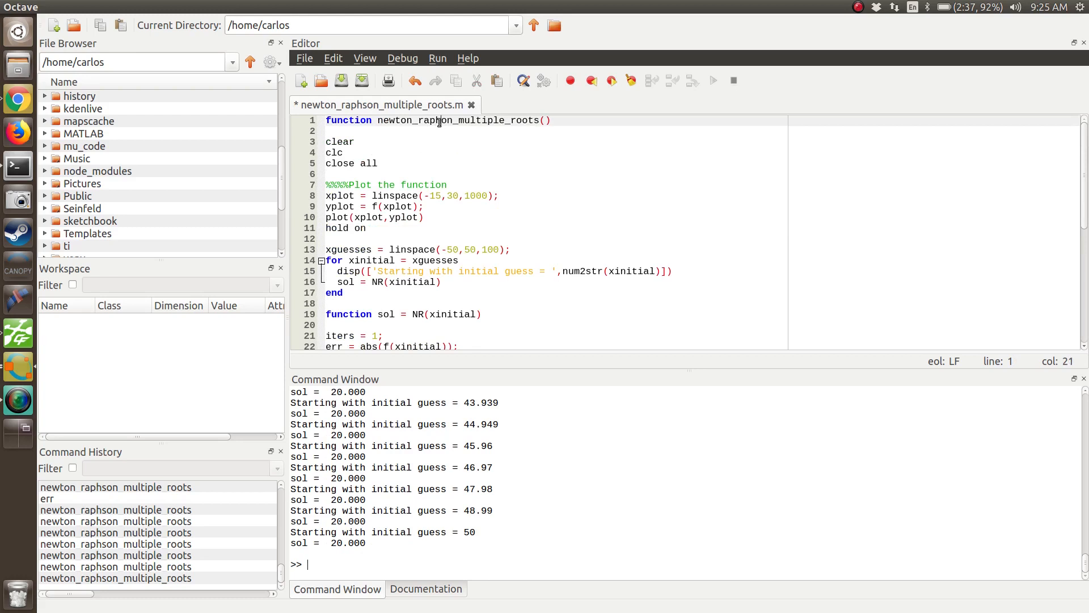
Undock the Editor window from the main Octave window
left_click(713, 80)
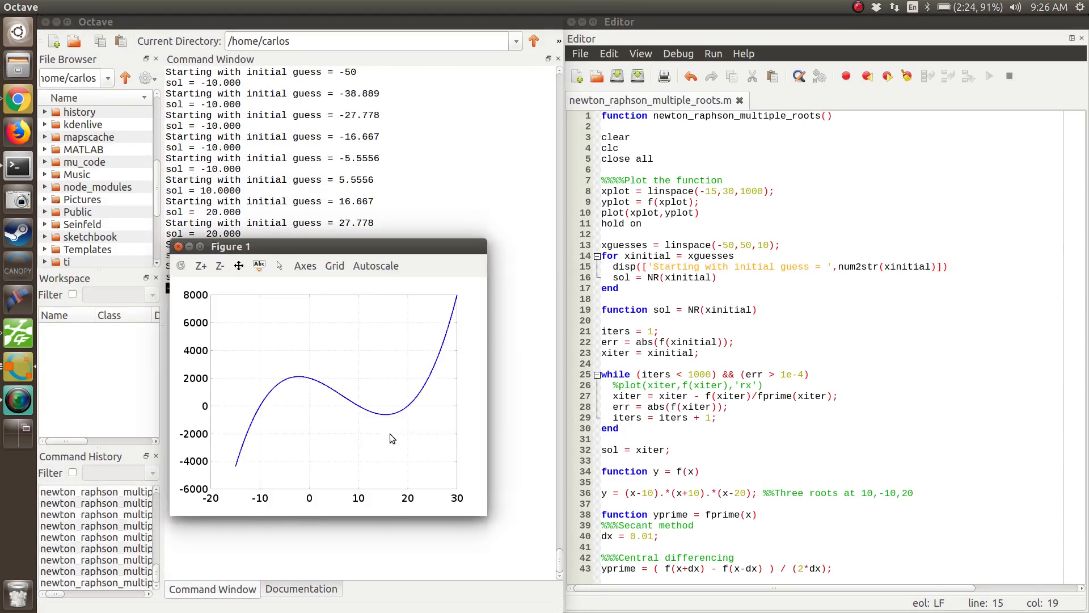
mouse_move(207, 295)
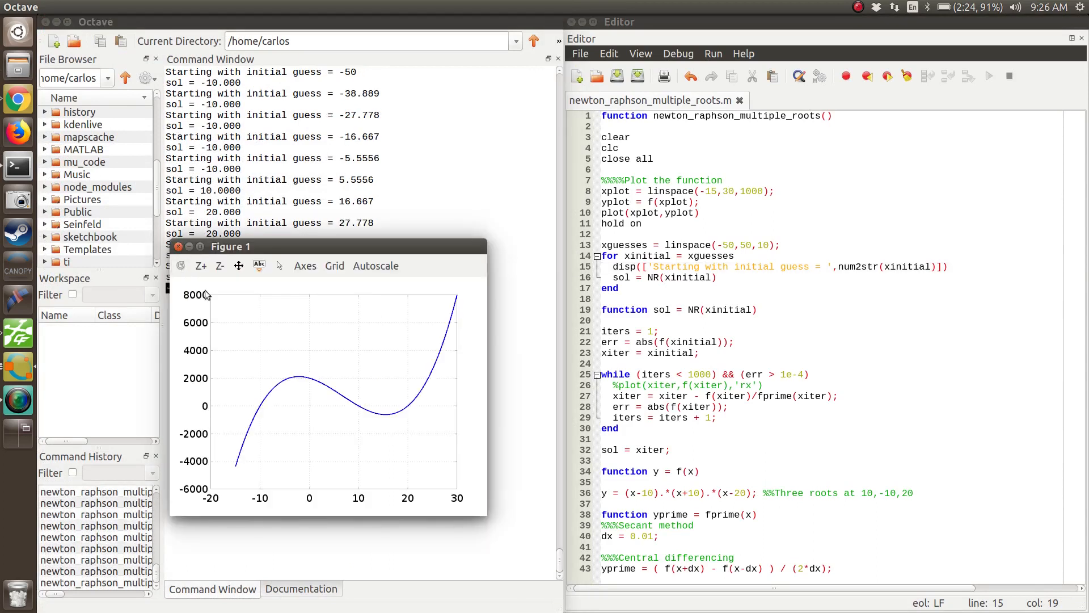
mouse_move(485, 394)
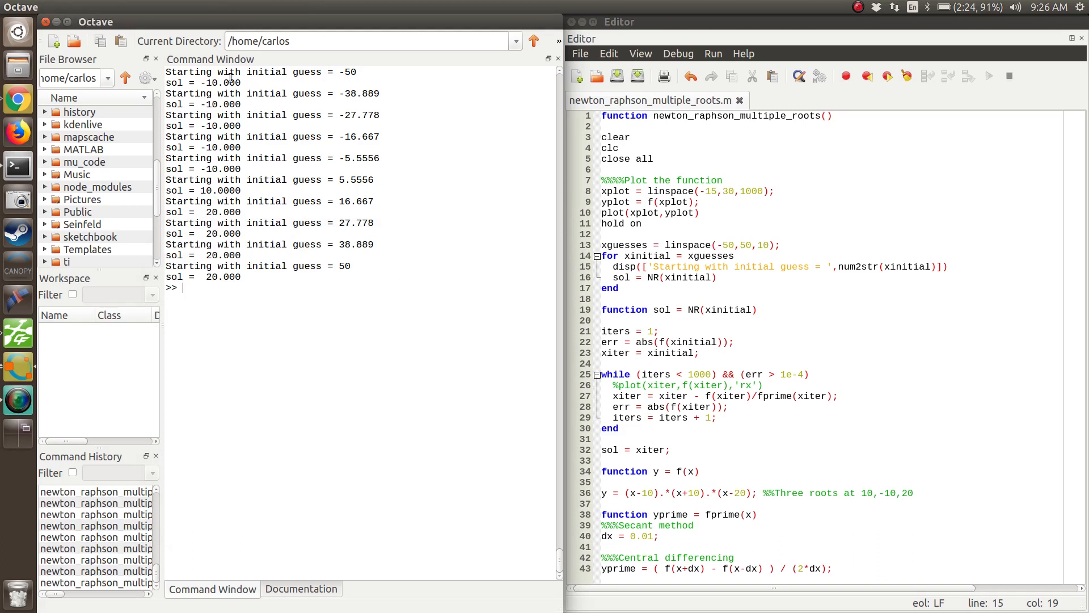
mouse_move(219, 97)
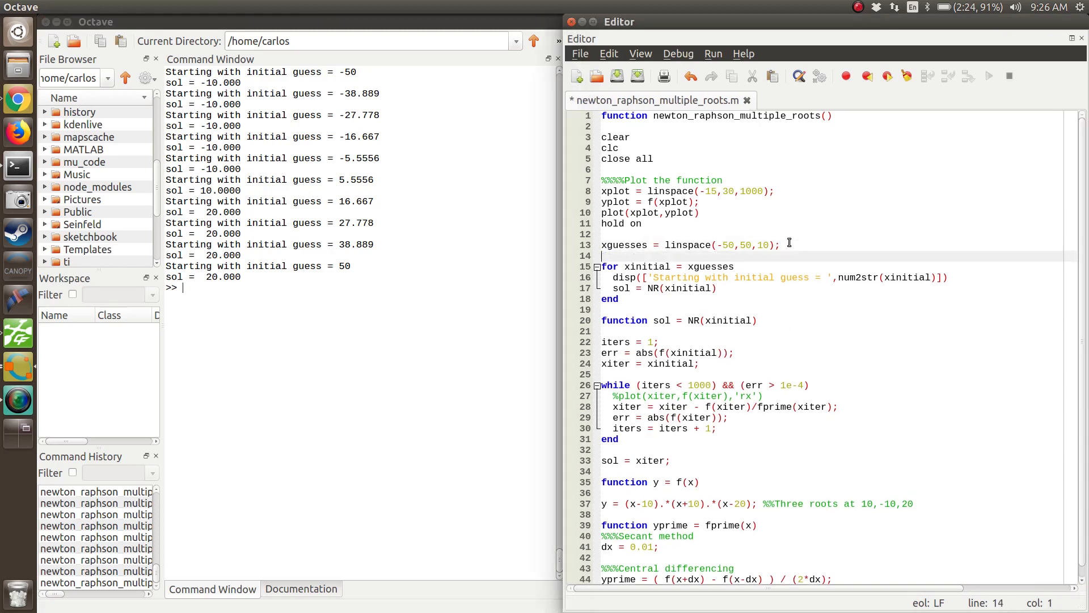
Initialize roots_NR = [], append each sol via [roots_NR;sol], and display roots_NR
type("roots")
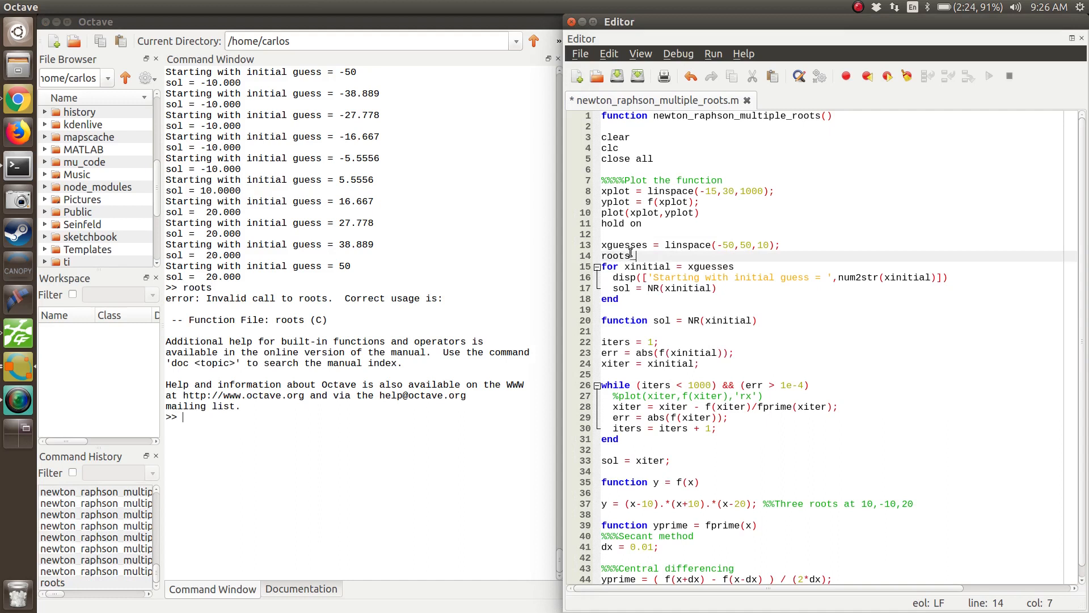
type("_NR = [];")
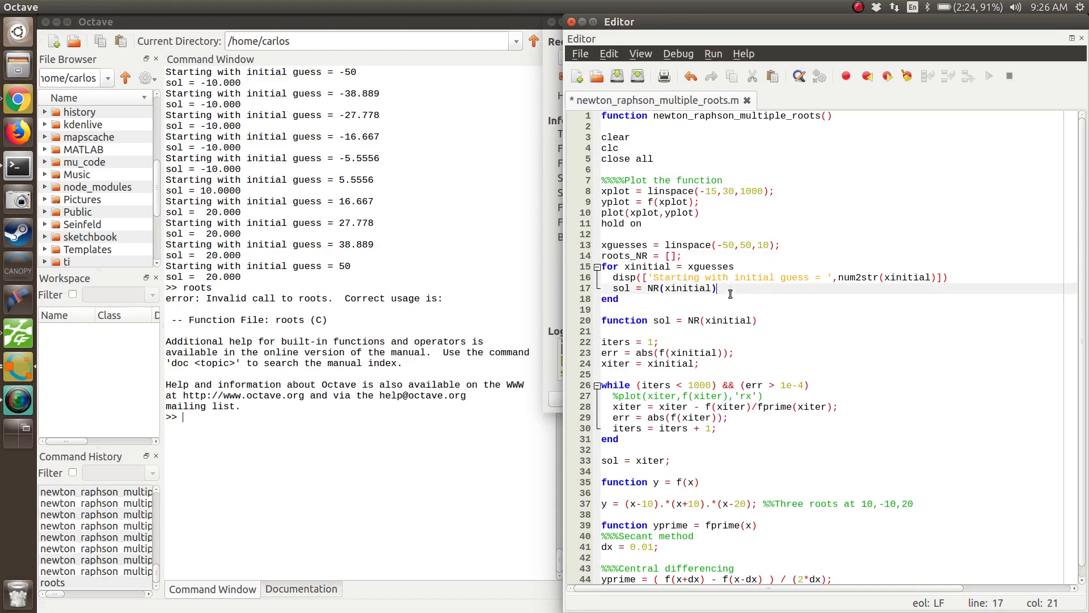
type("roots_NR = [")
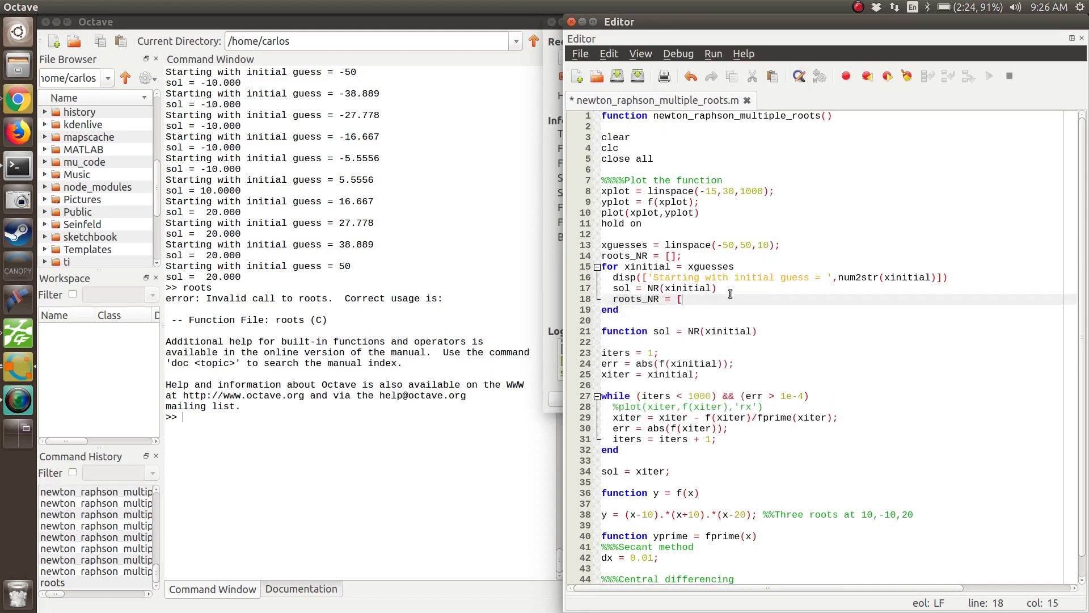
type("roots_NR;")
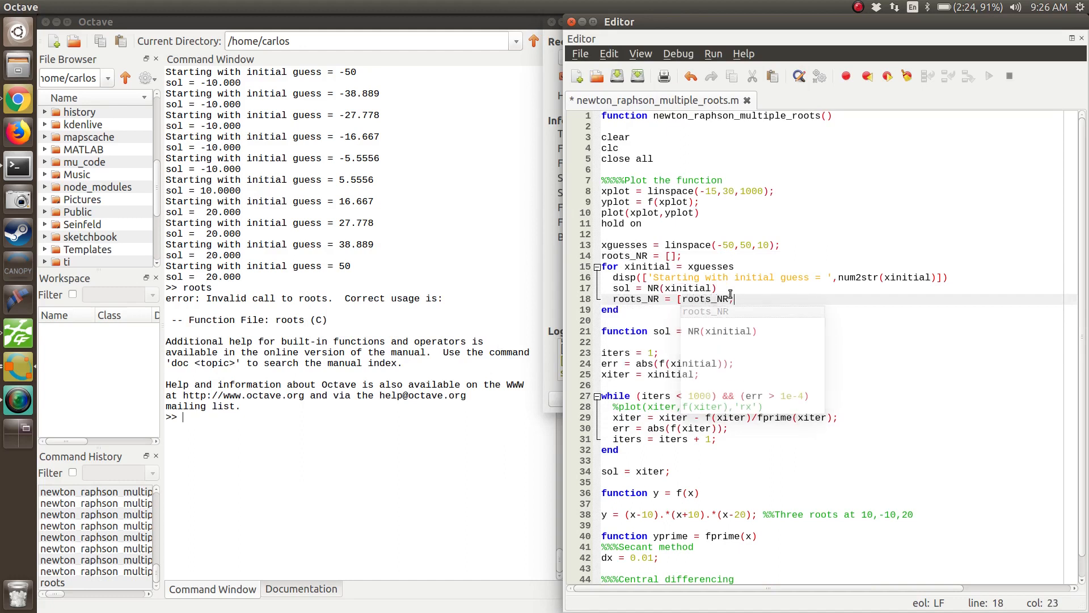
type(";sol];")
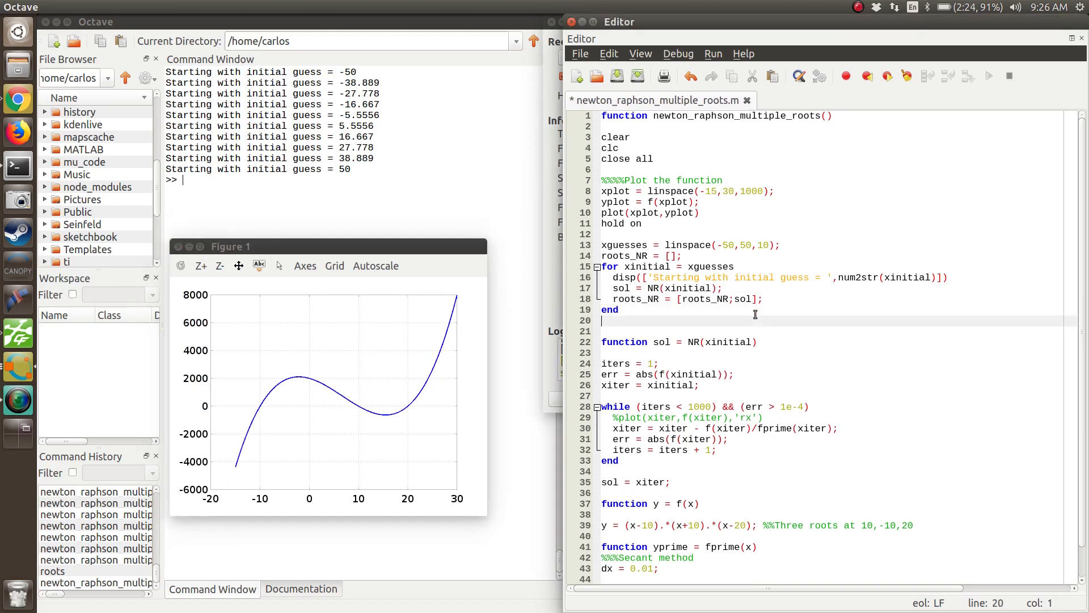
type("roots_NR")
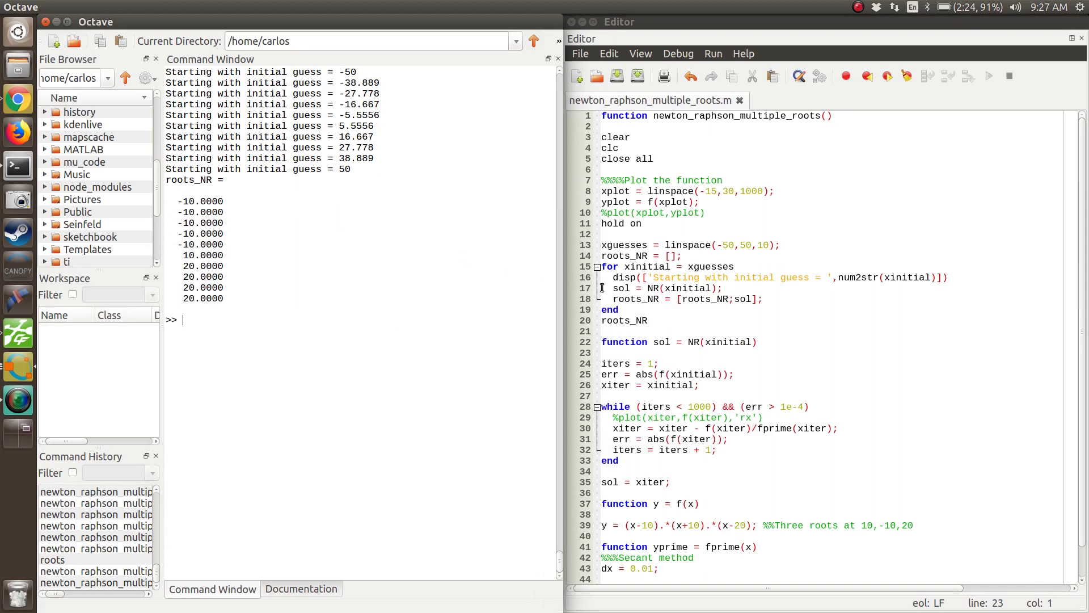
Wrap the post-loop roots_NR display line in unique()
left_click(618, 321)
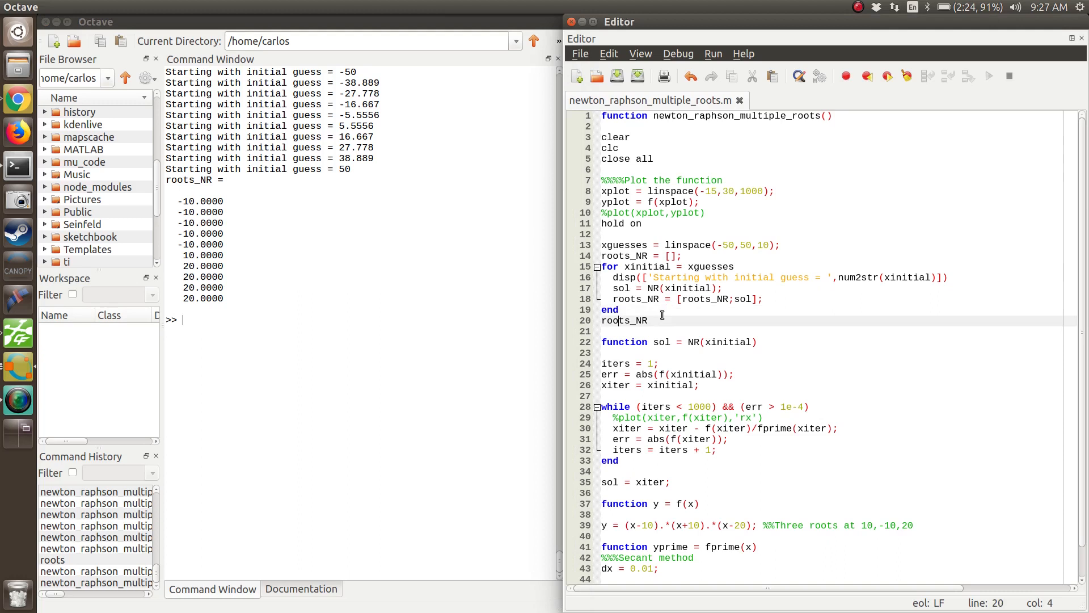
type("unique(")
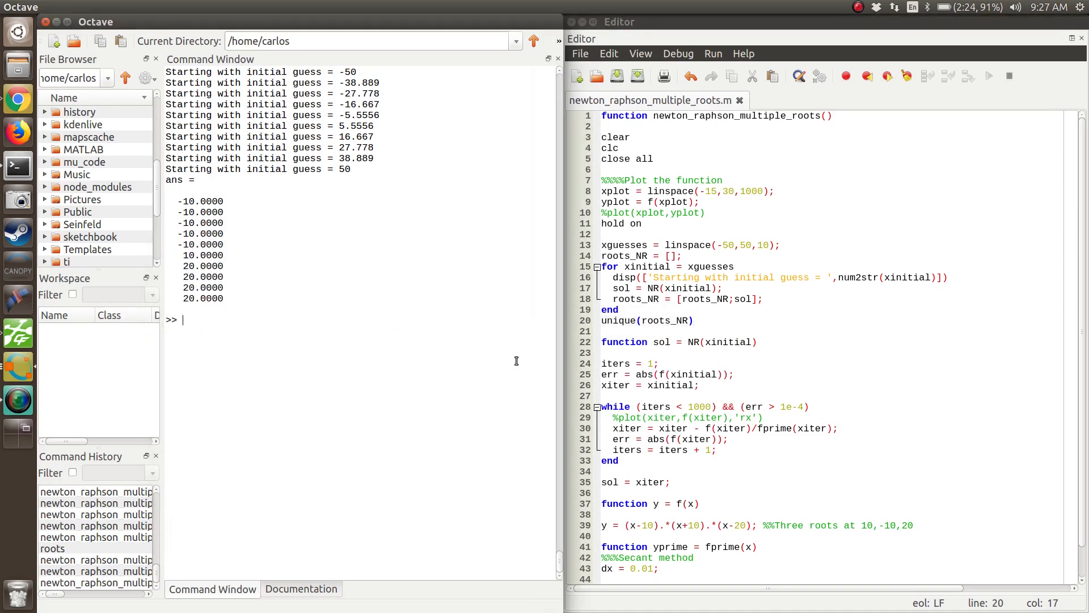
mouse_move(695, 325)
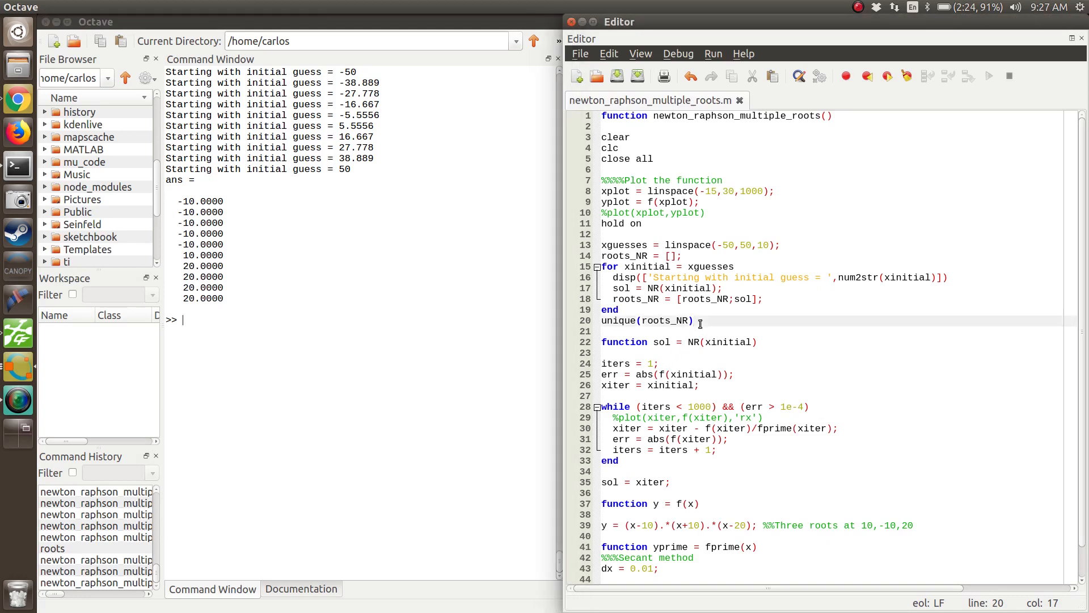
mouse_move(254, 250)
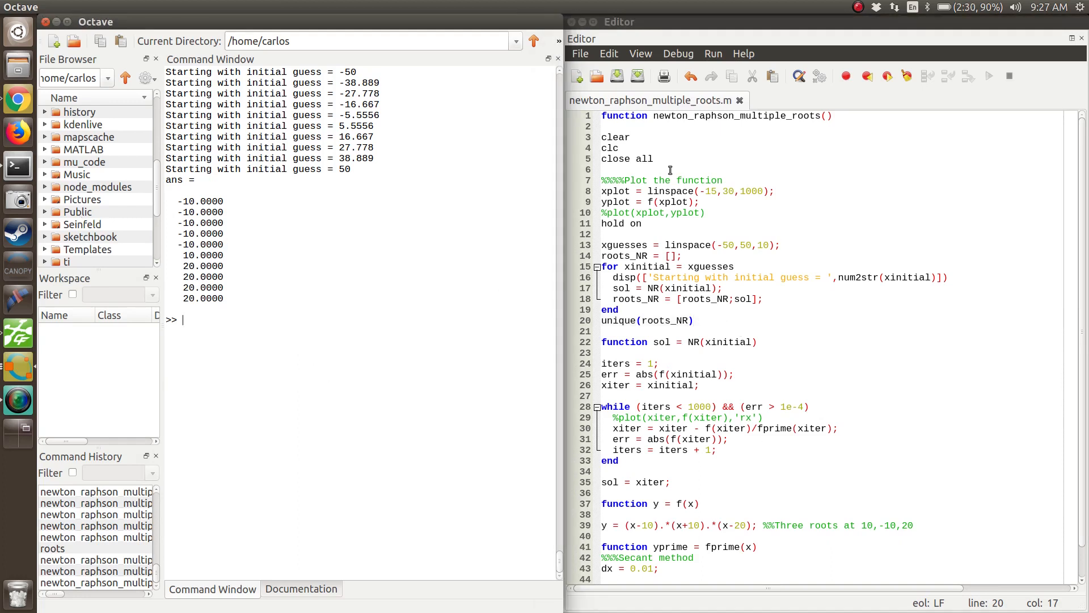
Change line 1 to function roots_NR = newton_raphson_multiple_roots()
left_click(650, 116)
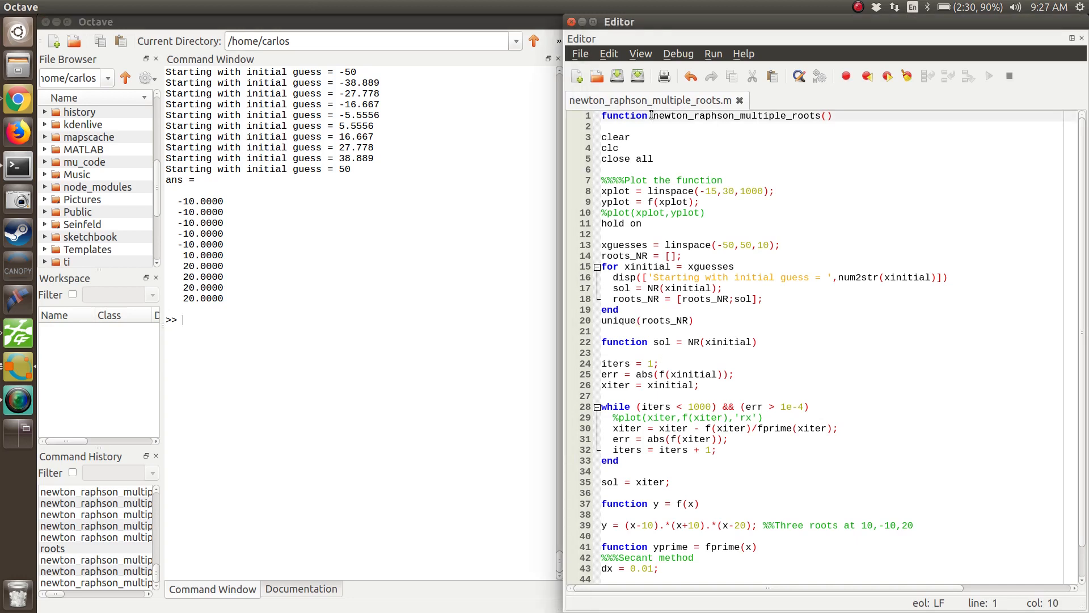
type("roots_NR =")
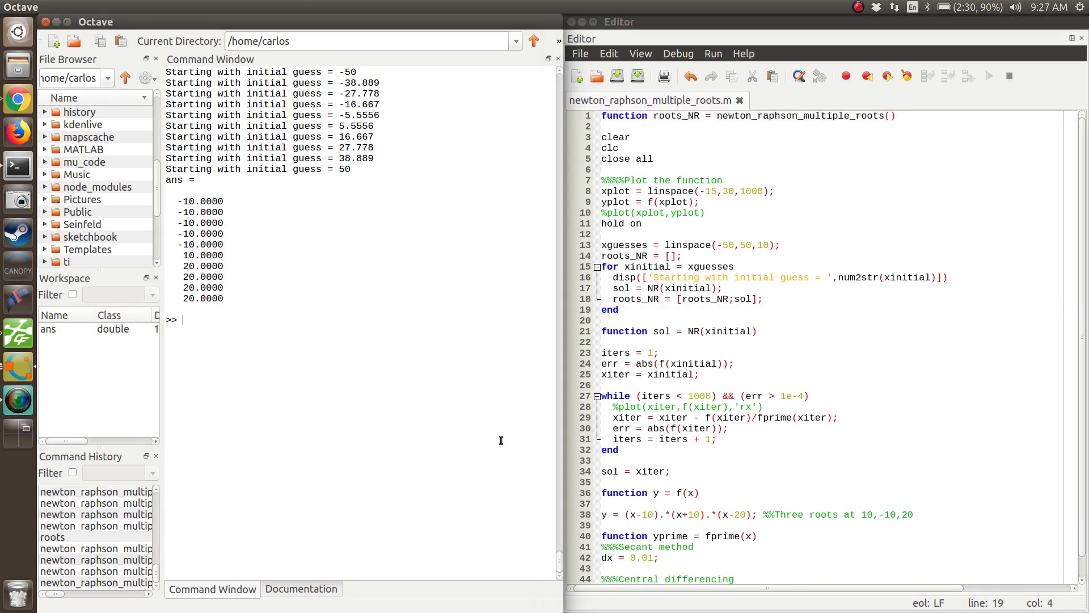
type("roots_NR")
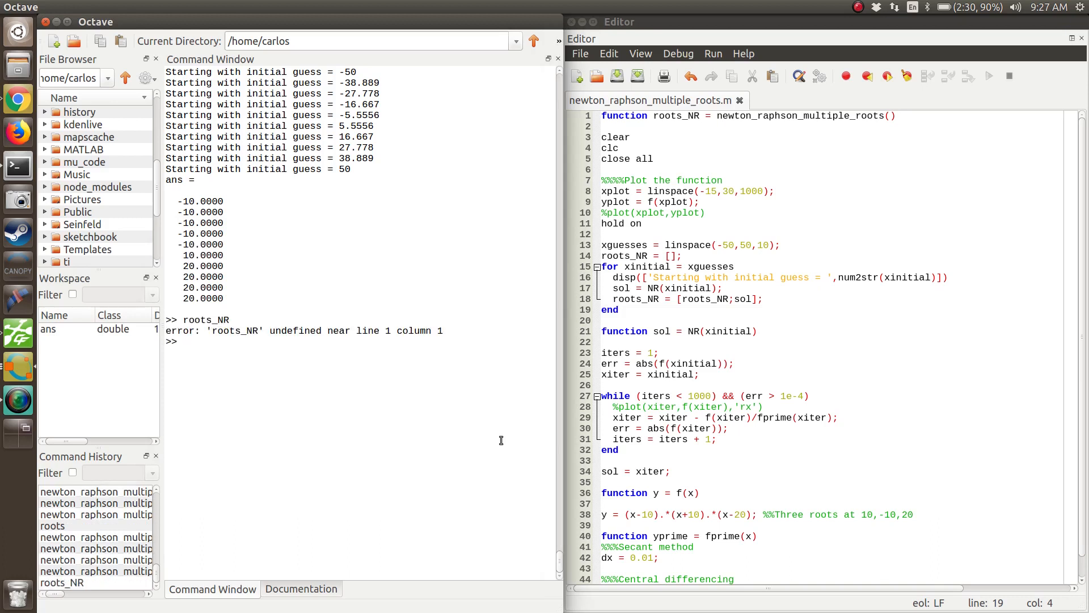
type("roots_NR =")
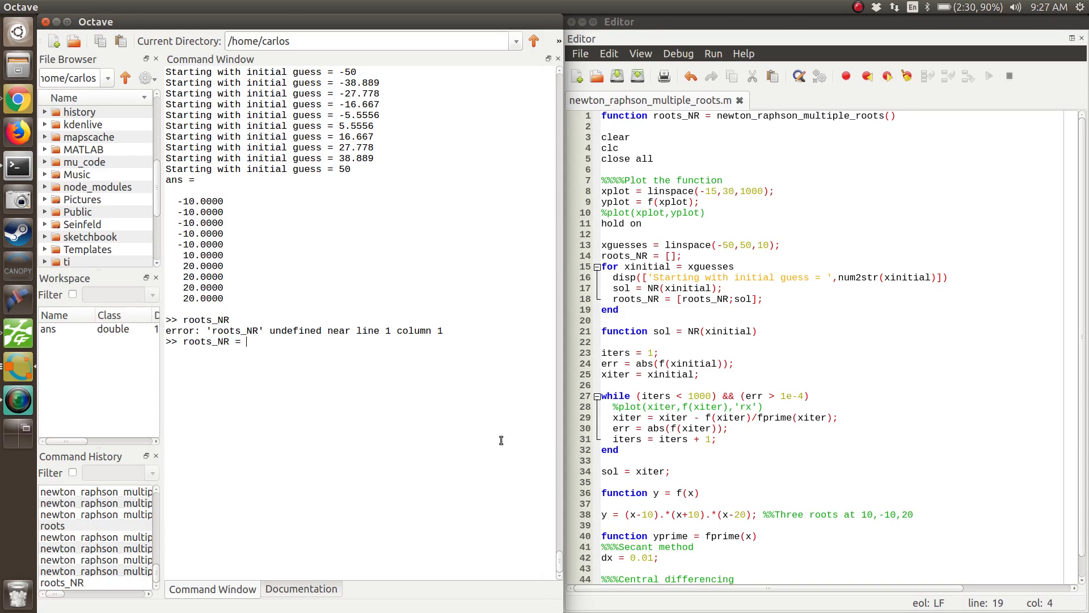
type("newton_raphson_multiple_roots()")
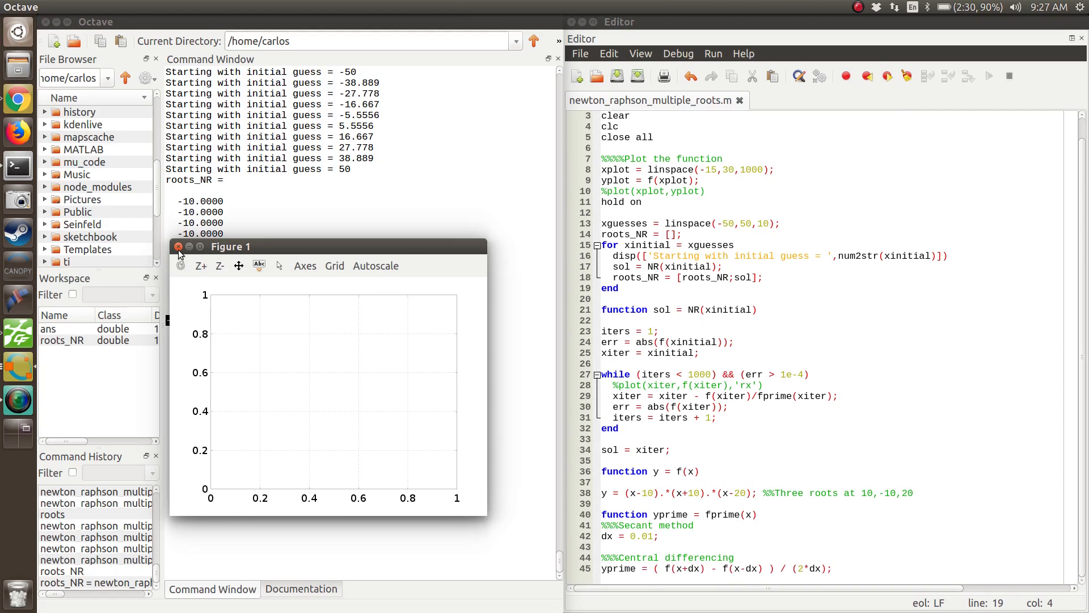
Call roots_NR = newton_raphson_multiple_roots() from the Command Window, closing empty figures
left_click(178, 247)
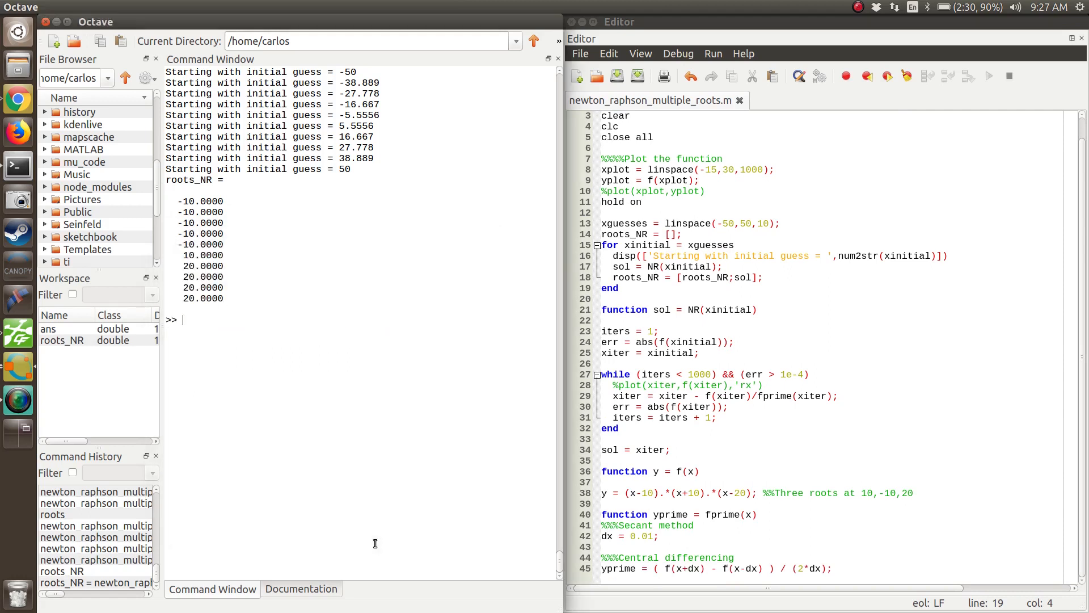
key("alt+Tab")
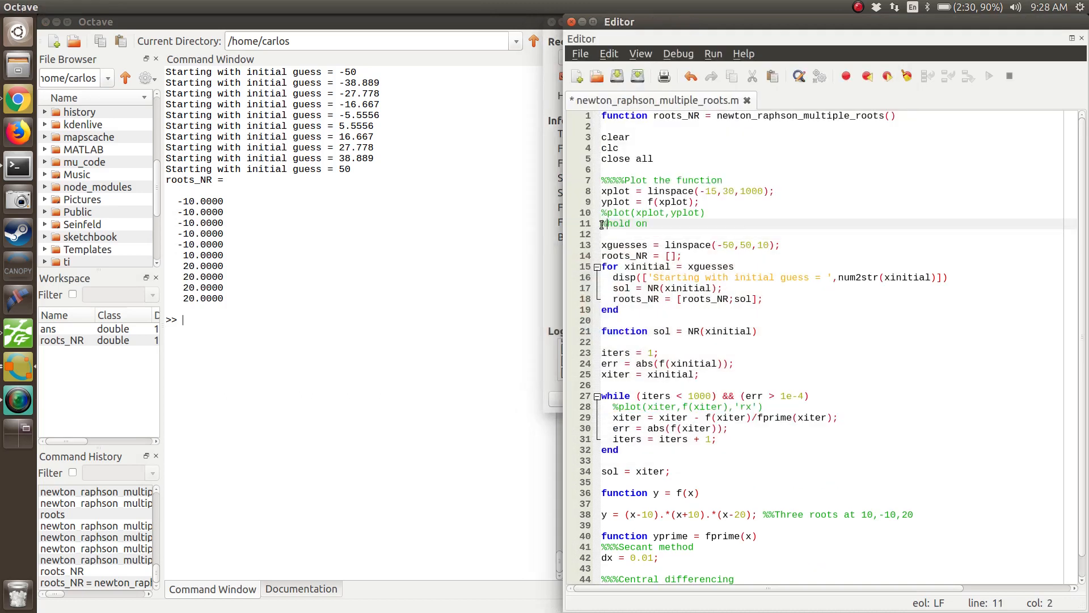
type("roots_NR = newton_raphson_multiple_roots()")
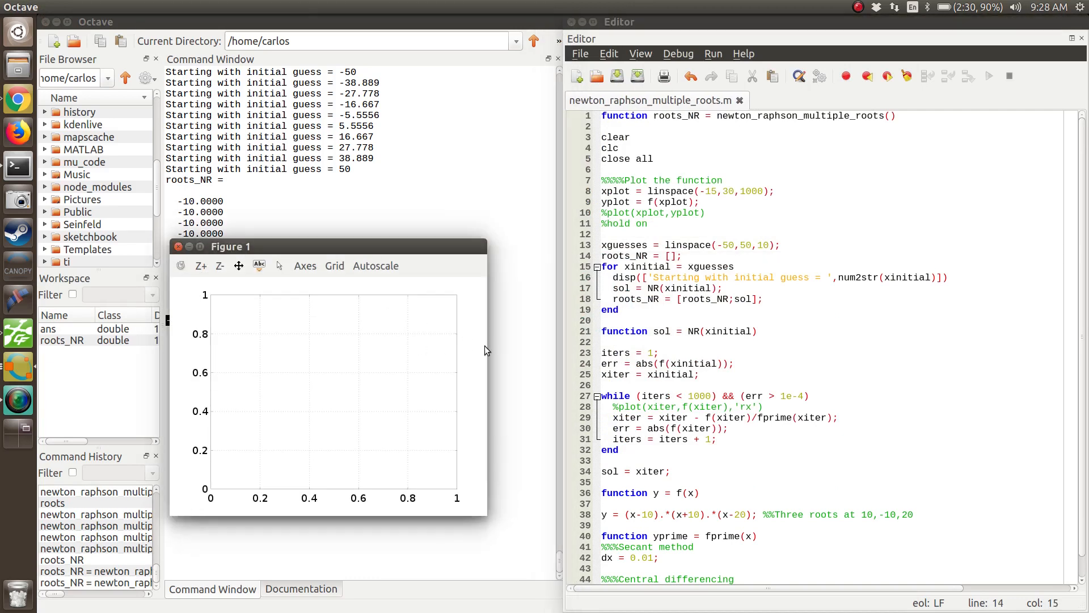
left_click(177, 247)
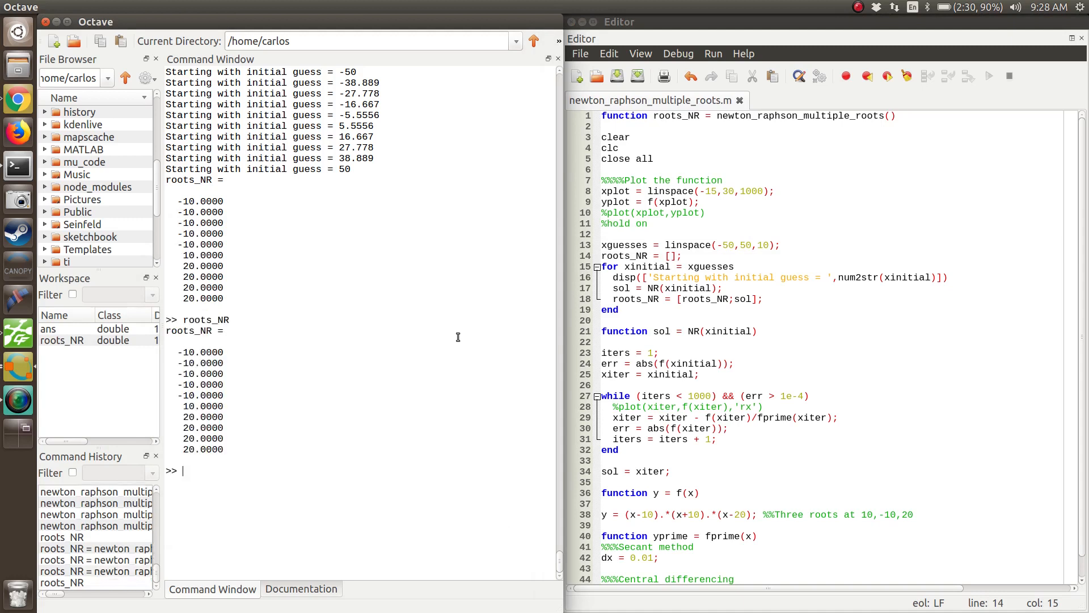
type("roots_NR(1")
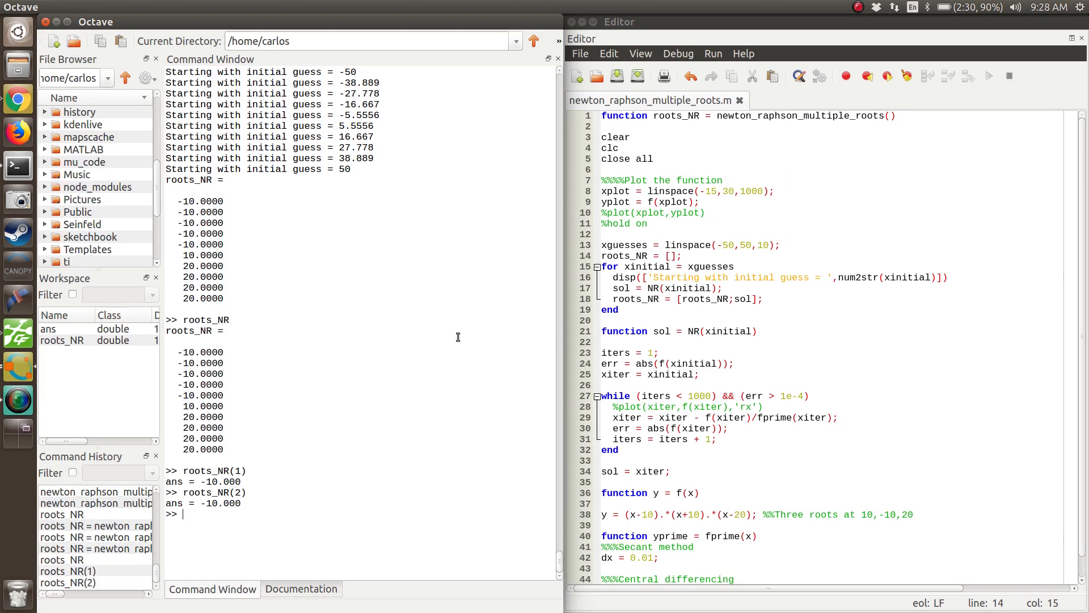
type("roots_NR(2)-roots_NR(1")
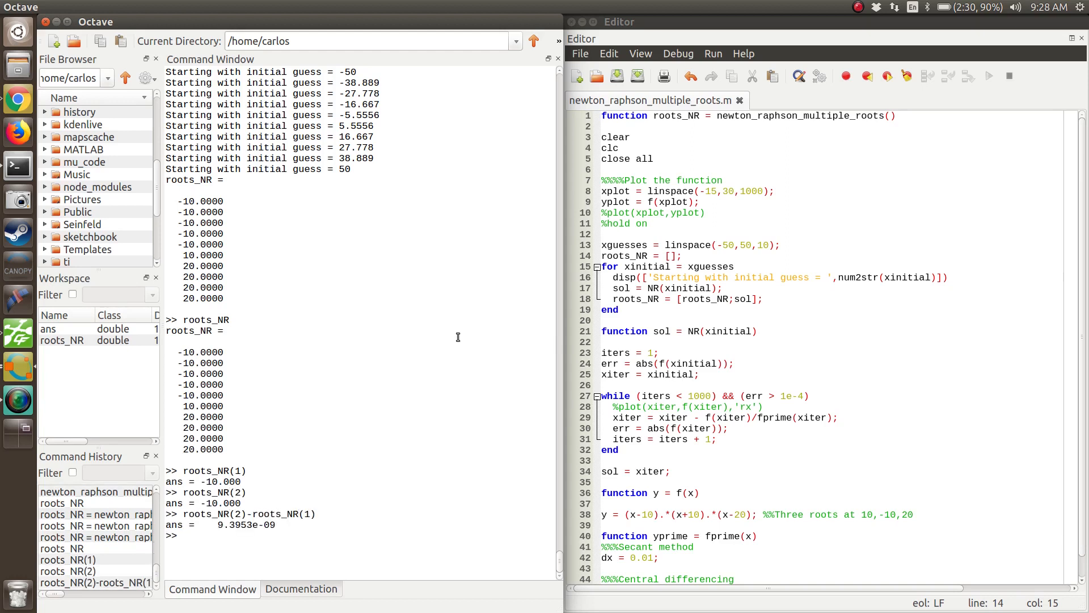
mouse_move(479, 339)
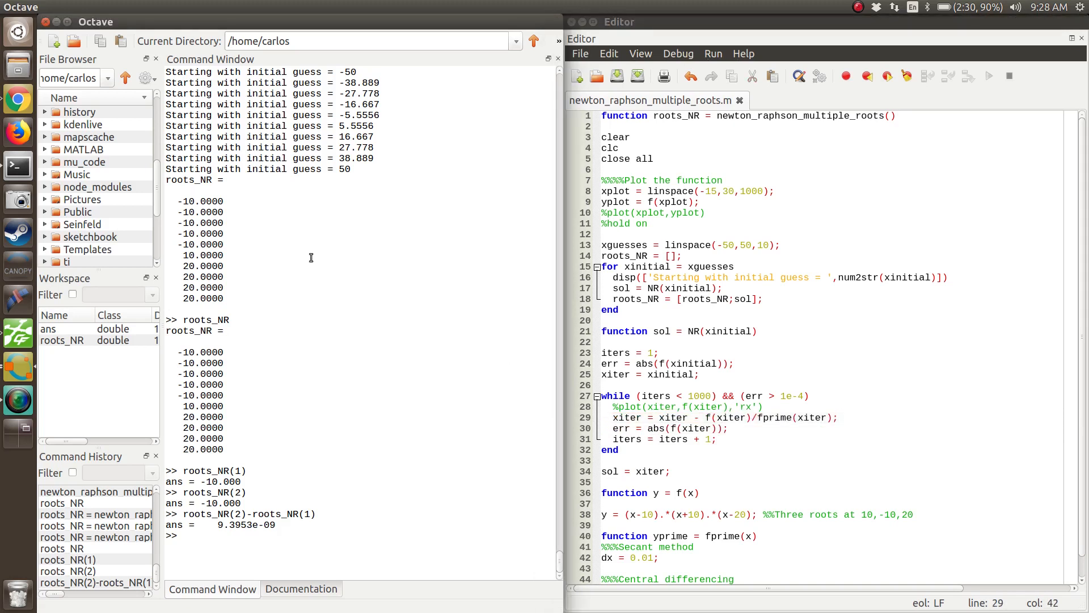
mouse_move(204, 363)
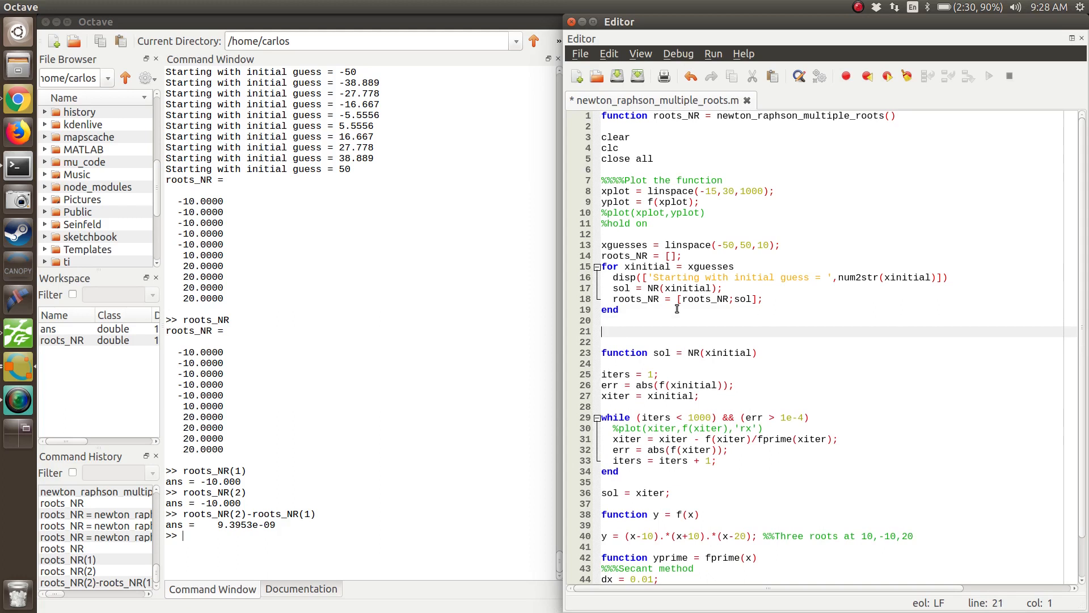
mouse_move(677, 313)
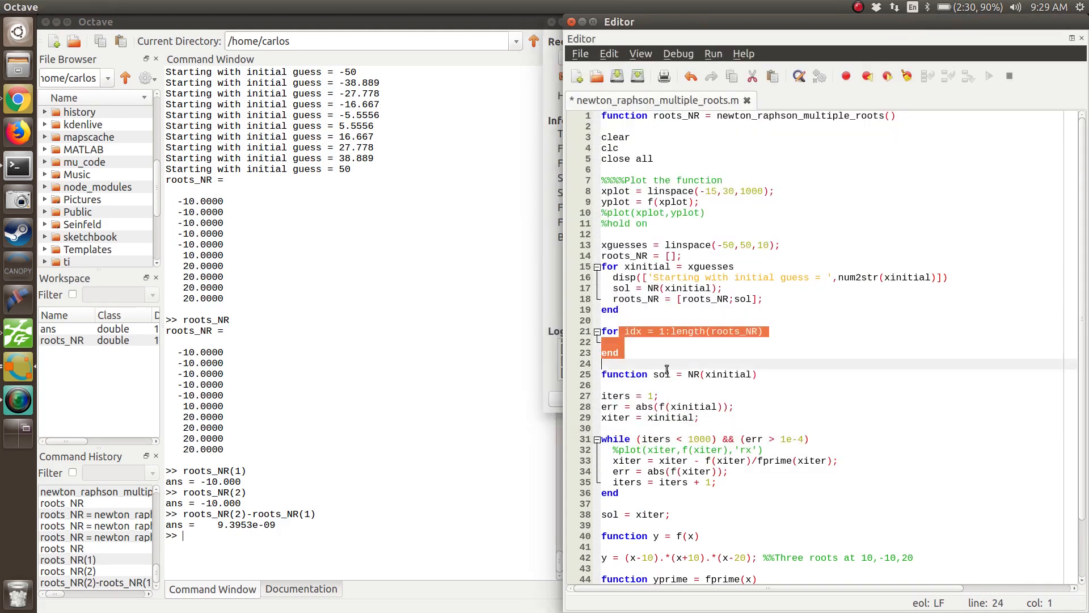
Above the filtering loop, initialize unique_roots = [] and seed it from roots_NR(1)
left_click(707, 342)
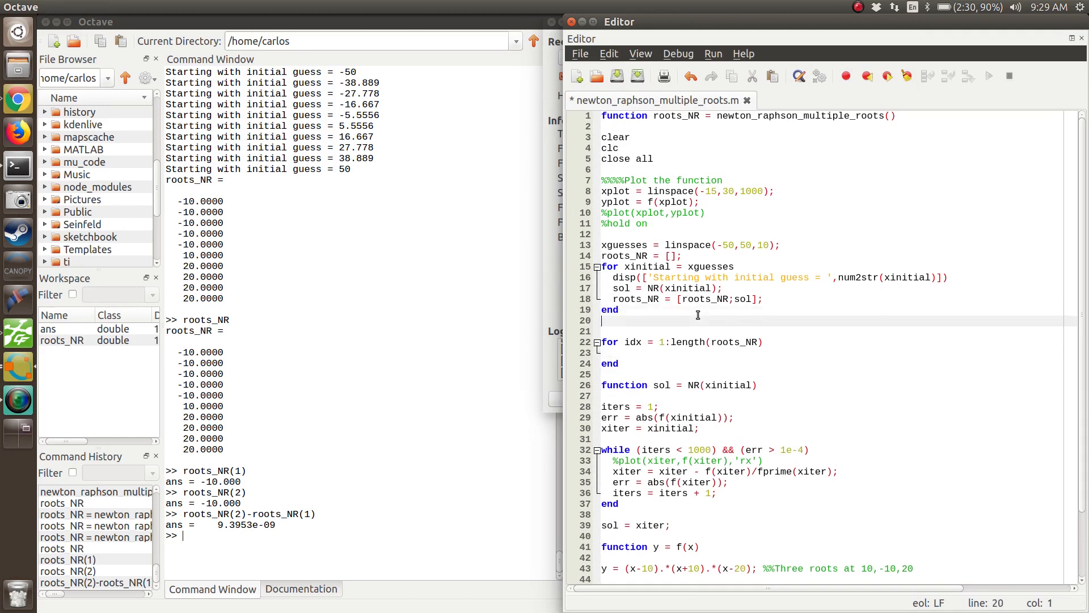
type("unique_")
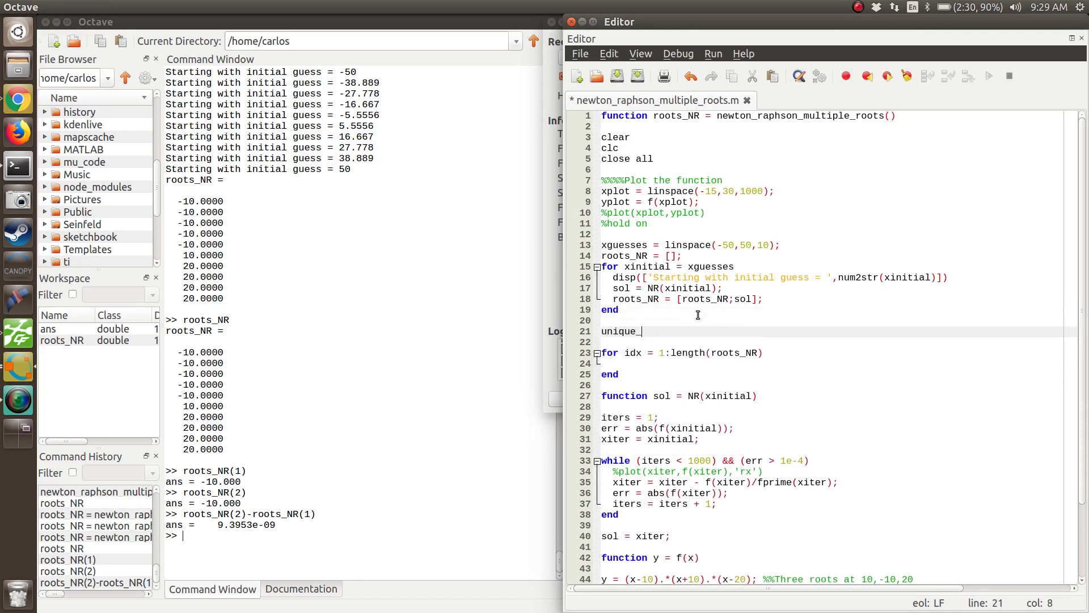
type("roots =")
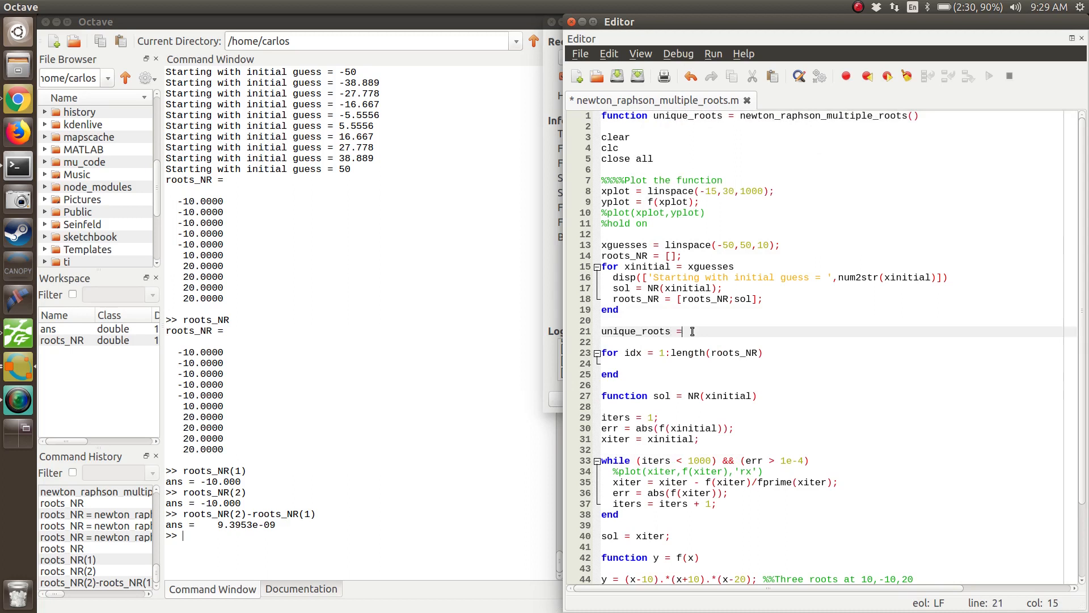
type("[];")
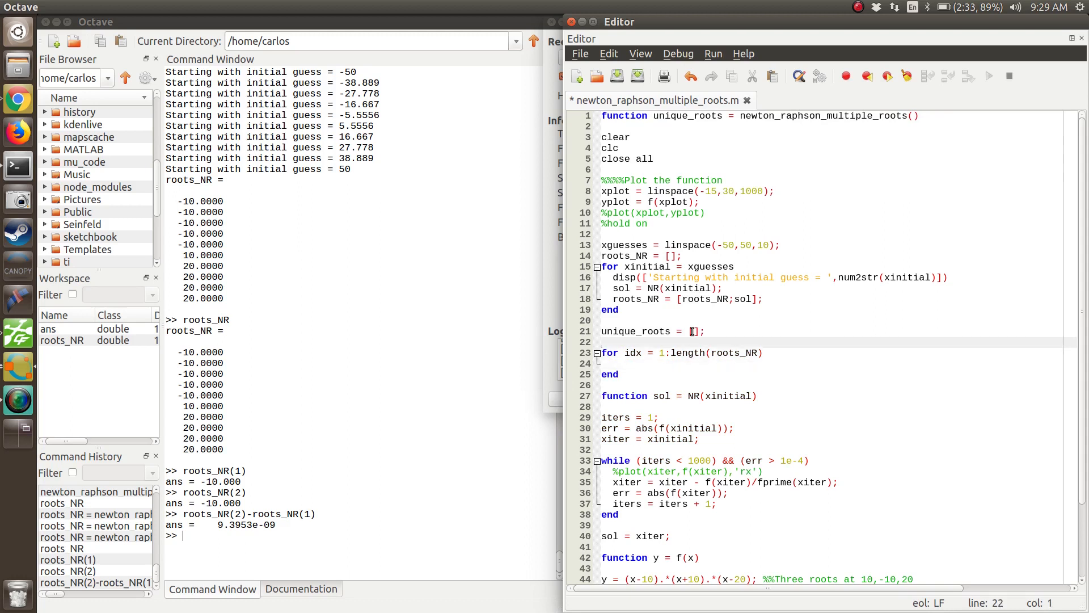
type("unique_r")
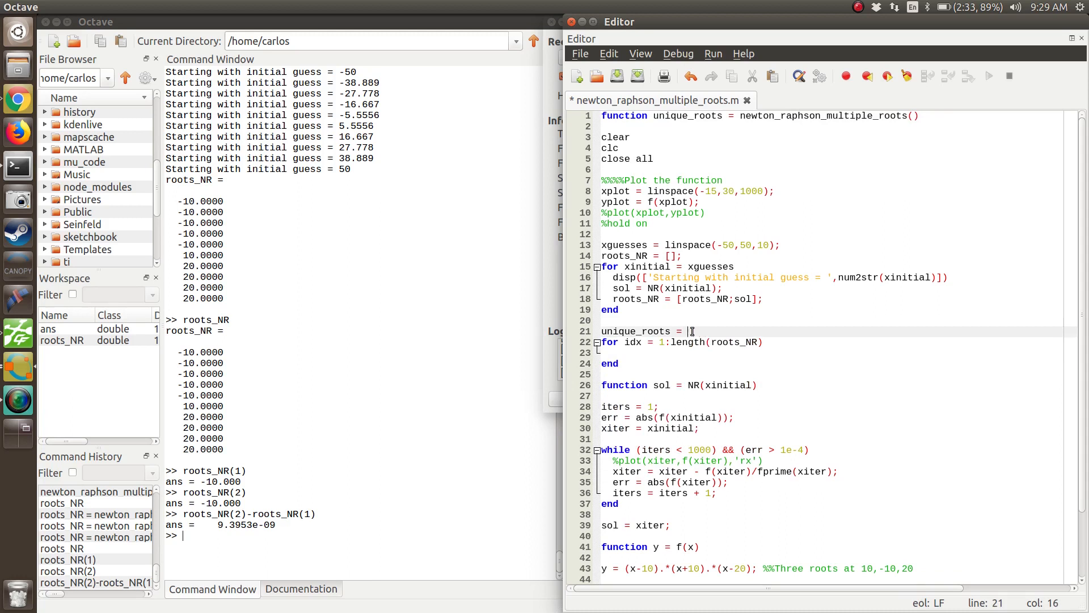
type("roots_NR(1);")
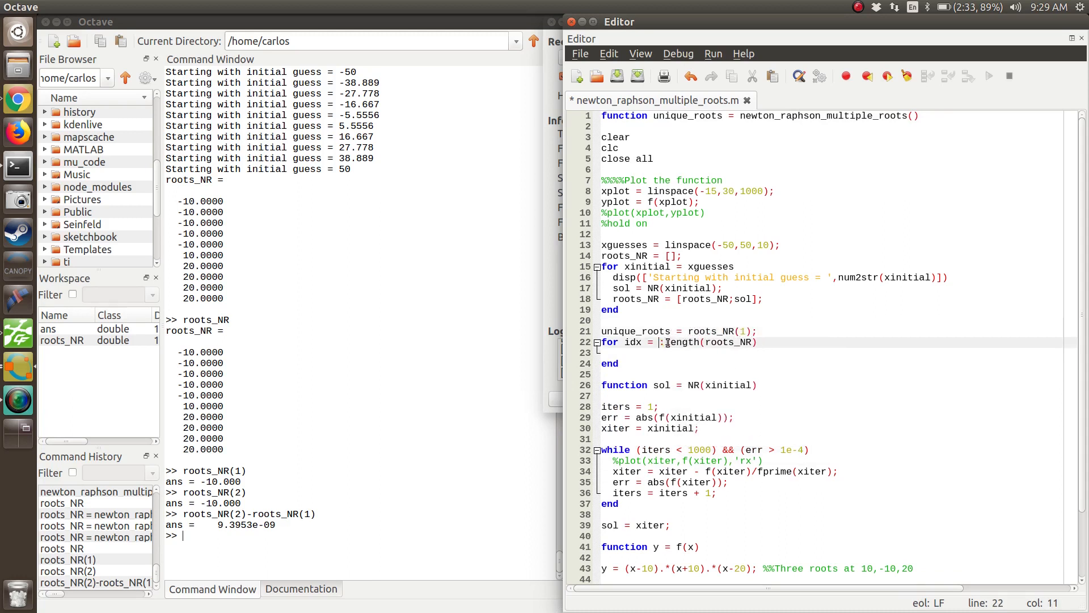
type("2")
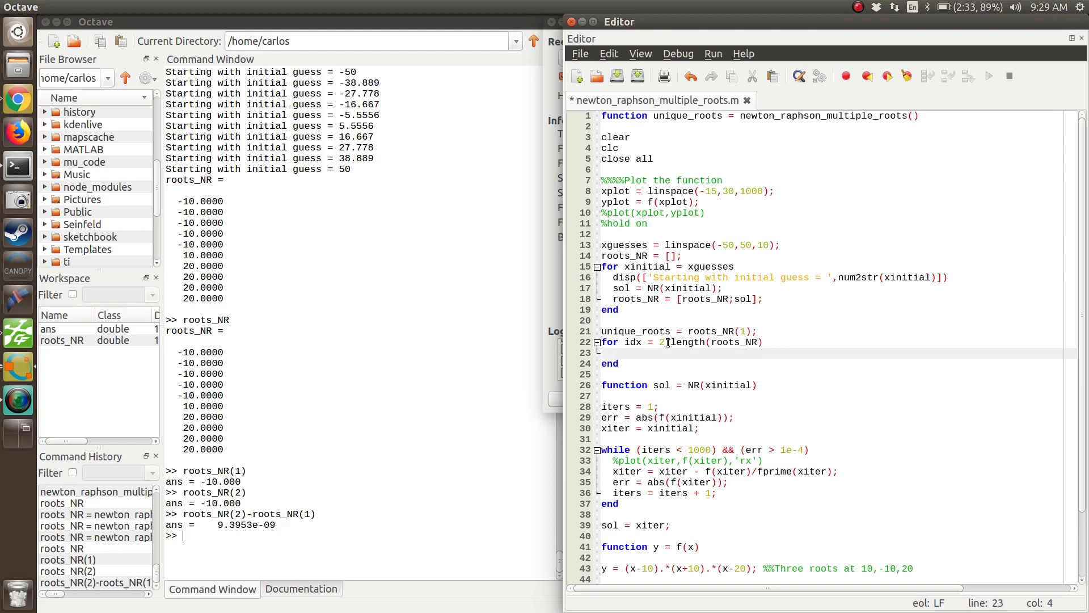
Start the idx loop using length(unique_roots) and set flag new_root = 1
type("if")
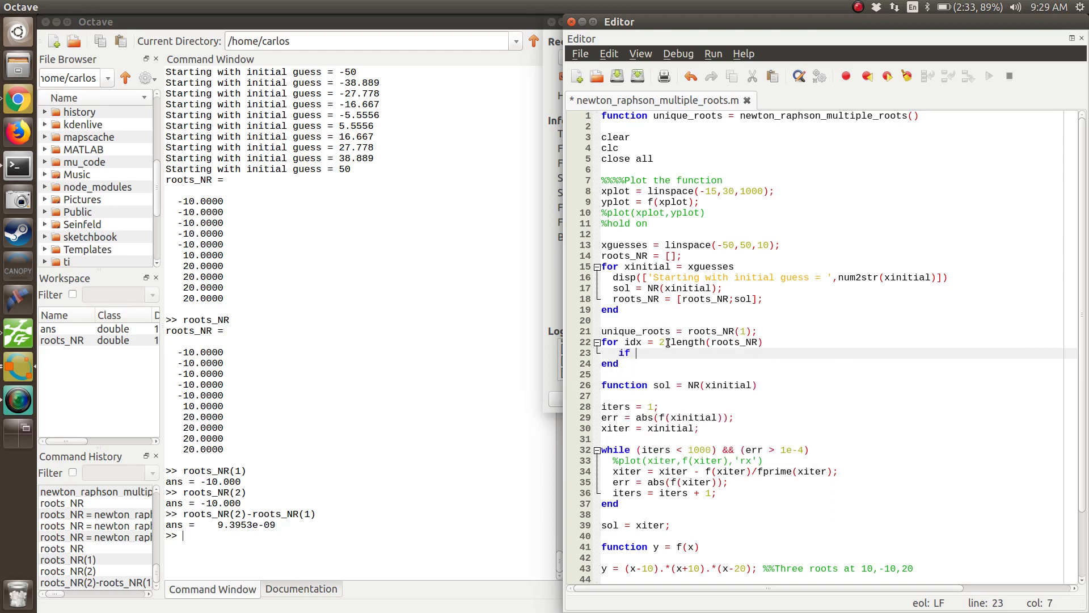
key("BackSpace")
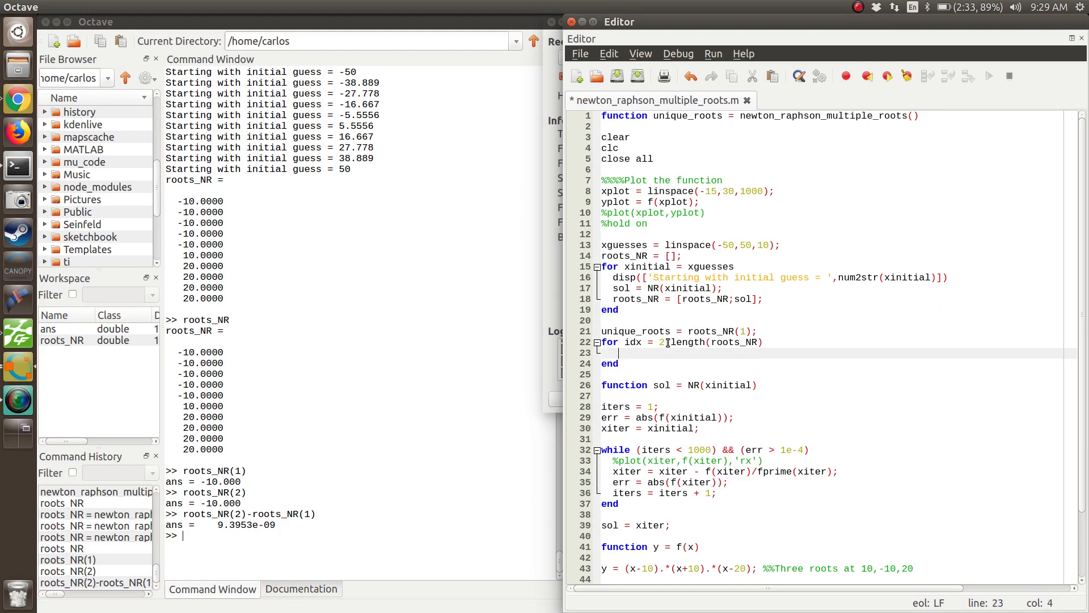
type("for idx = 1:")
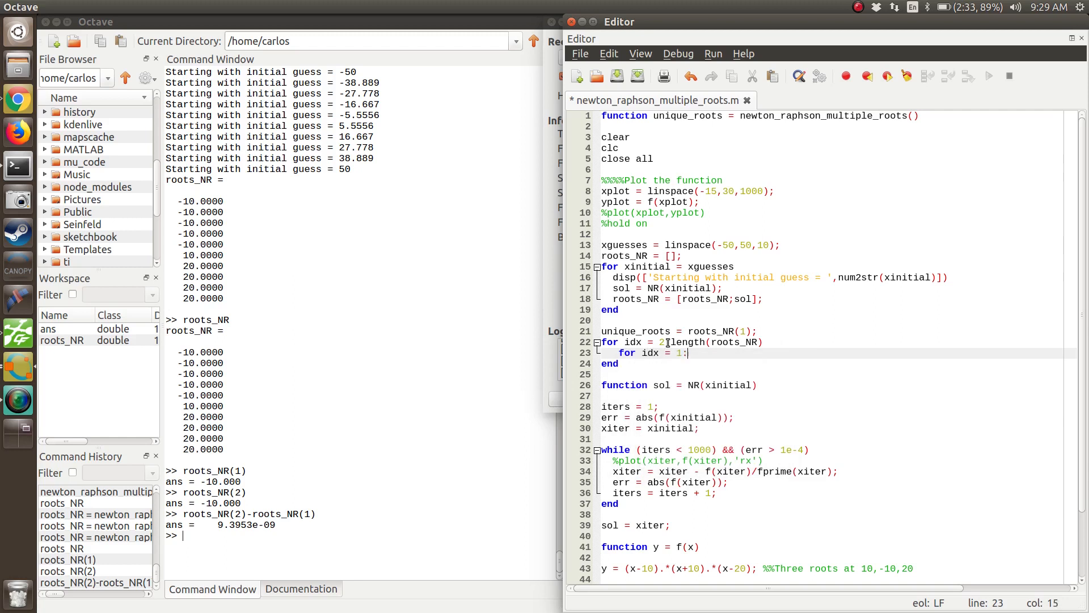
type("length(")
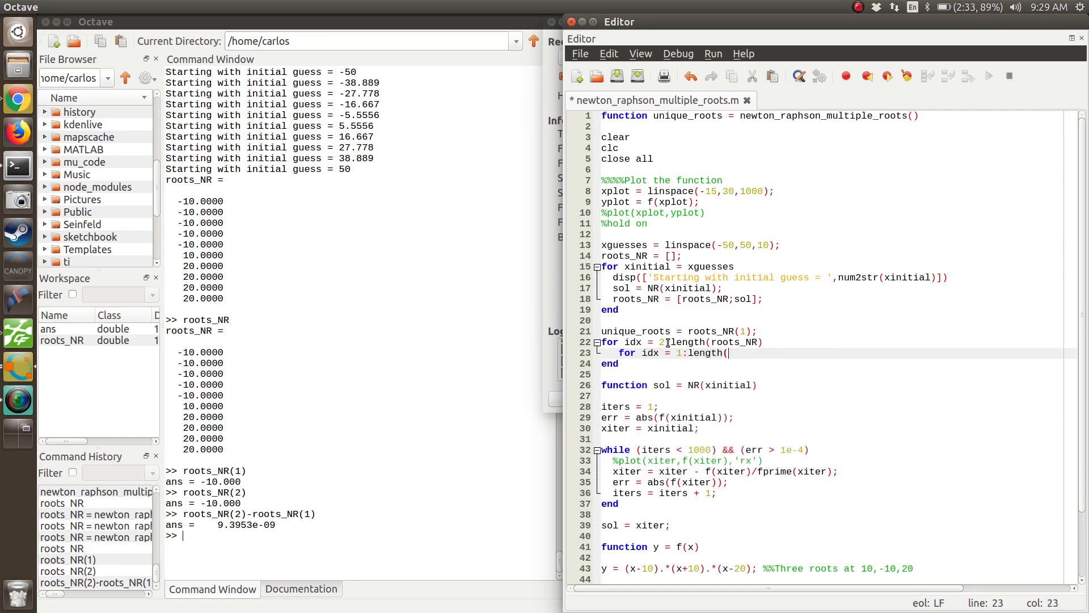
type("unique_roots")
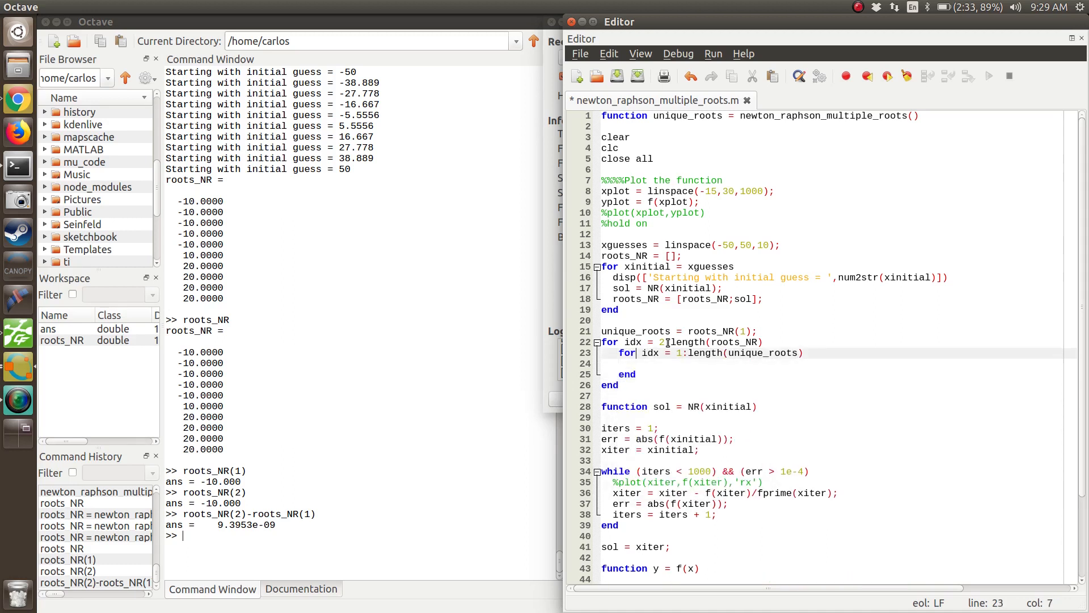
type("ne")
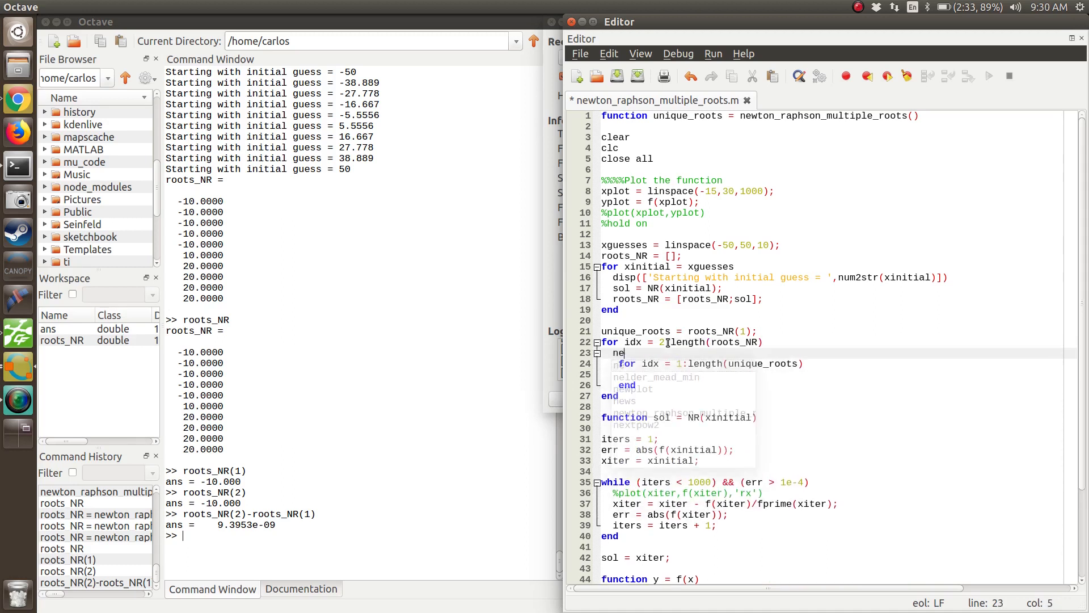
type("w_roo")
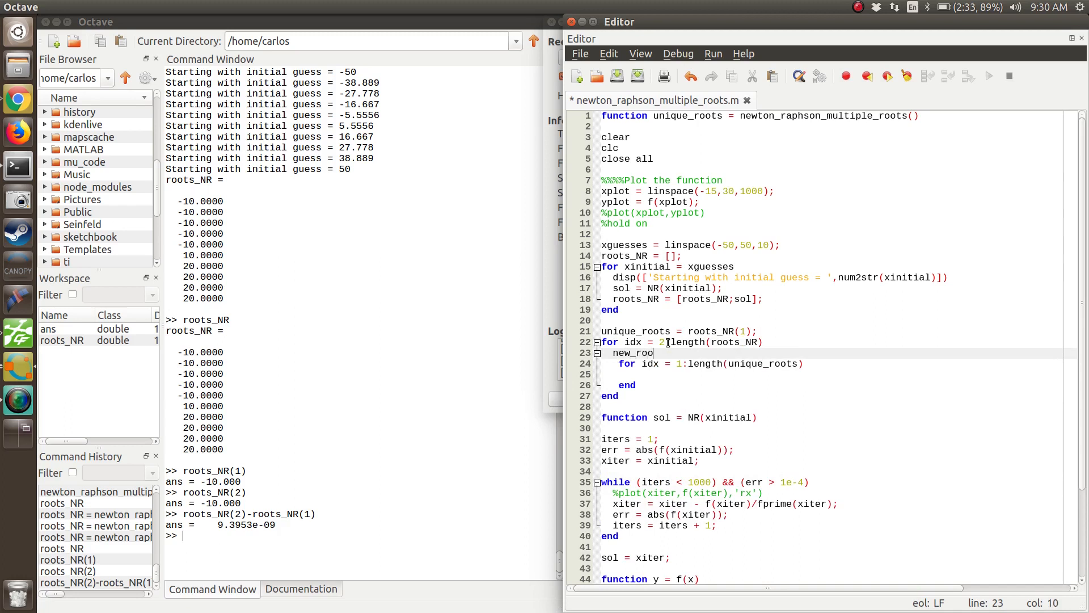
type("t = 1;")
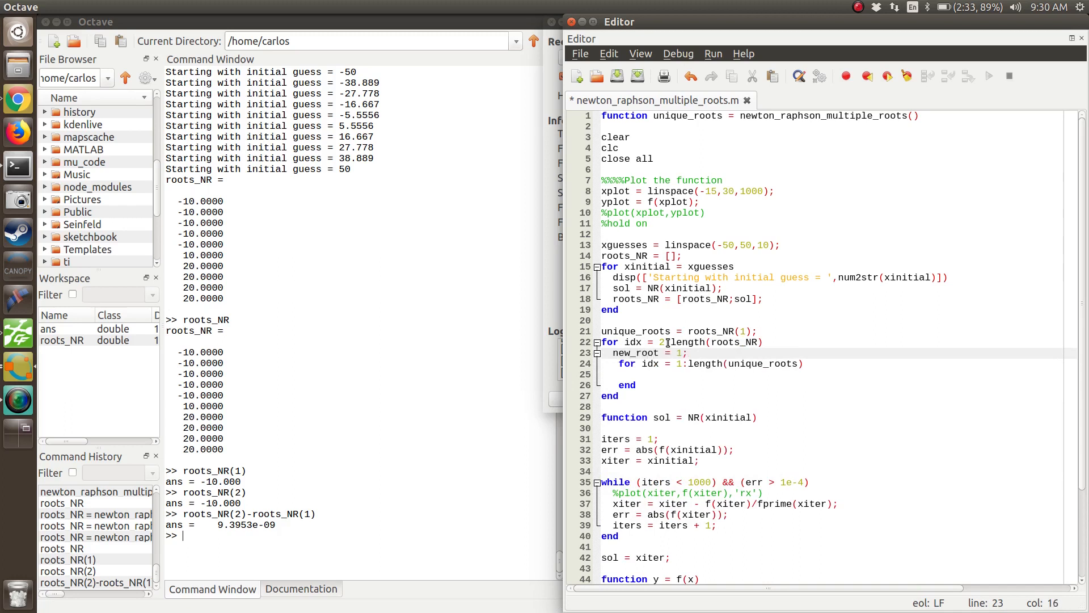
In the inner loop, compare unique_roots(jdx) with the current root to update new_root
left_click(615, 353)
type("if")
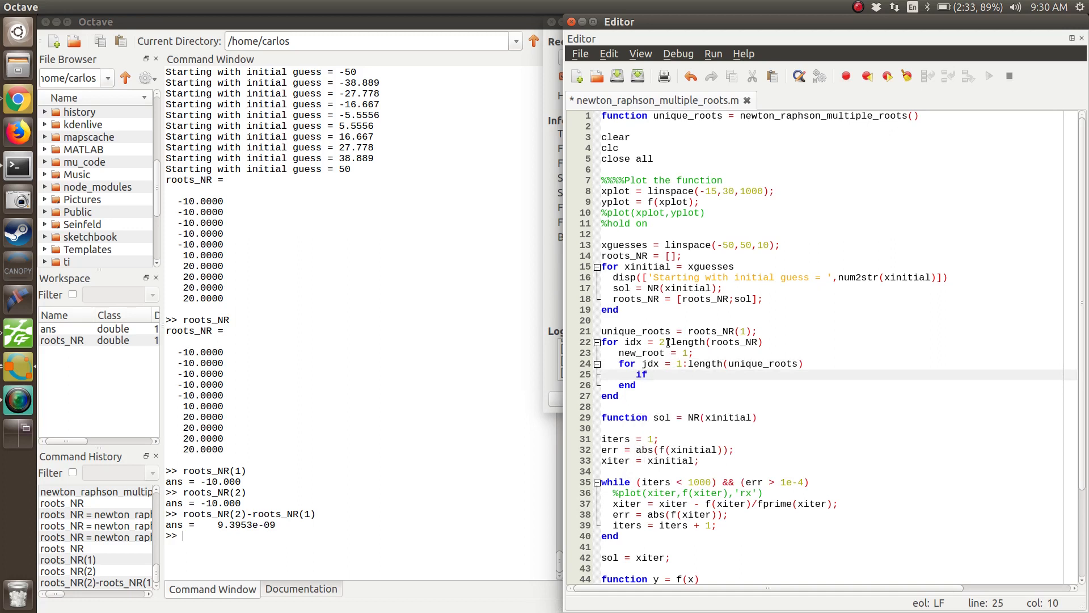
type("uniq")
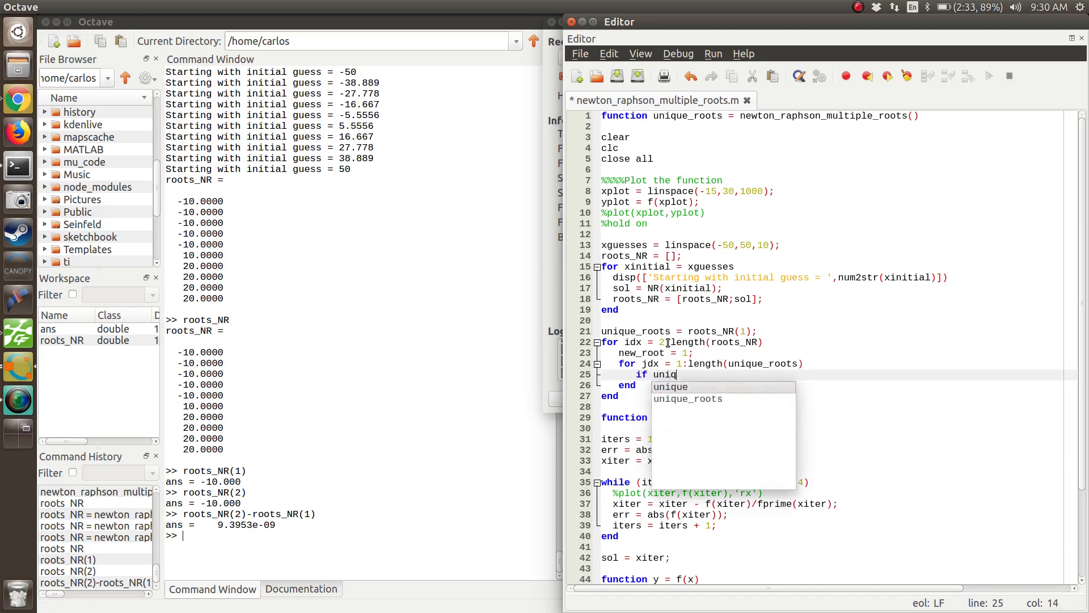
type("ue_roots")
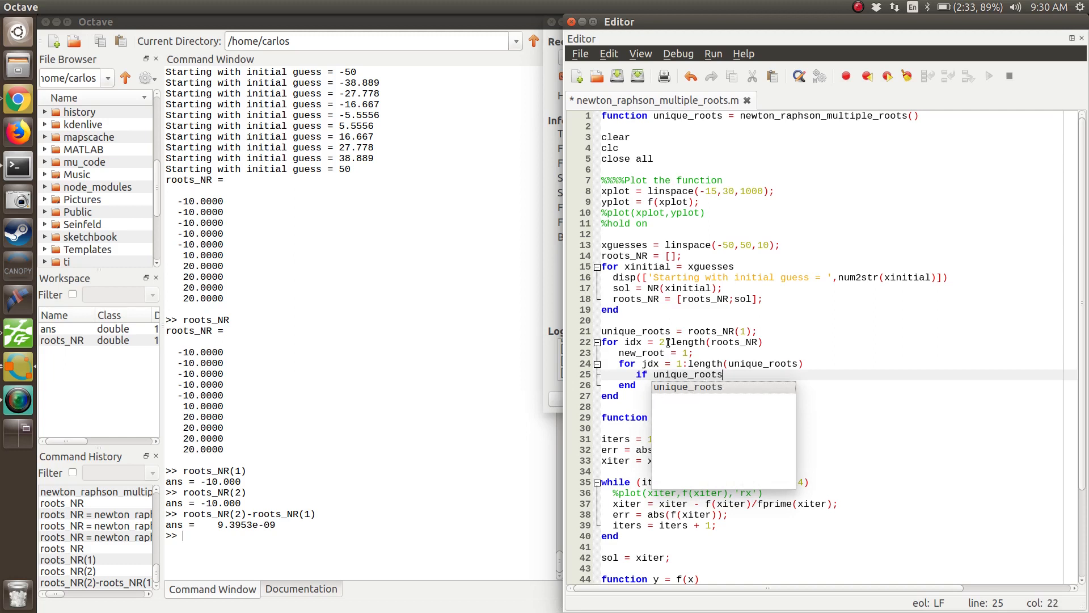
type("(jdx)")
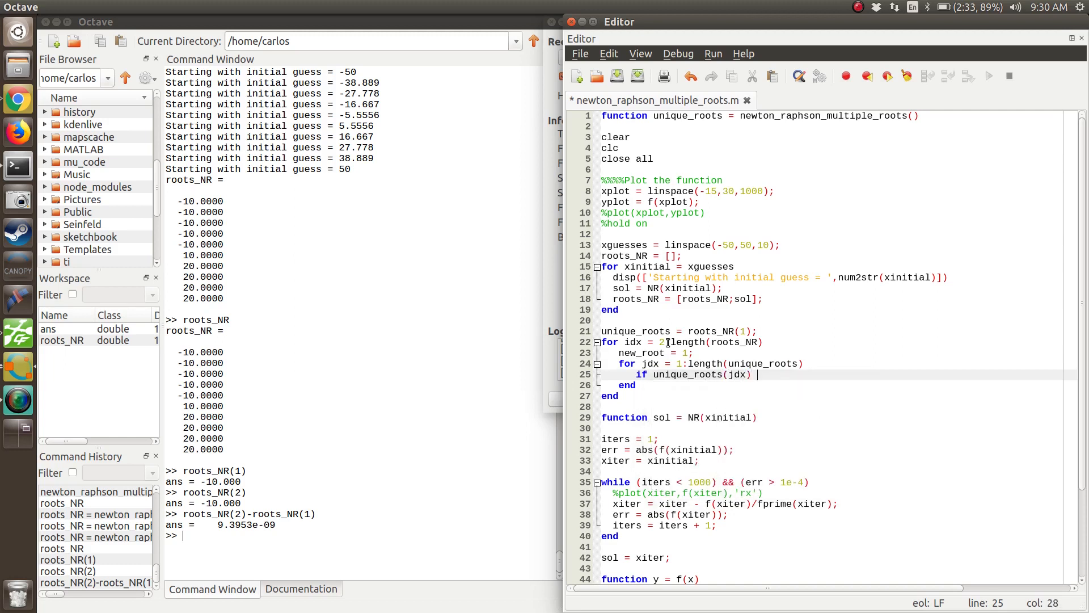
type("==")
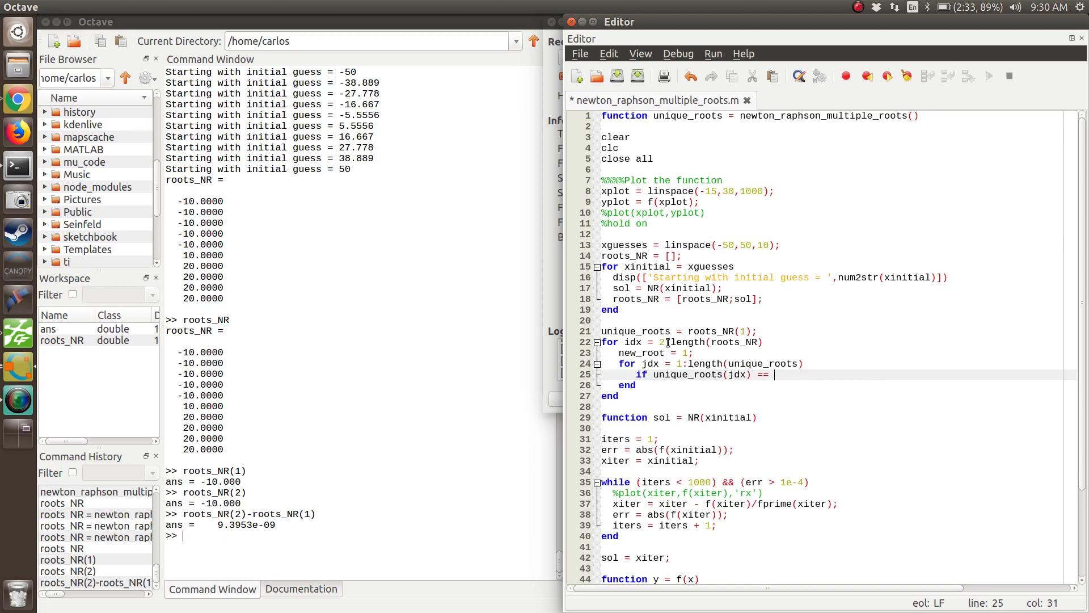
type("roots_NR(idx")
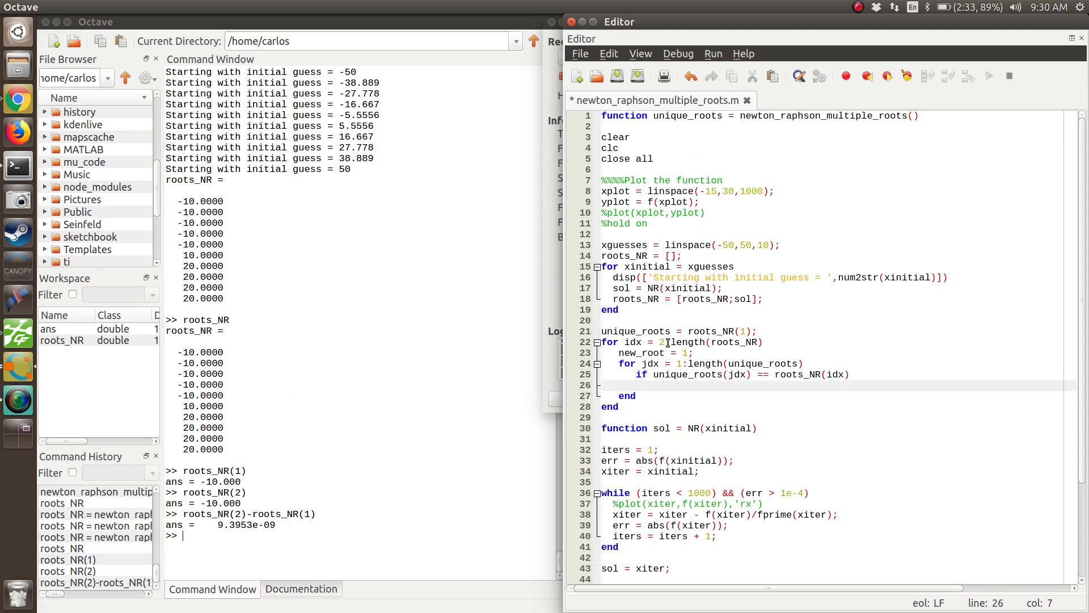
type("new_root = 0;")
type("end")
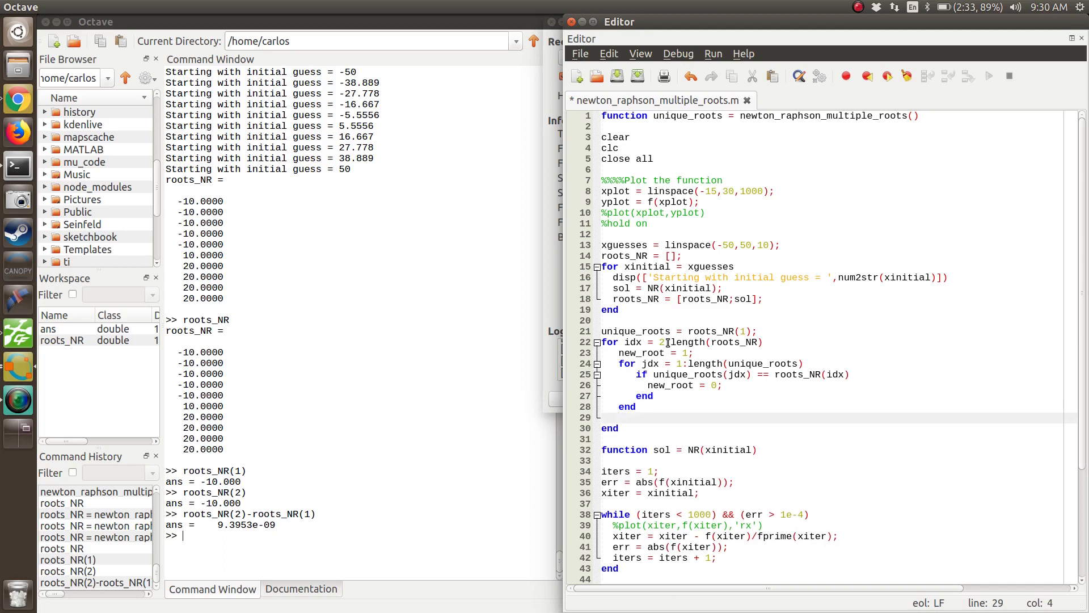
If new_root, append roots_NR(idx) to unique_roots and close the block with end
type("if new_or")
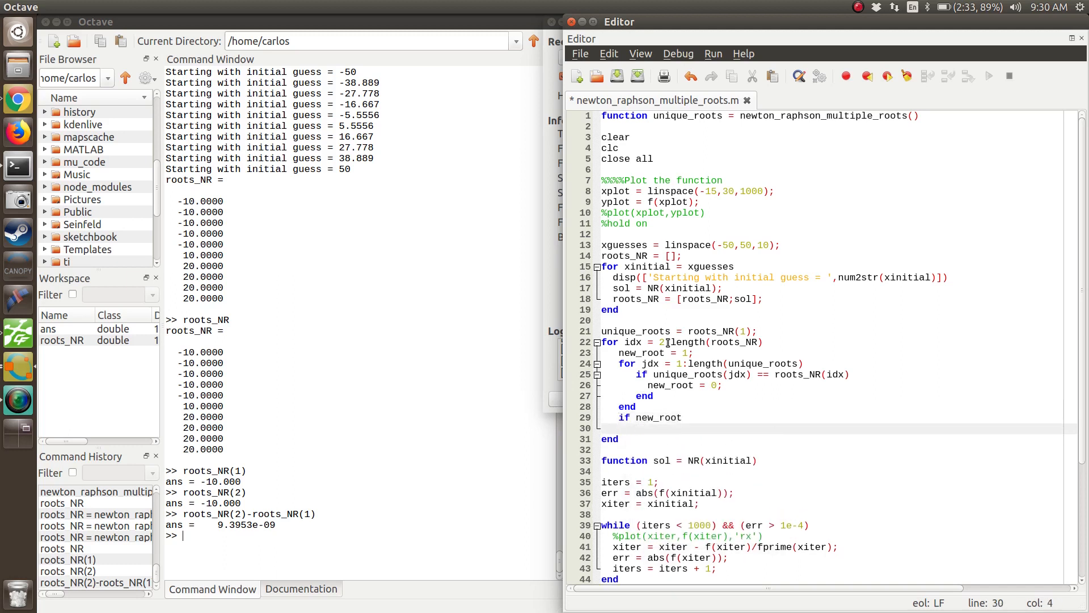
type("unique_roots = un")
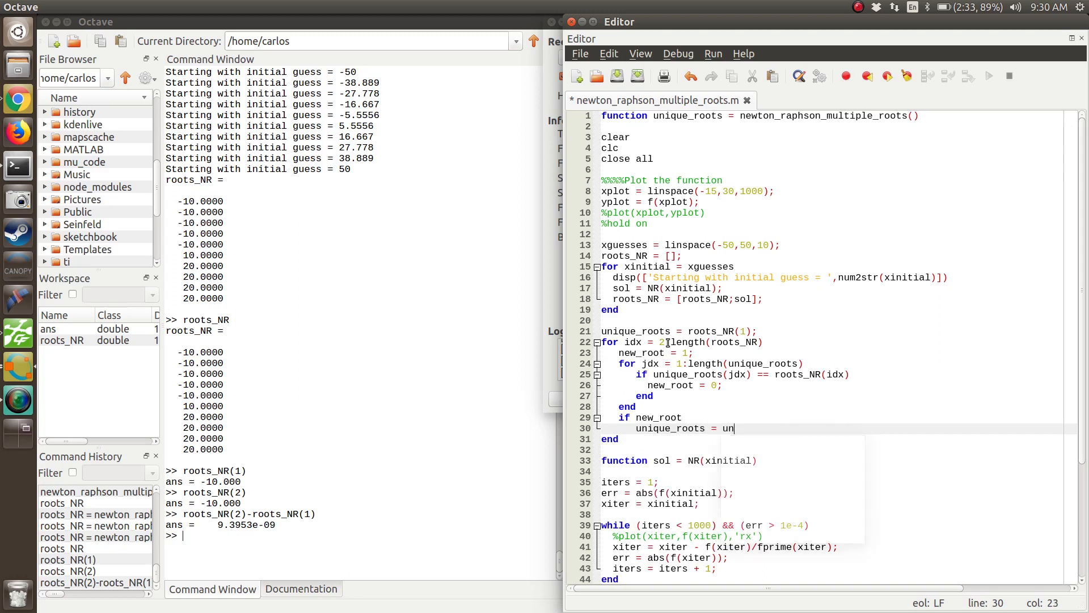
type("ique_roots")
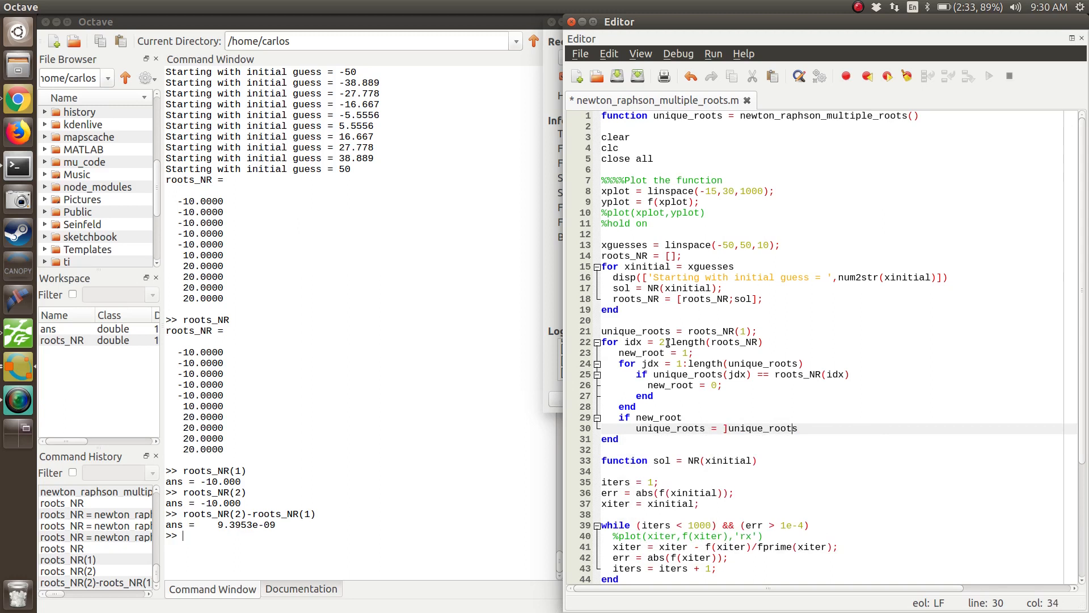
type("[")
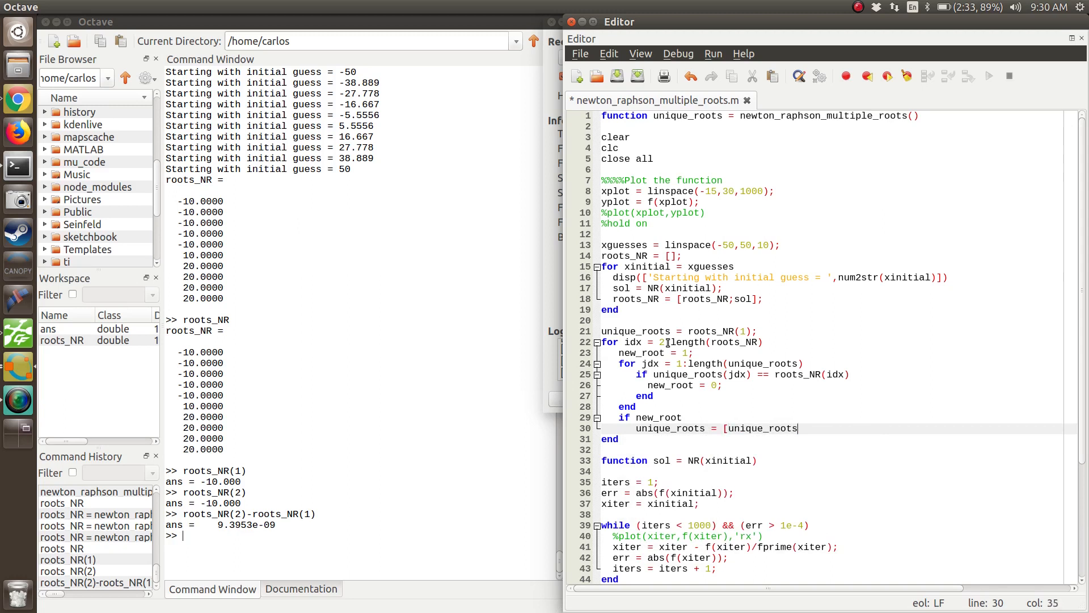
type(";")
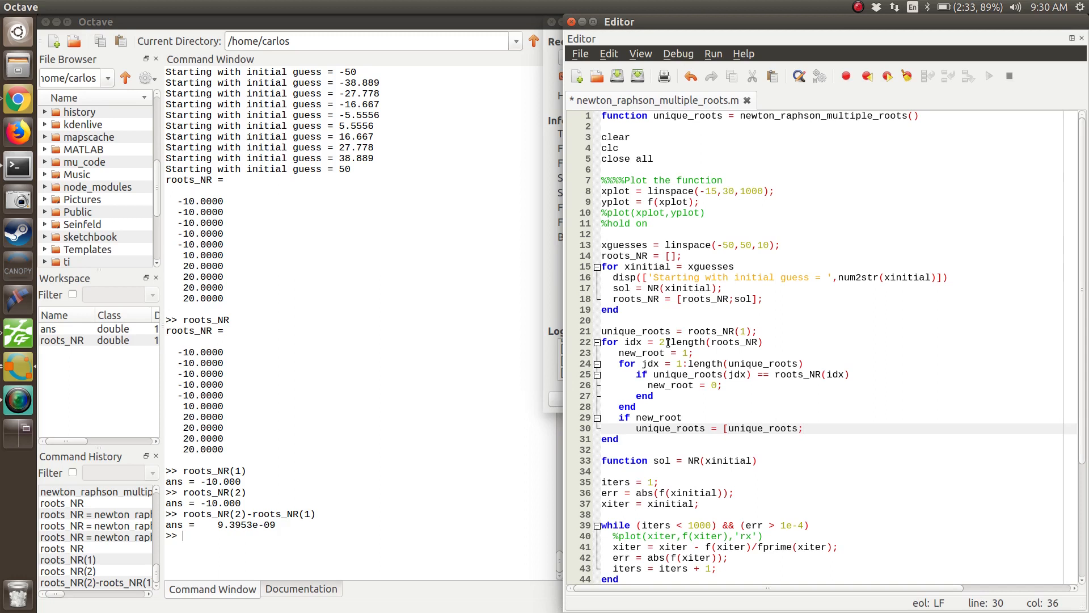
type("roo")
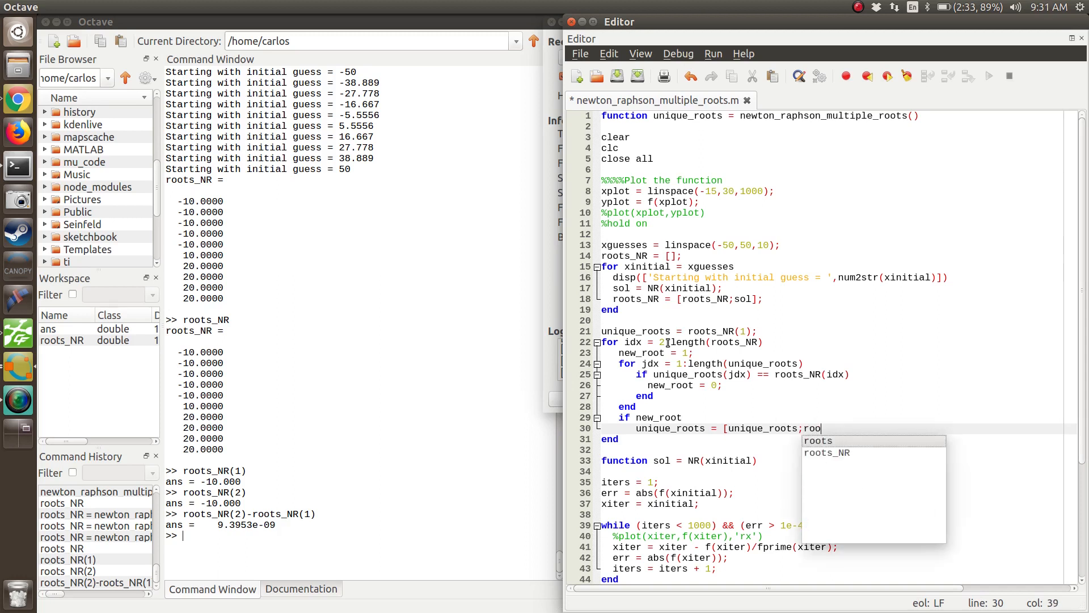
type("_NR(idx)]")
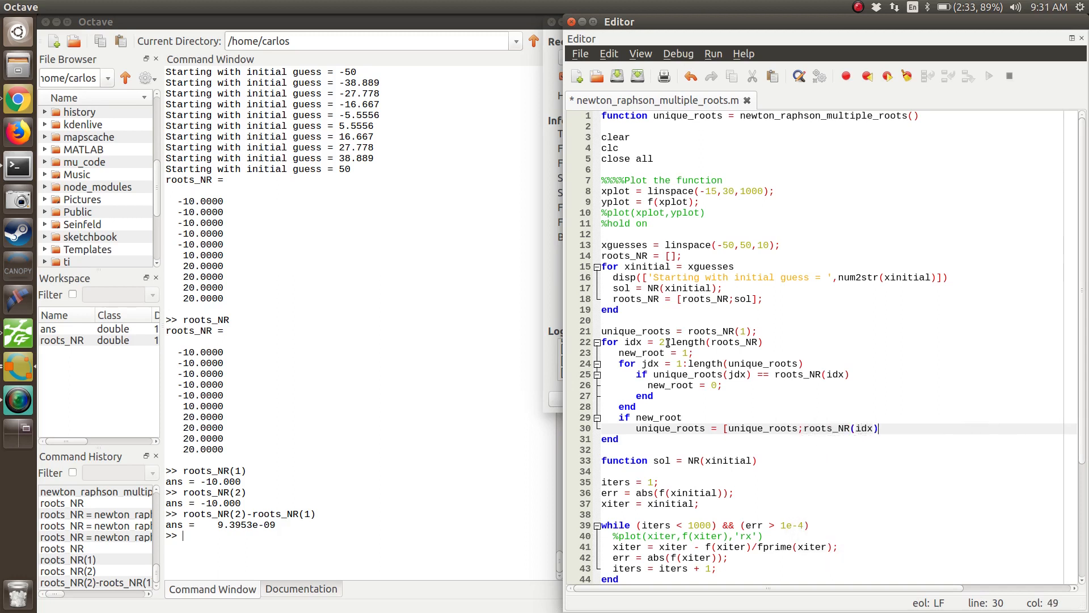
type("end")
left_click(359, 535)
type("roots_NR(2")
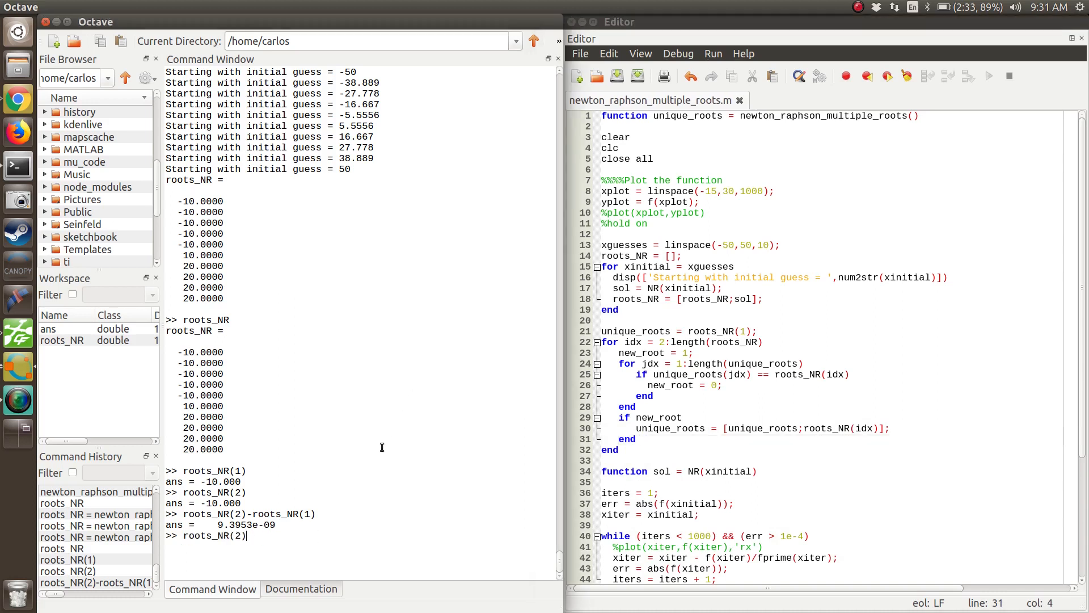
Run newton_raphson_multiple_roots() in the Command Window; the output still repeats -10 and 20
type("roots_NR = newton_raphson_multiple_roots()")
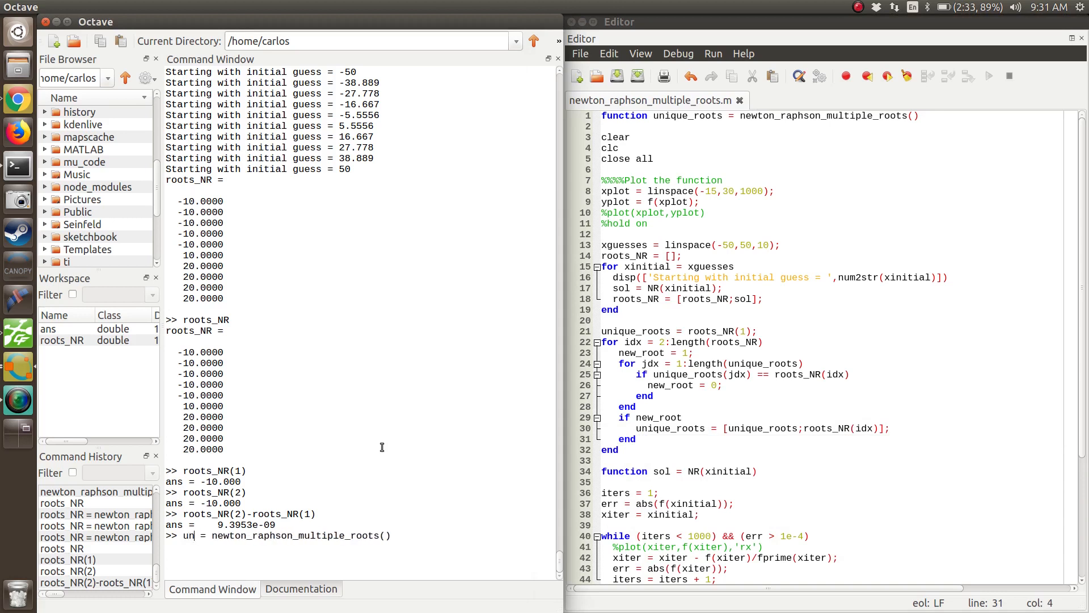
type("ique_roots")
key("Return")
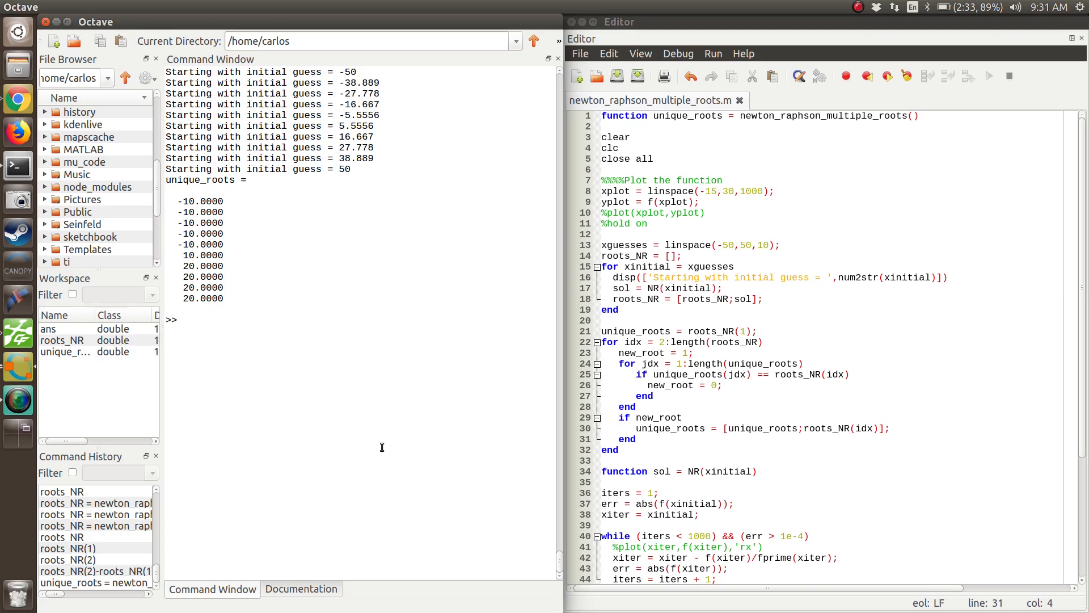
mouse_move(643, 374)
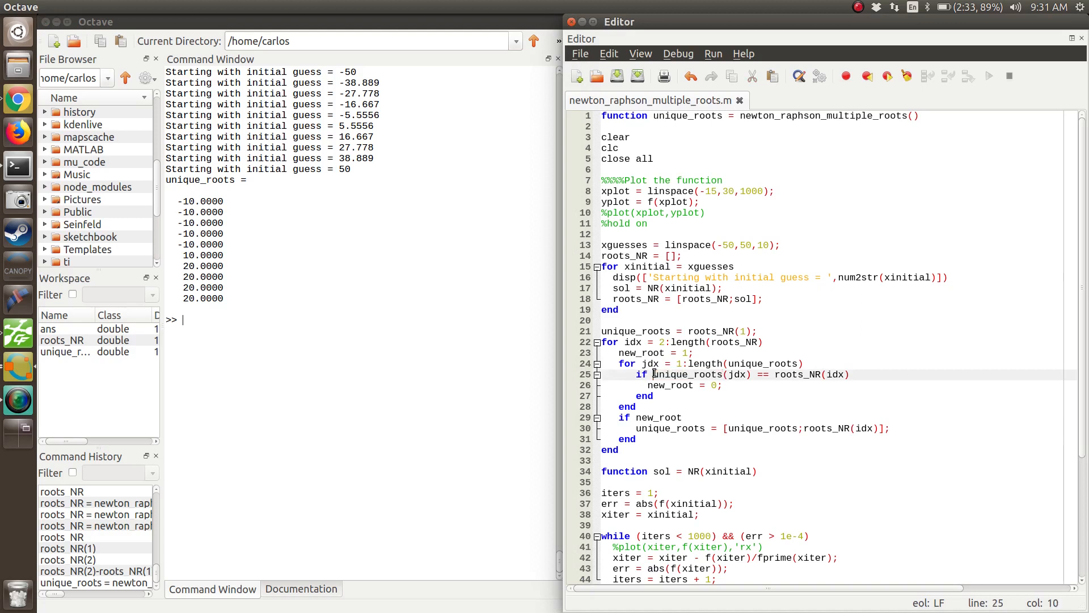
Change the duplicate check to abs(unique_roots(jdx) - roots_NR(idx)) < 1e-2 and rerun, printing -10, 10, 20
type("(")
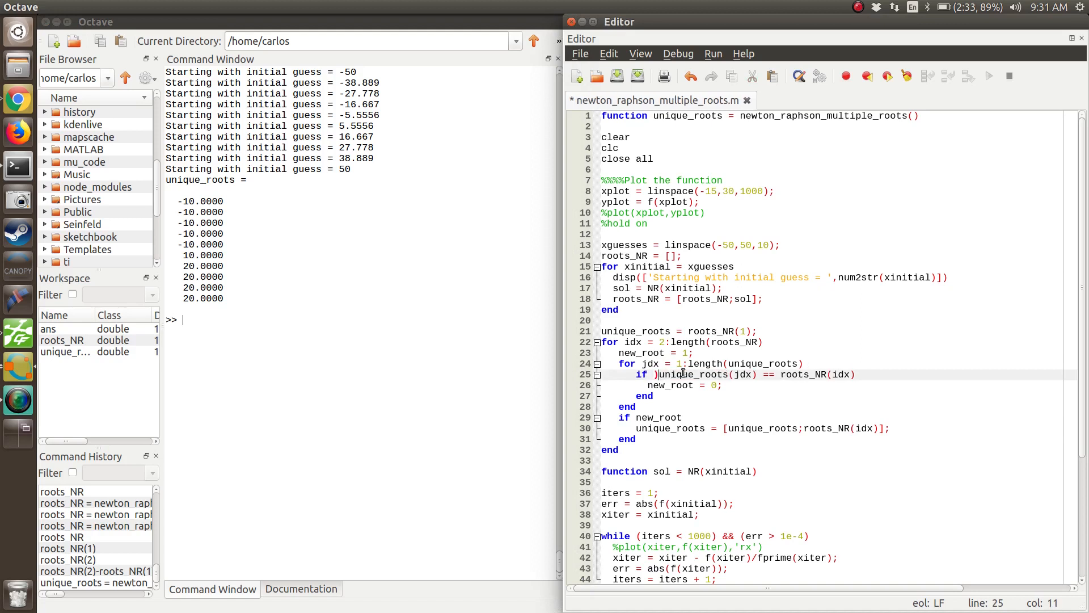
type("abs(")
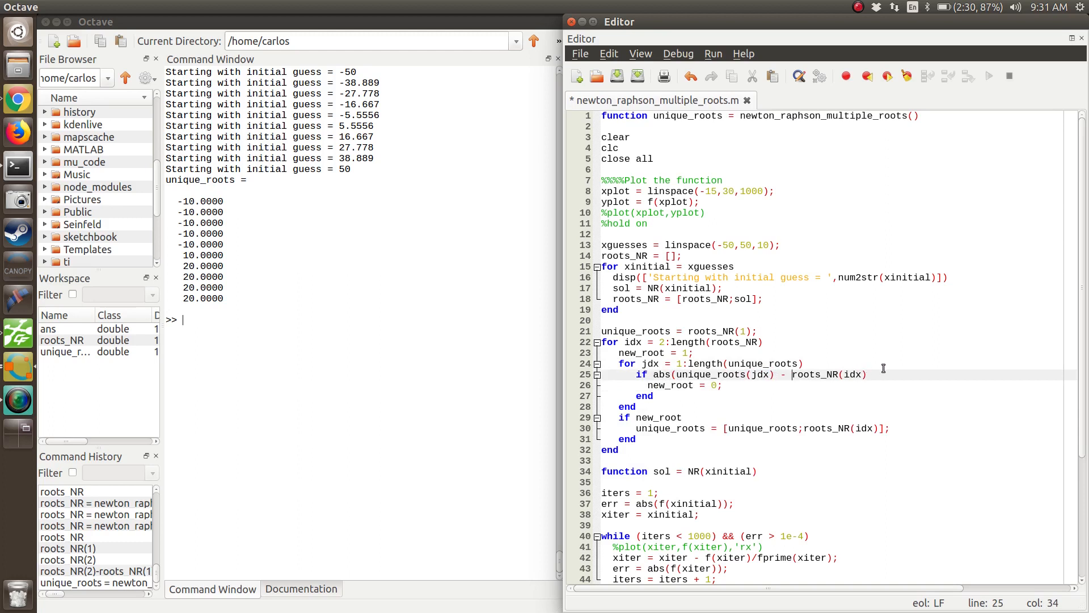
type("<")
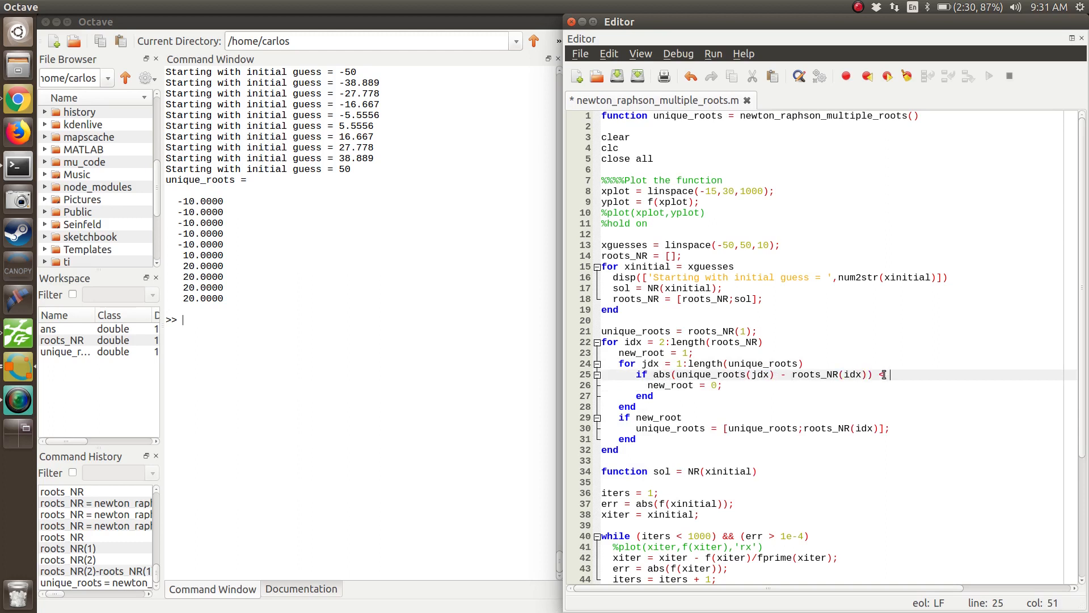
type("1e-2")
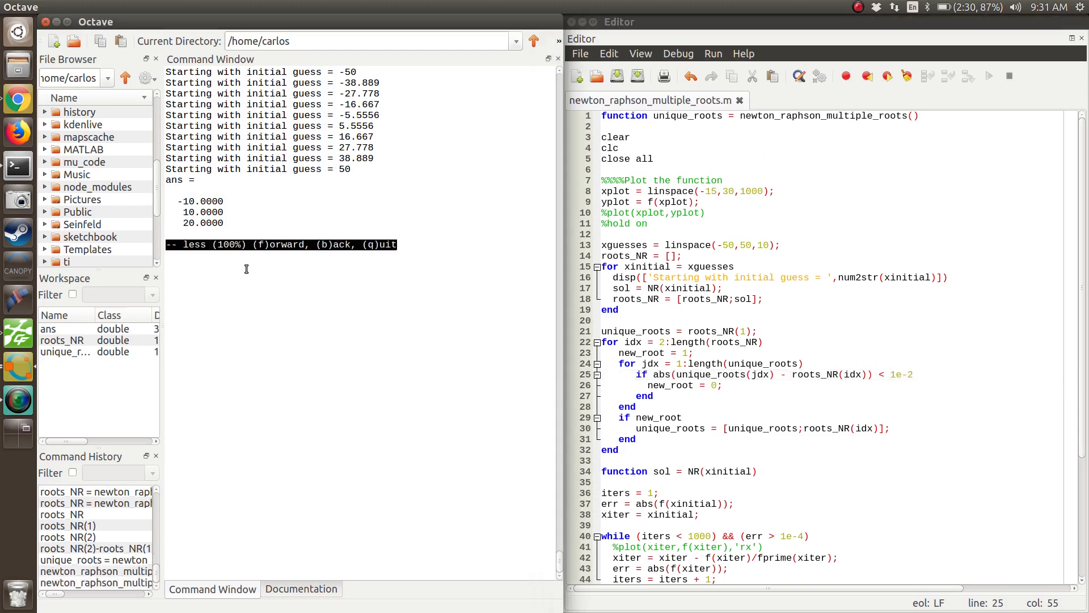
key("q")
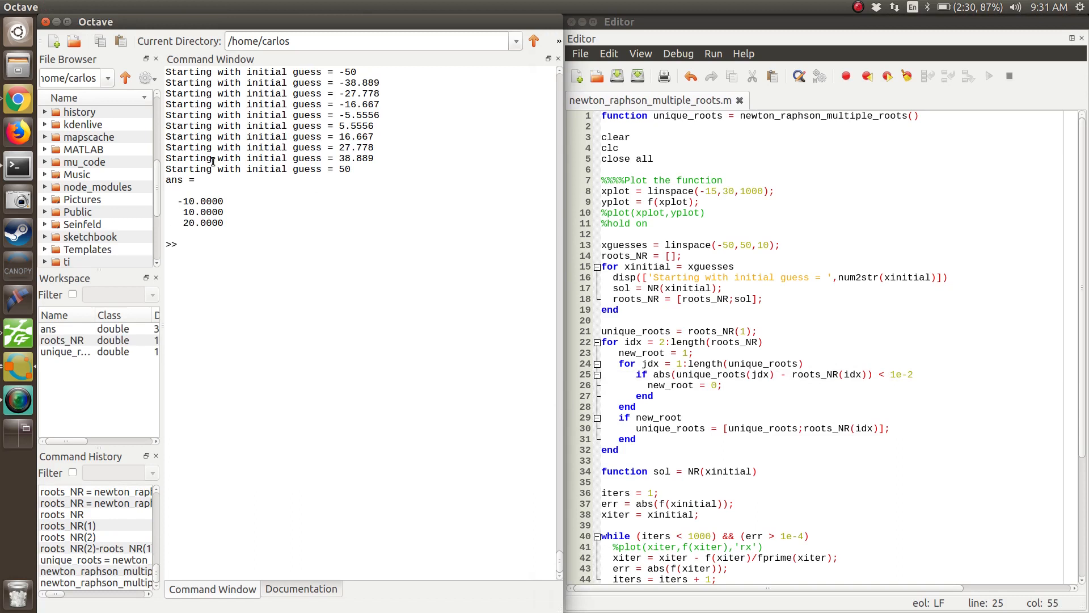
left_click_drag(180, 201, 228, 223)
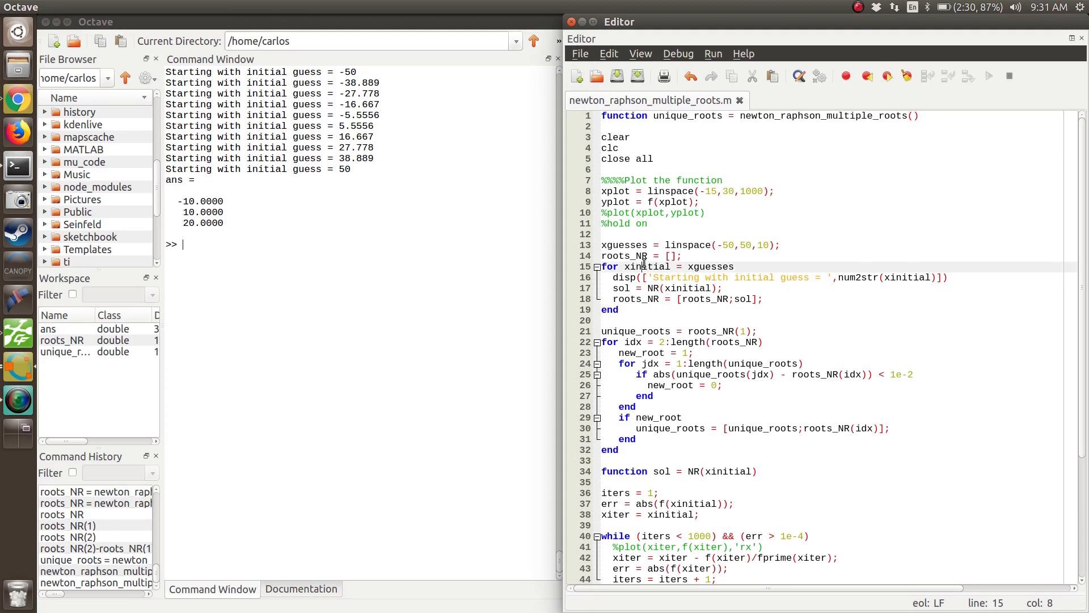
mouse_move(635, 151)
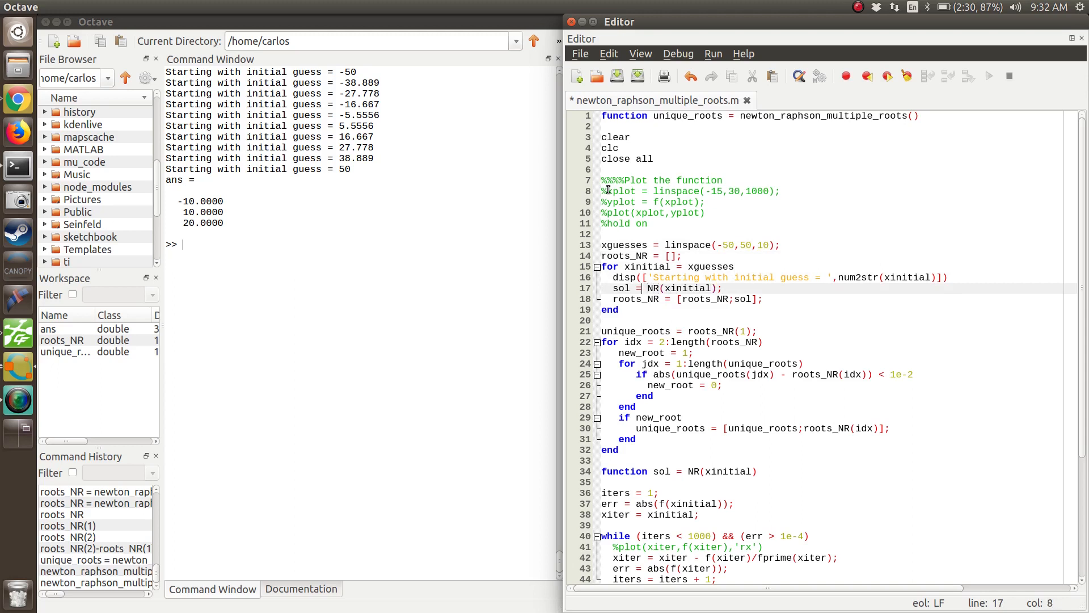
Comment out the xplot and yplot lines, then scroll through the NR, f and fprime functions
left_click(616, 299)
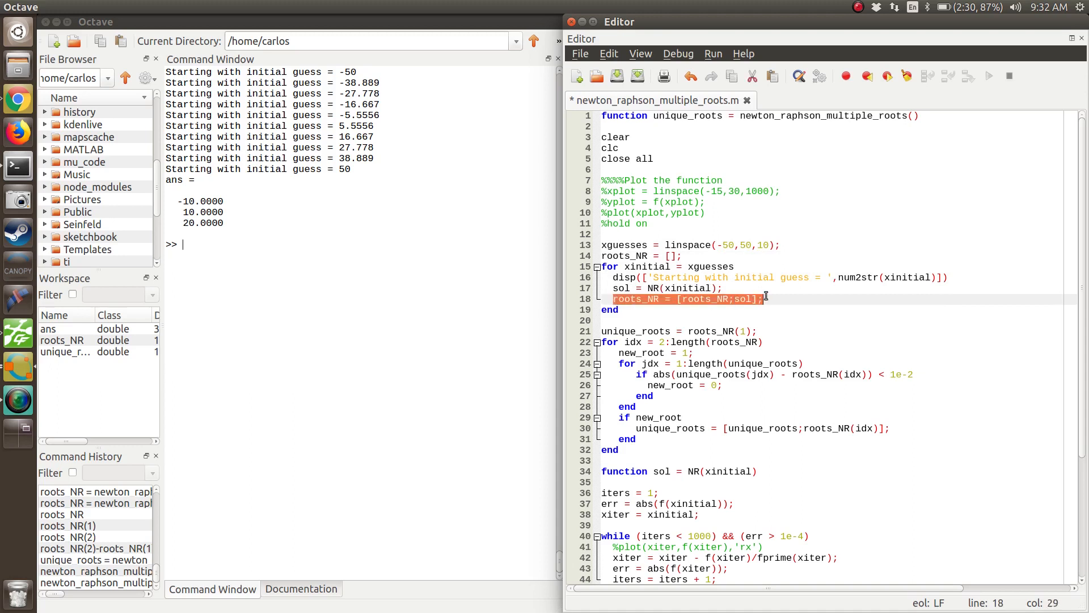
scroll("down", 3)
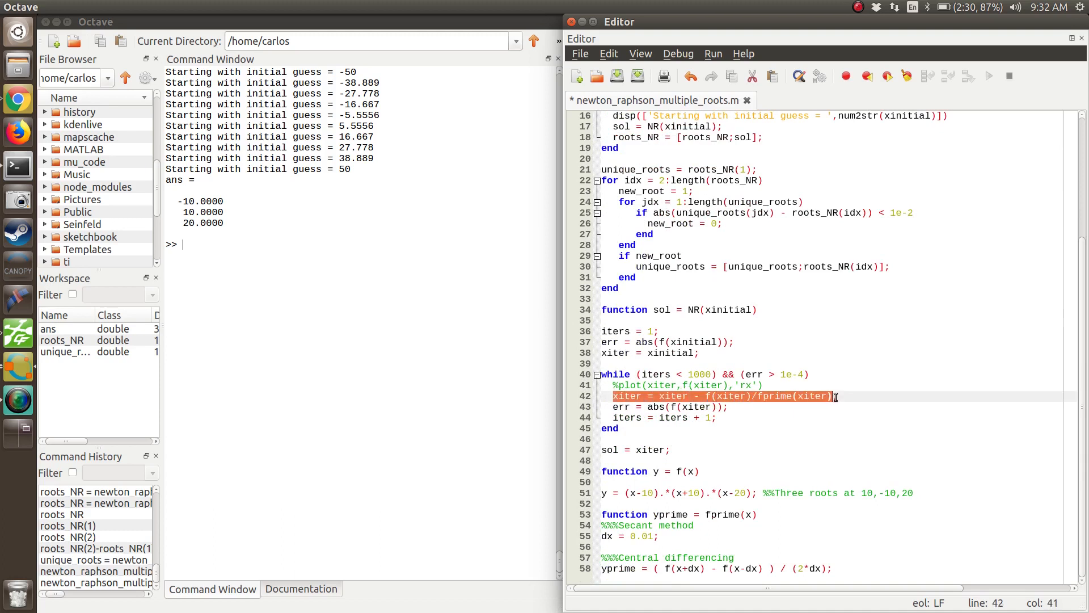
left_click(614, 471)
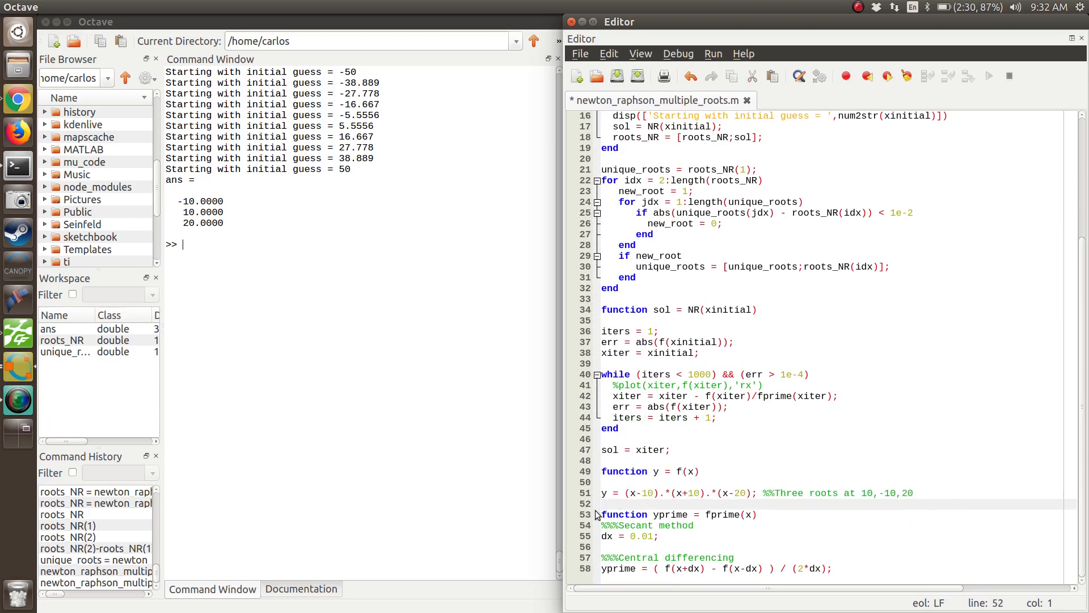
left_click(832, 568)
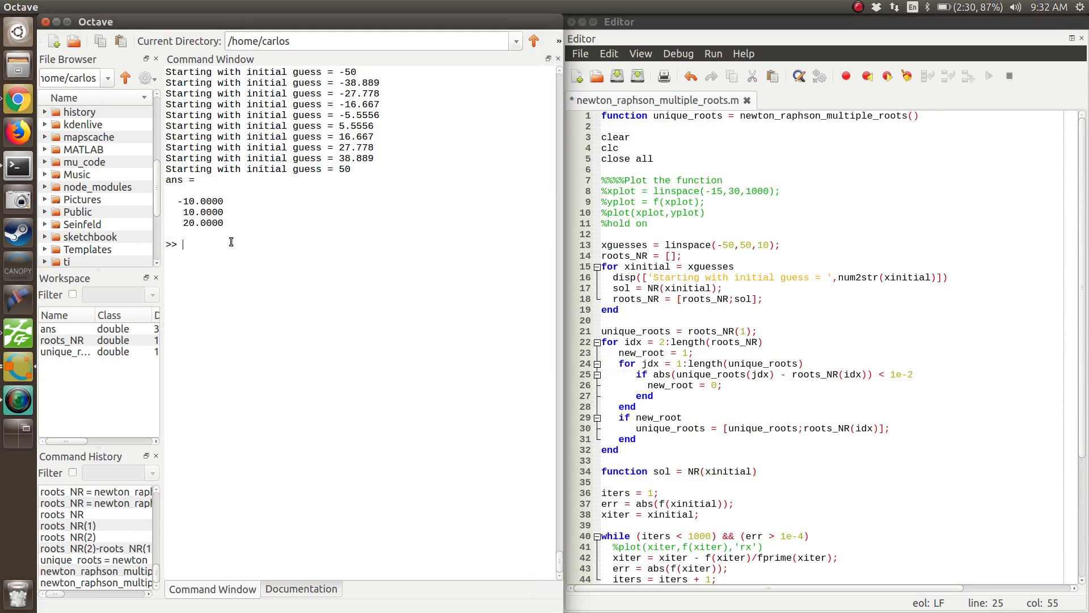
key("alt+Tab")
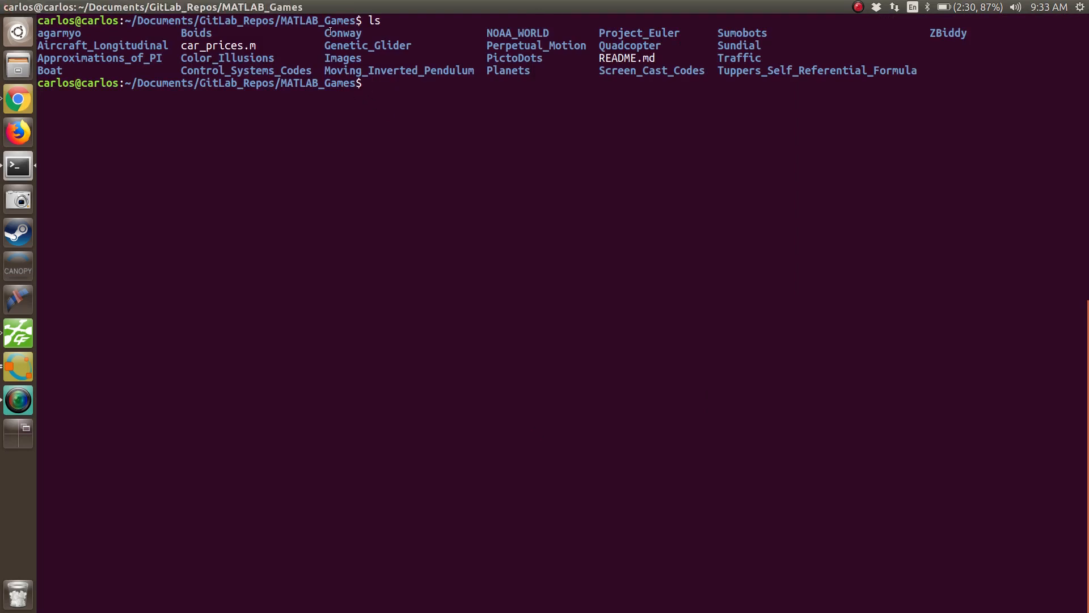
mouse_move(569, 61)
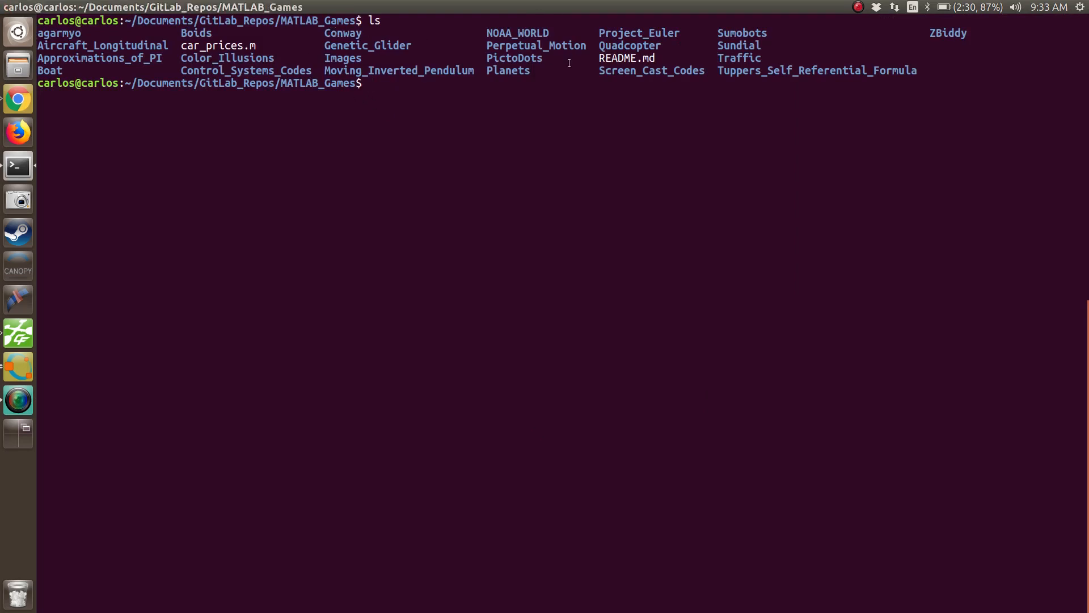
List the MATLAB_Games repo, enter Screen_Cast_Codes, and list its topic subfolders and scripts
double_click(651, 71)
type("cd Screen_Cast_Codes/")
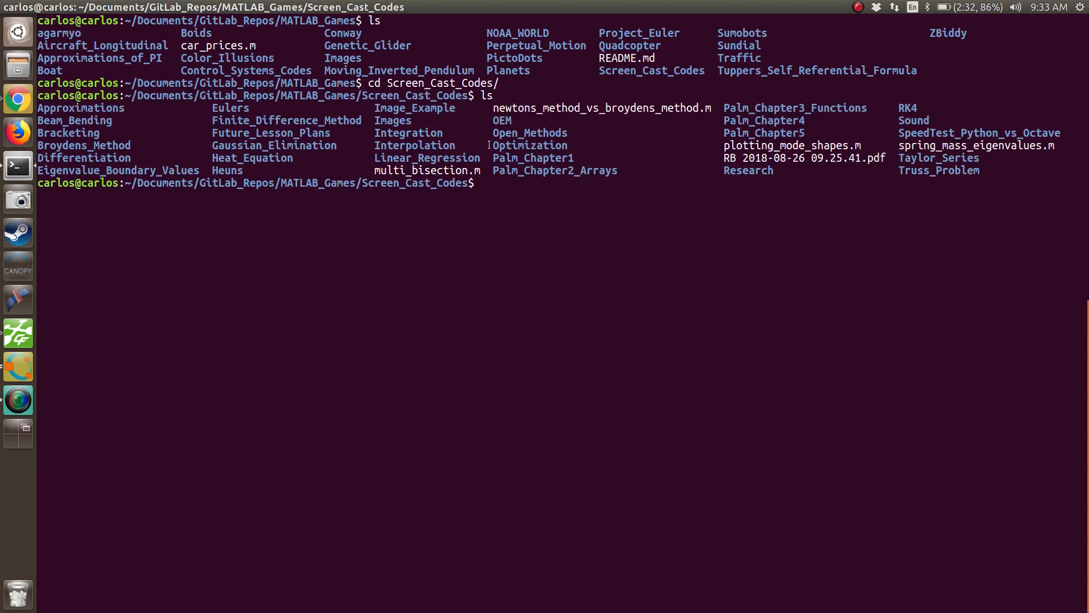
mouse_move(485, 174)
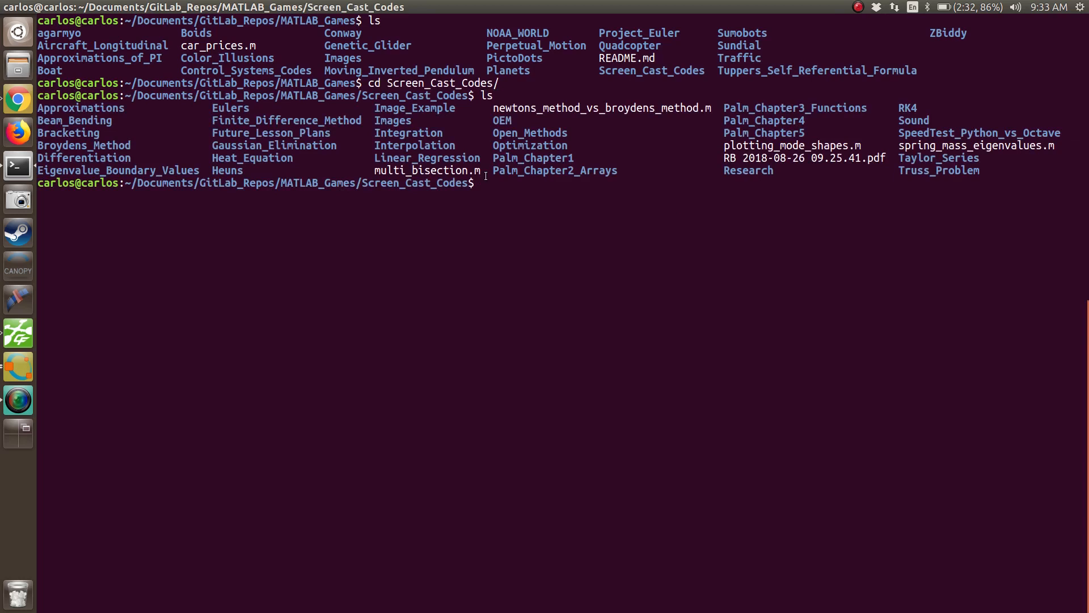
double_click(529, 145)
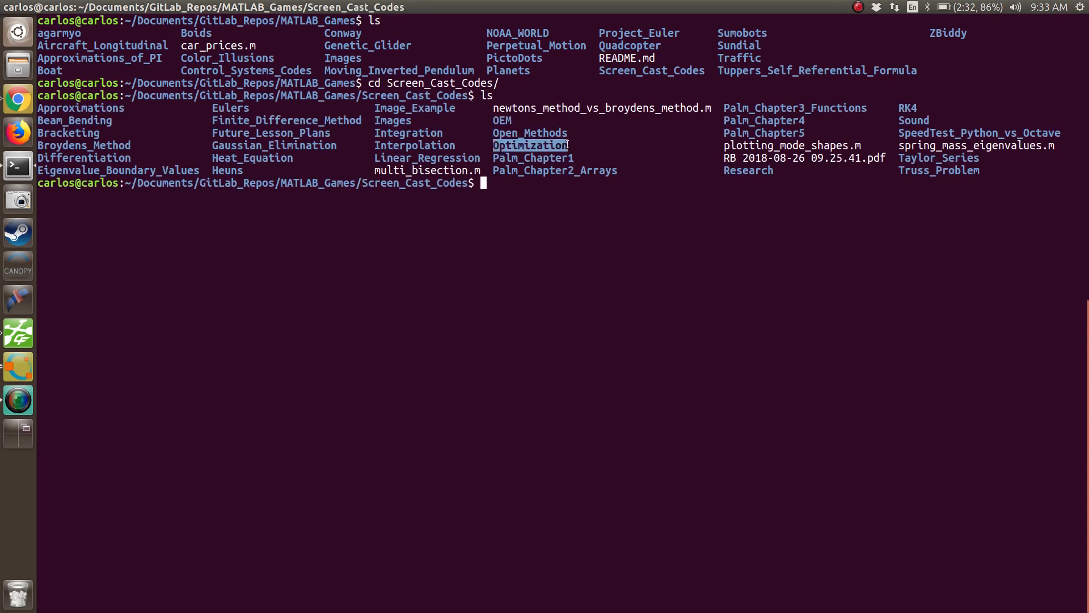
mouse_move(18, 400)
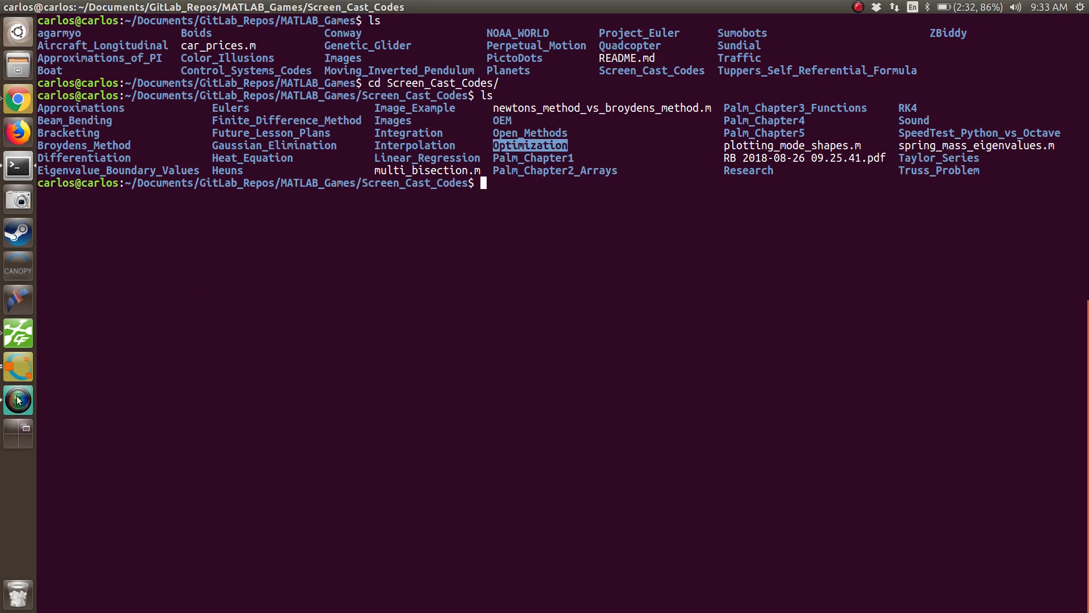